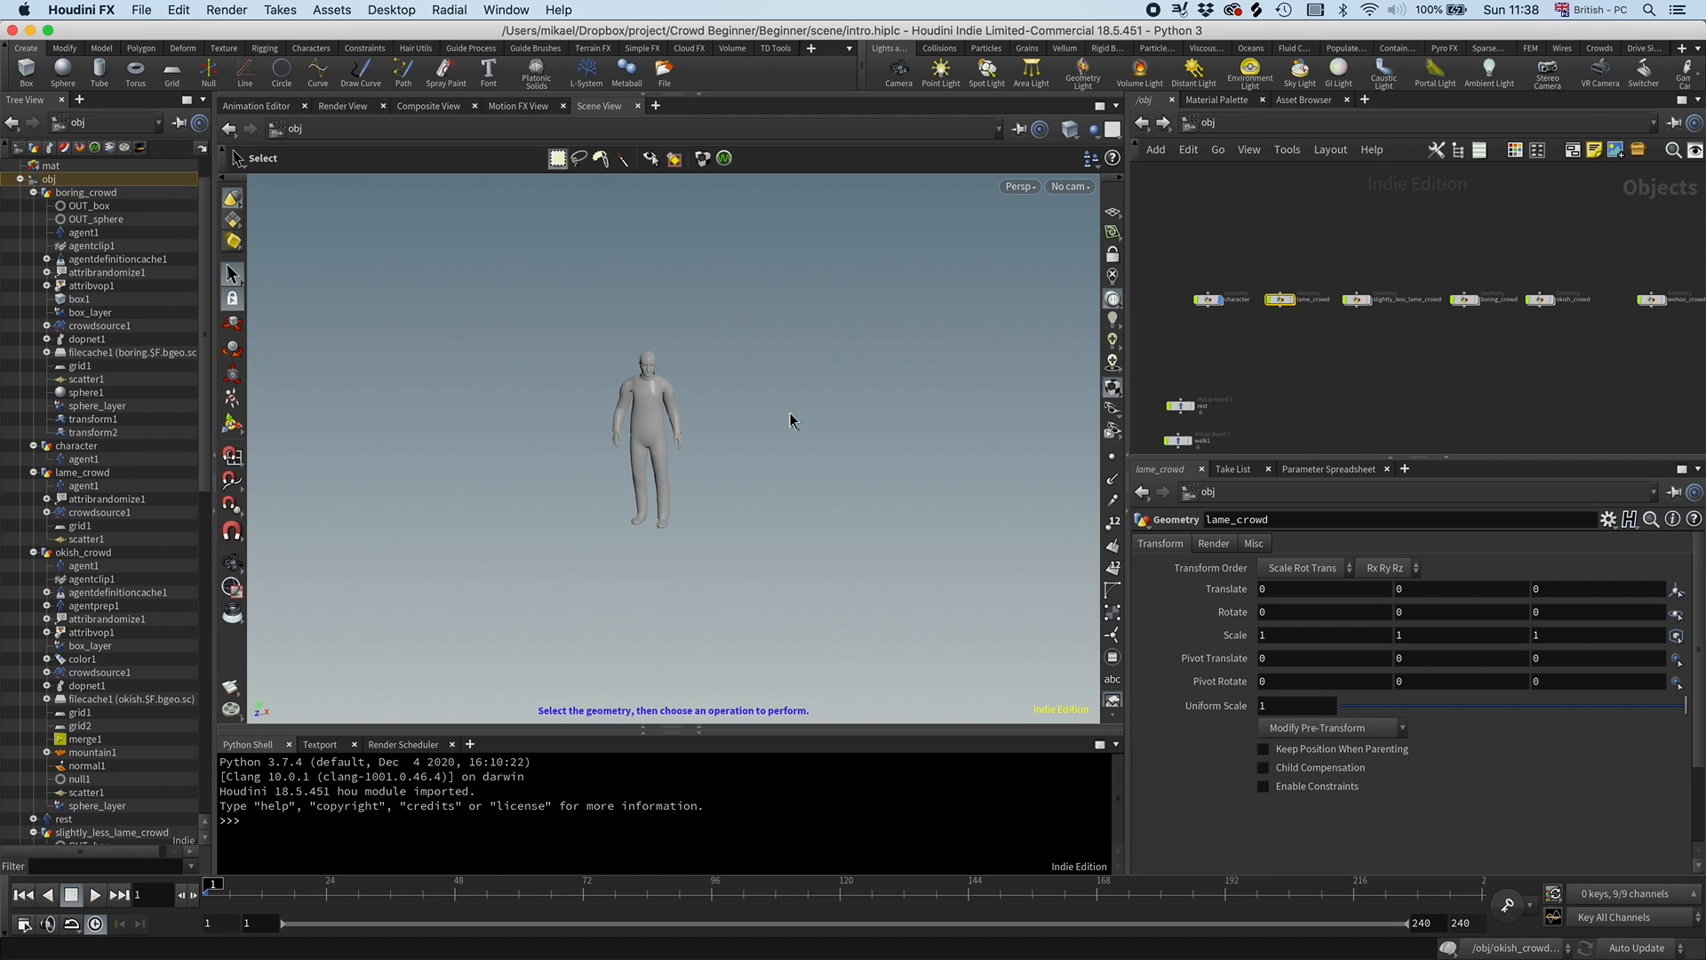
Display the lame_crowd agents so a colourful crowd replaces the single character.
{"action": "left_click", "coordinate": [1283, 298]}
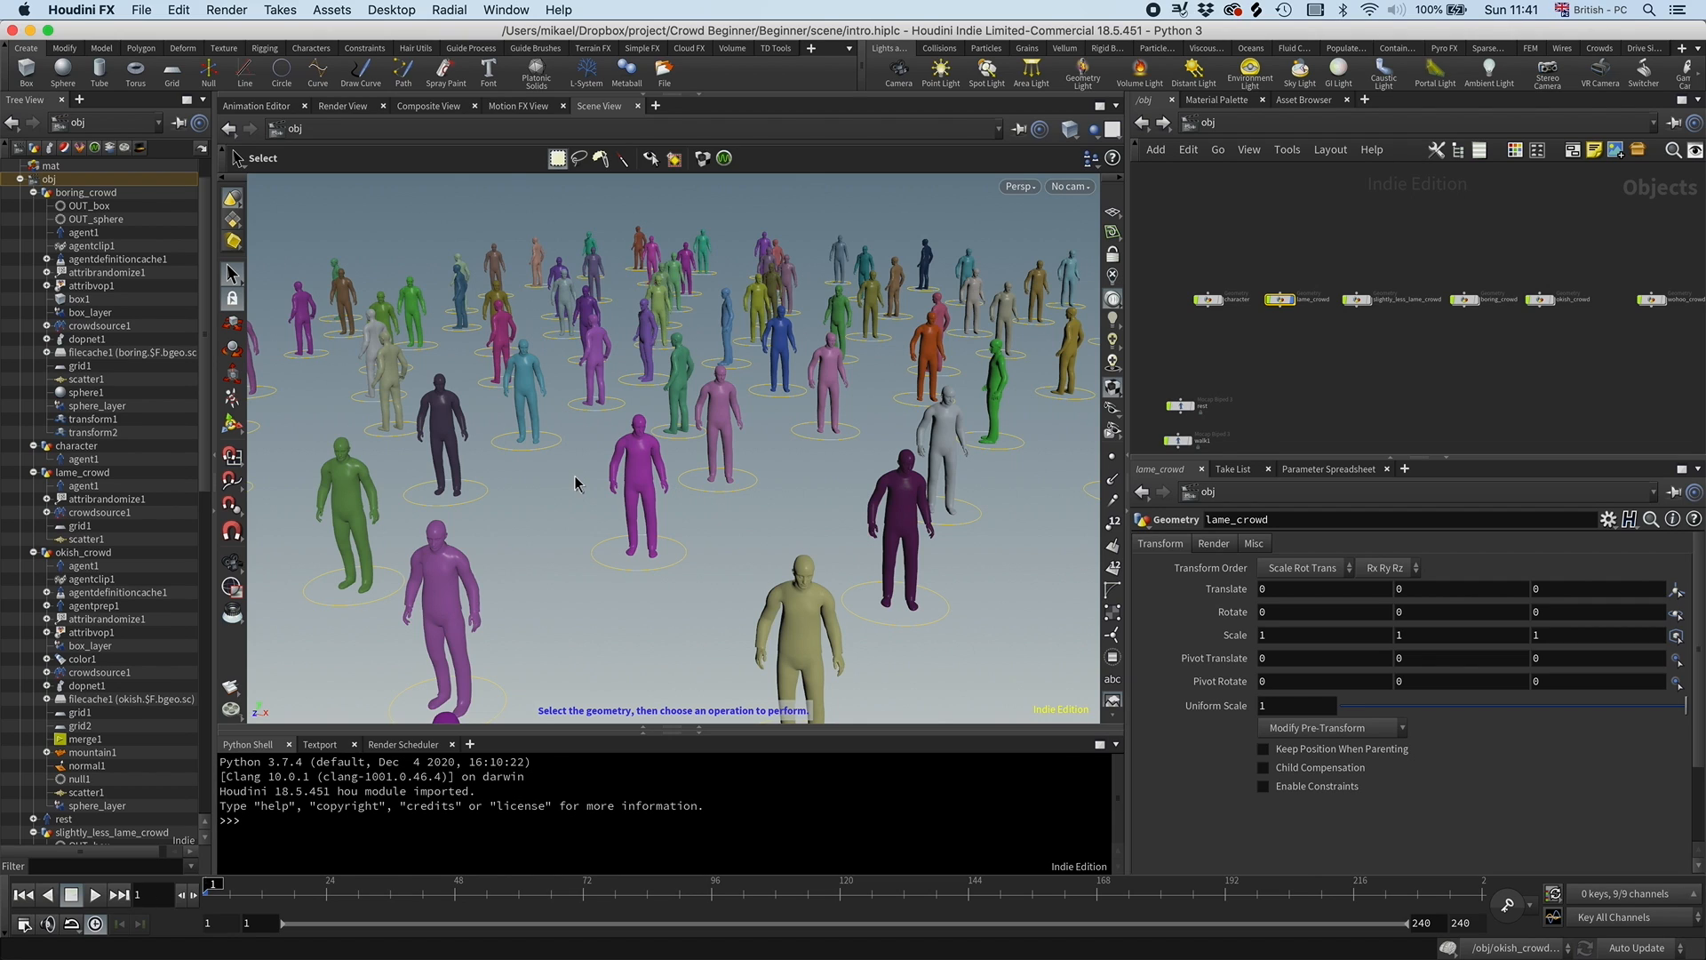
{"action": "mouse_move", "coordinate": [1235, 345]}
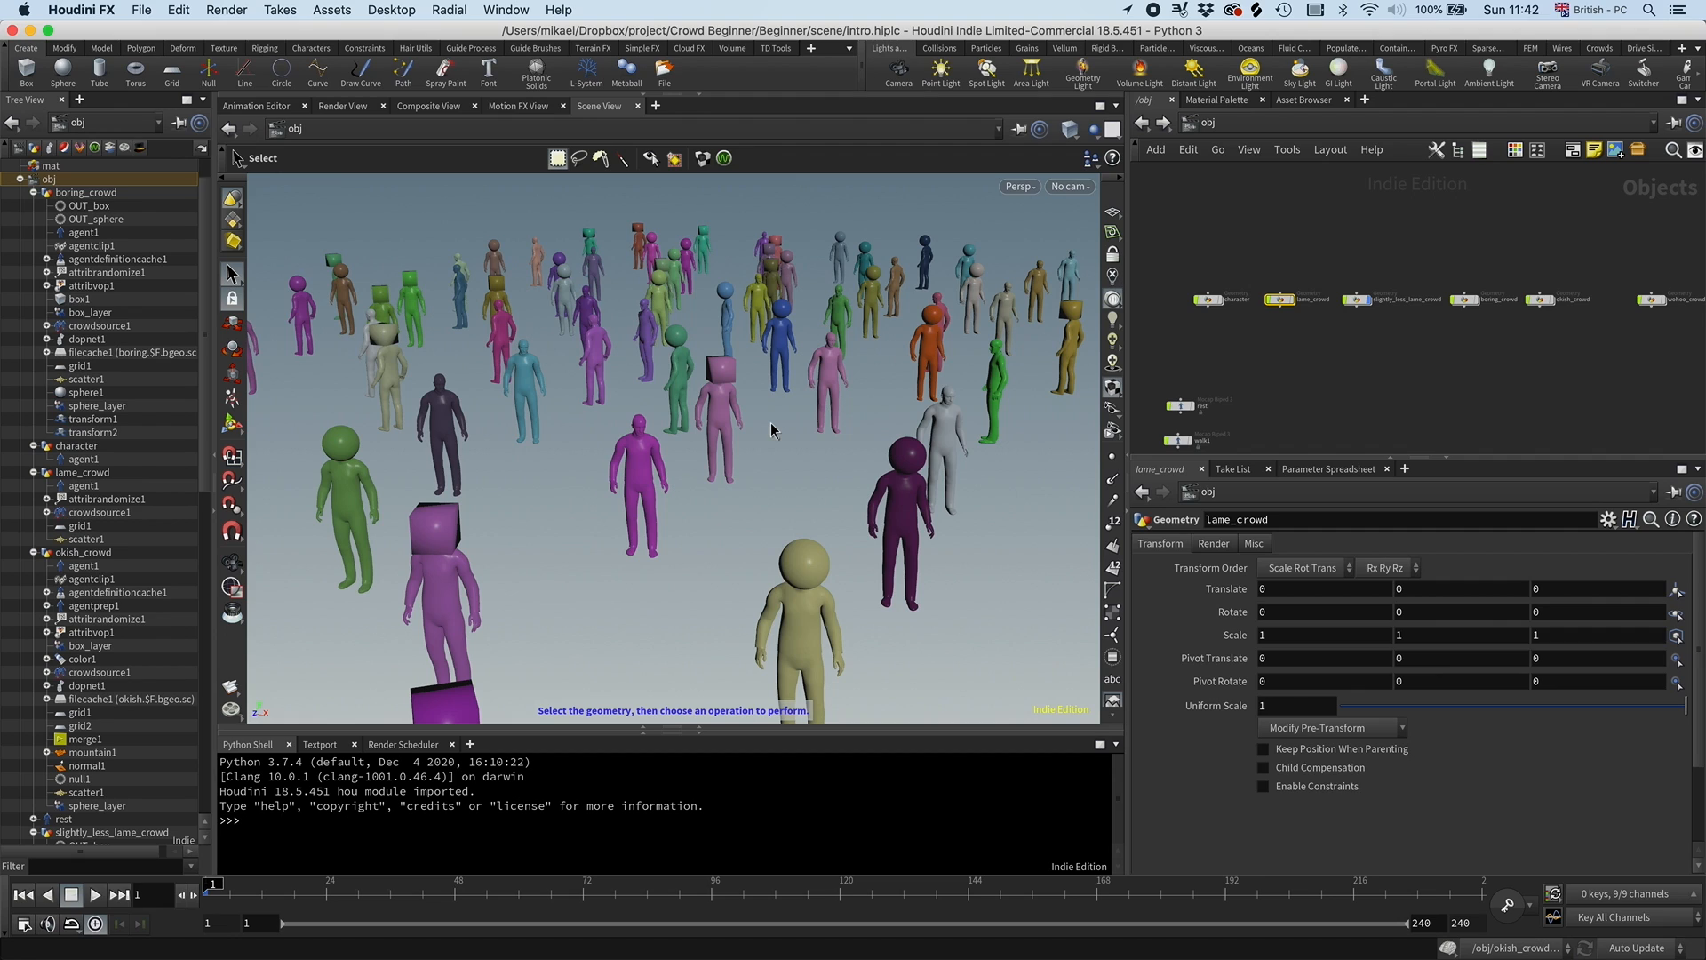
{"action": "mouse_move", "coordinate": [1354, 311]}
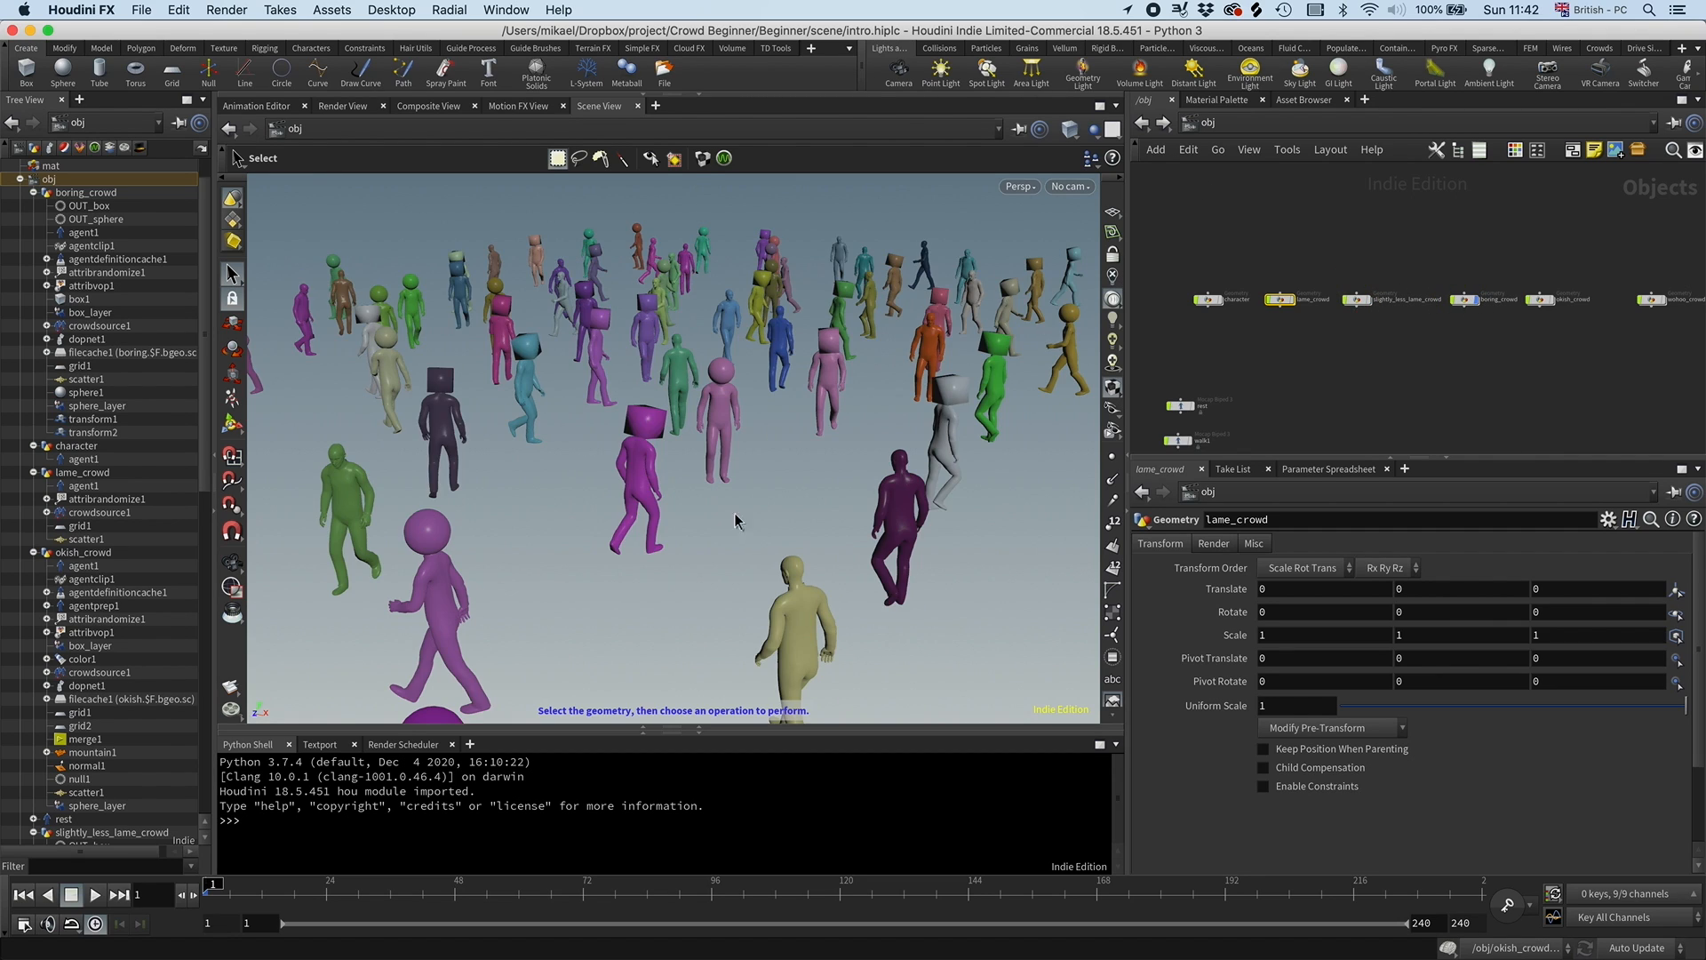
Play the walking crowd, then inspect crowdsolver1's Terrain settings inside okish_crowd's dopnet1.
{"action": "left_click", "coordinate": [92, 920]}
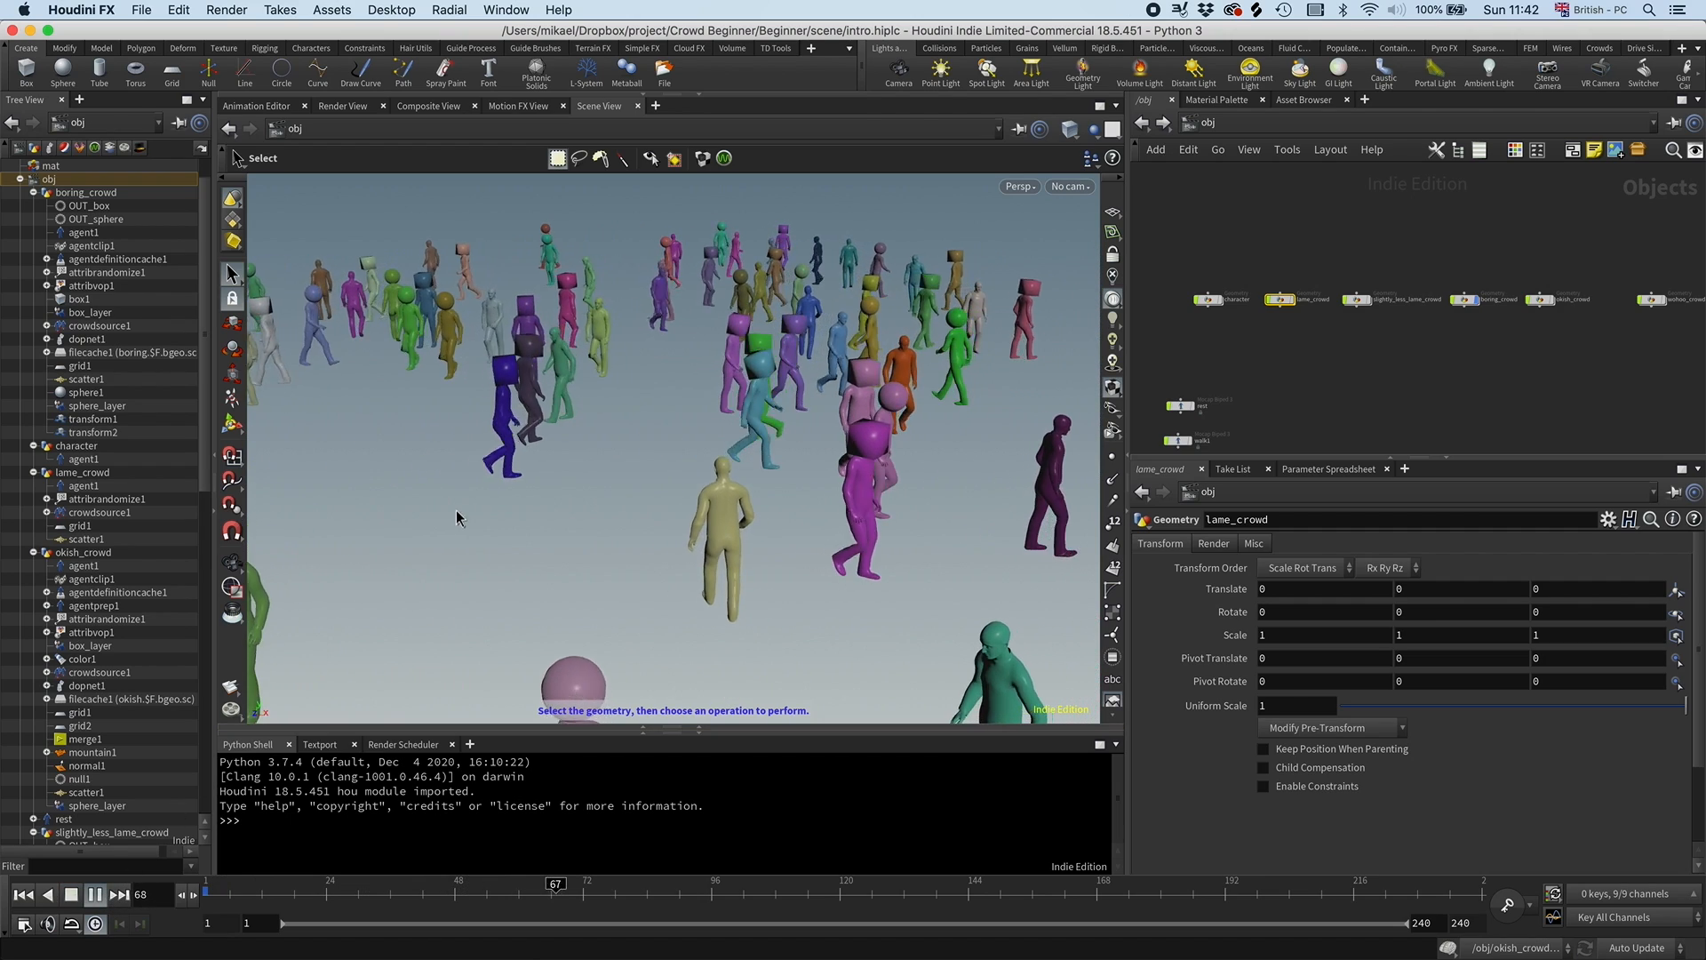
{"action": "left_click", "coordinate": [88, 896]}
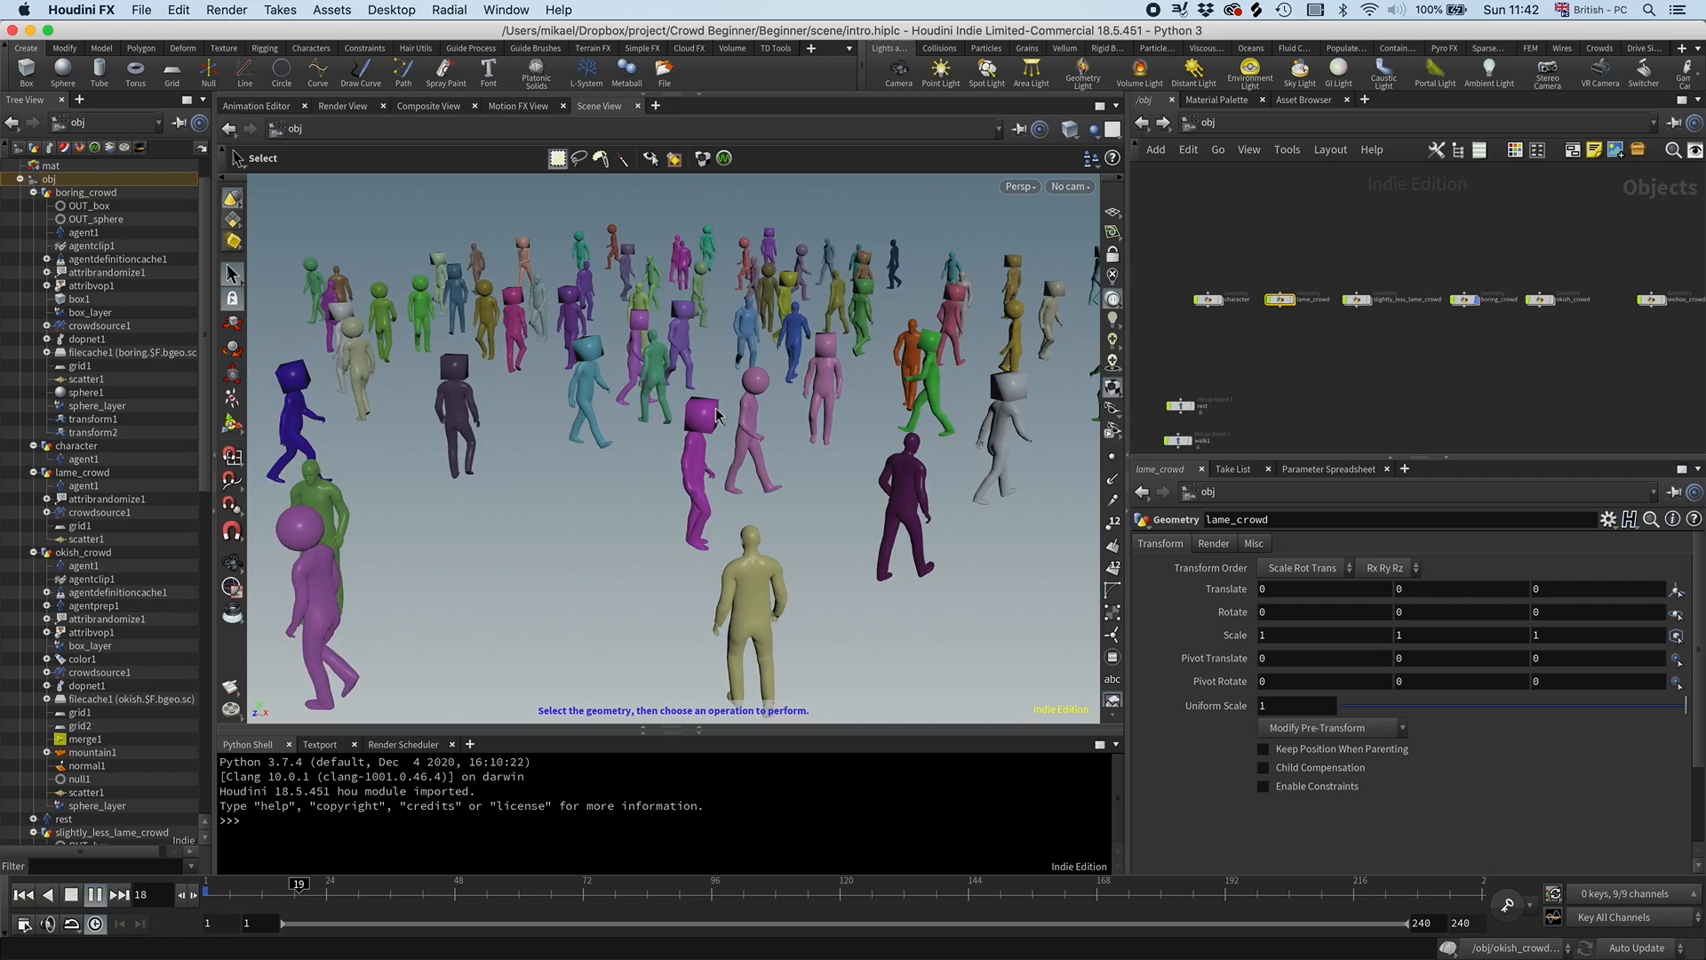
{"action": "left_click", "coordinate": [92, 896]}
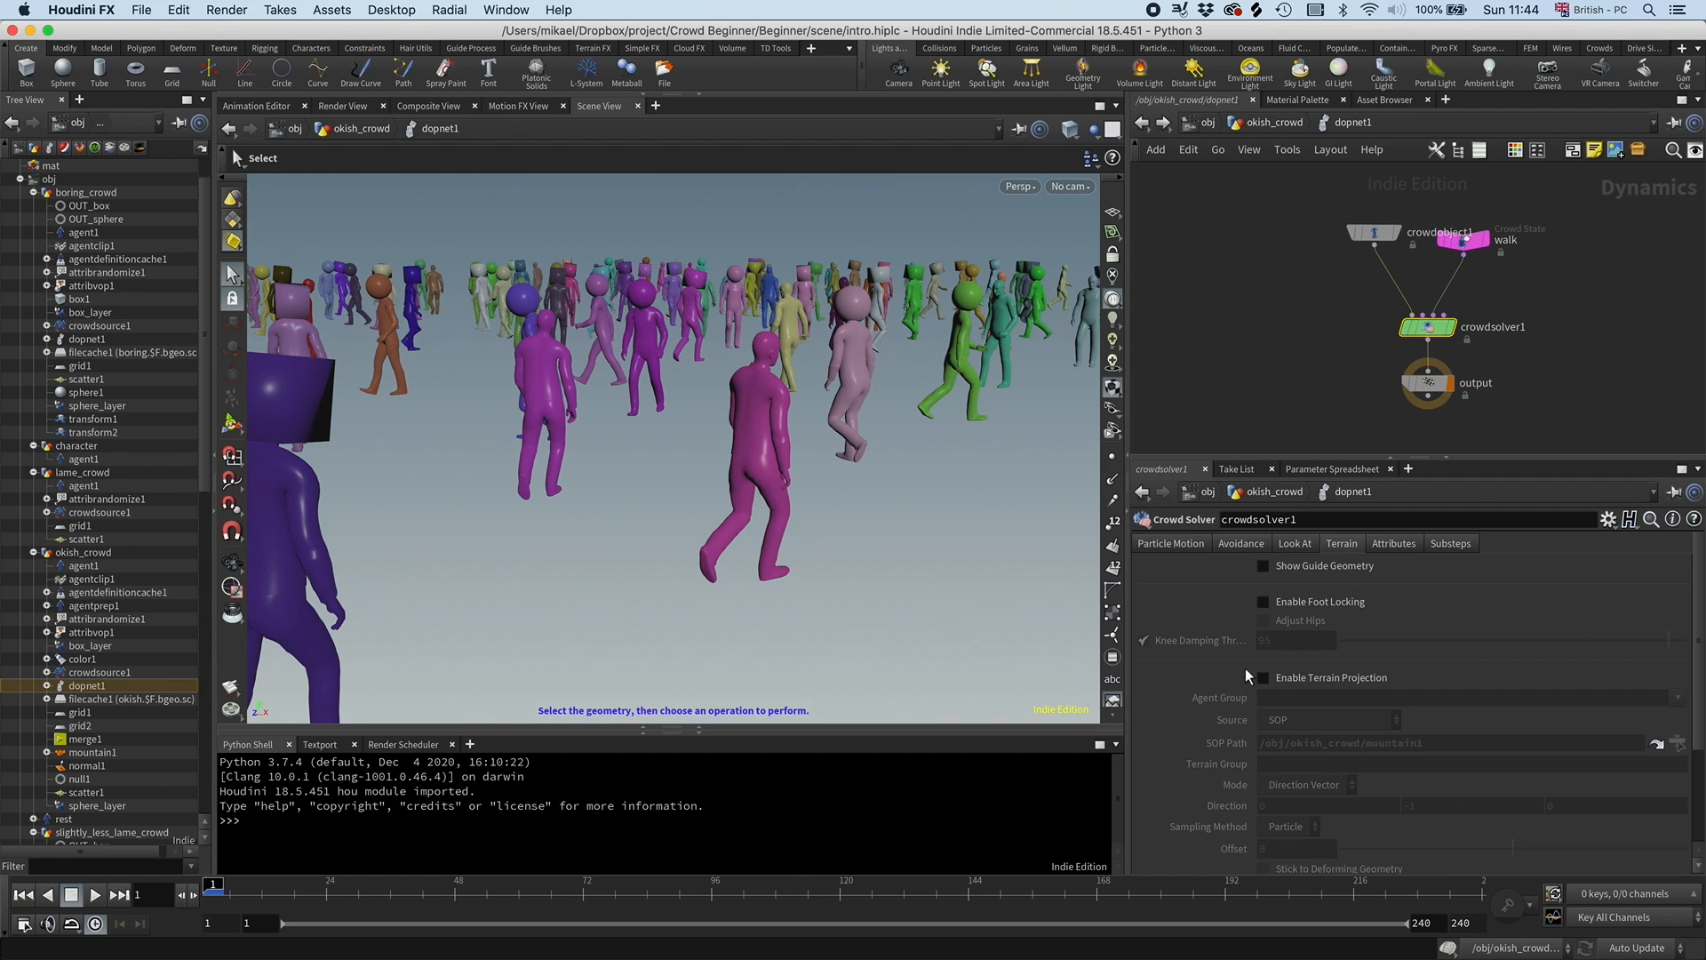
Toggle Enable Terrain Projection on the crowd solver, then return to /obj showing okish_crowd.
{"action": "left_click", "coordinate": [1262, 678]}
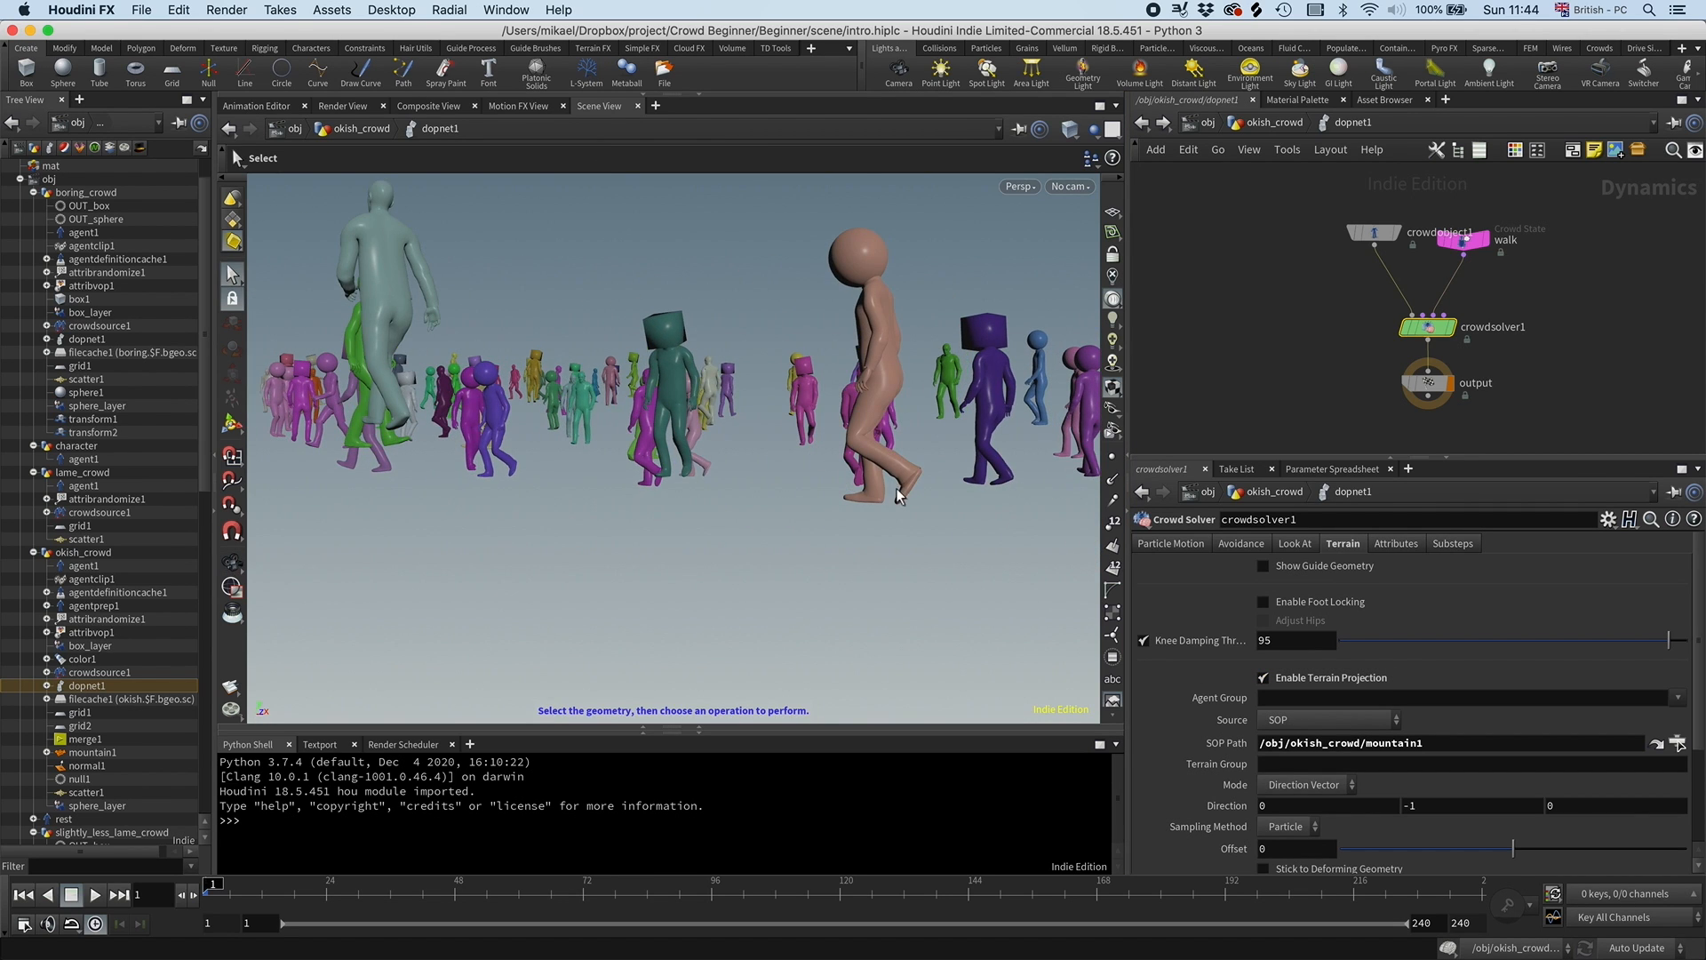
{"action": "left_click", "coordinate": [1263, 677]}
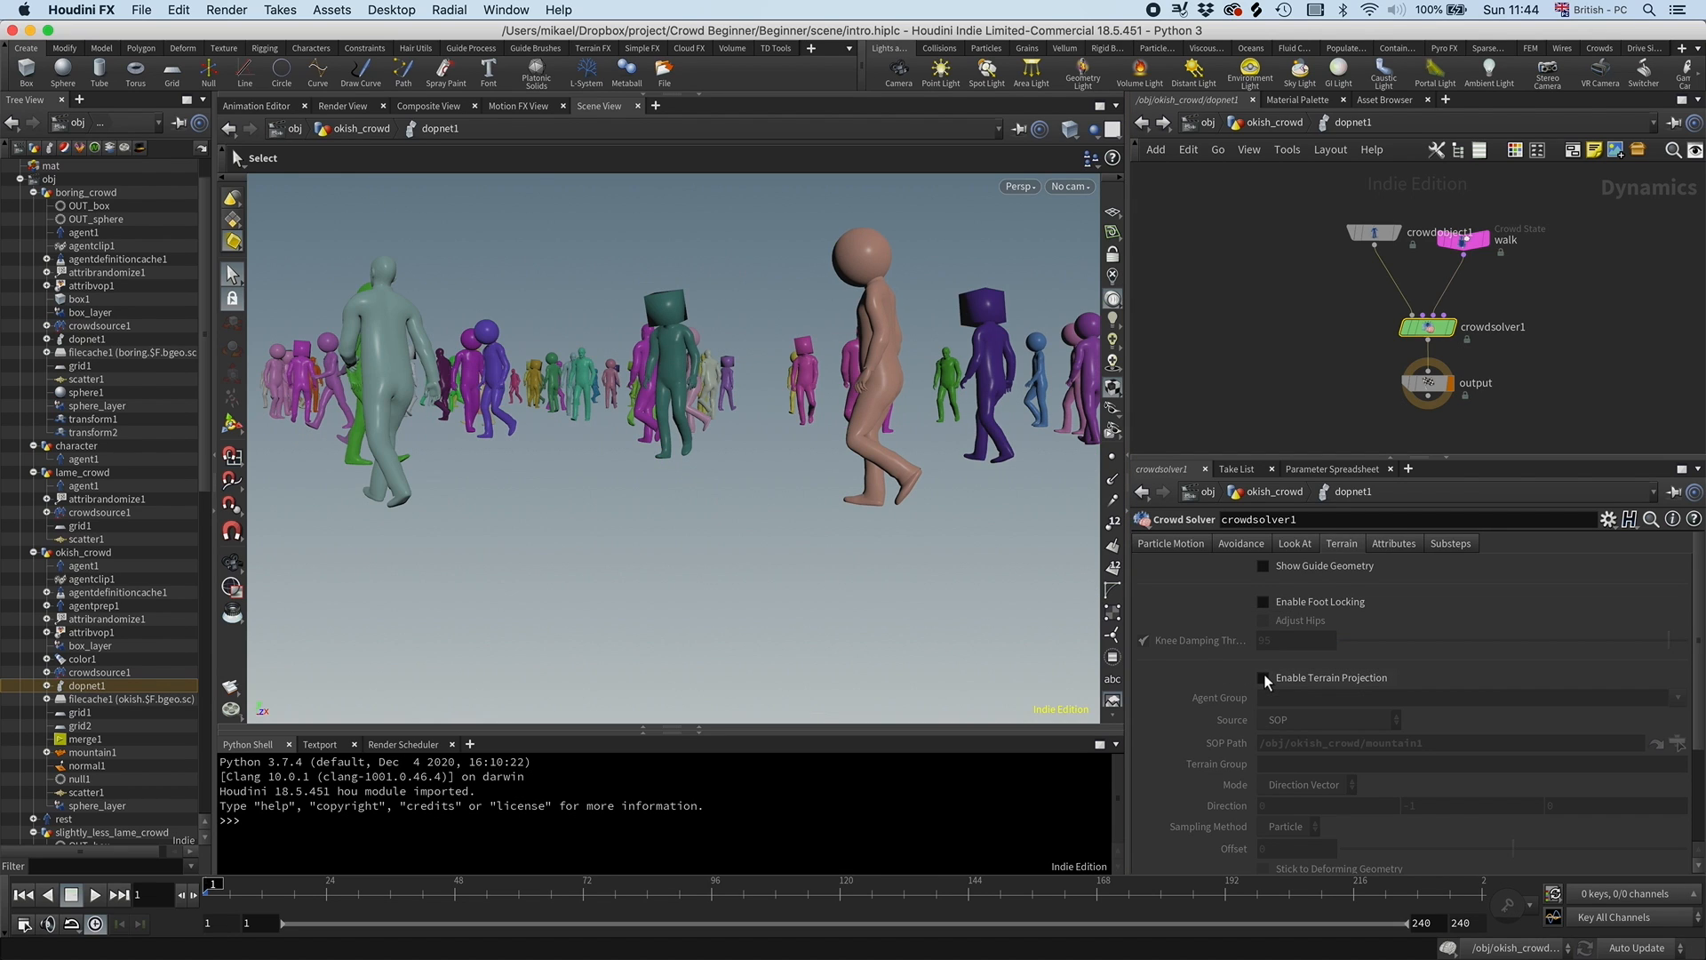
{"action": "left_click", "coordinate": [1262, 677]}
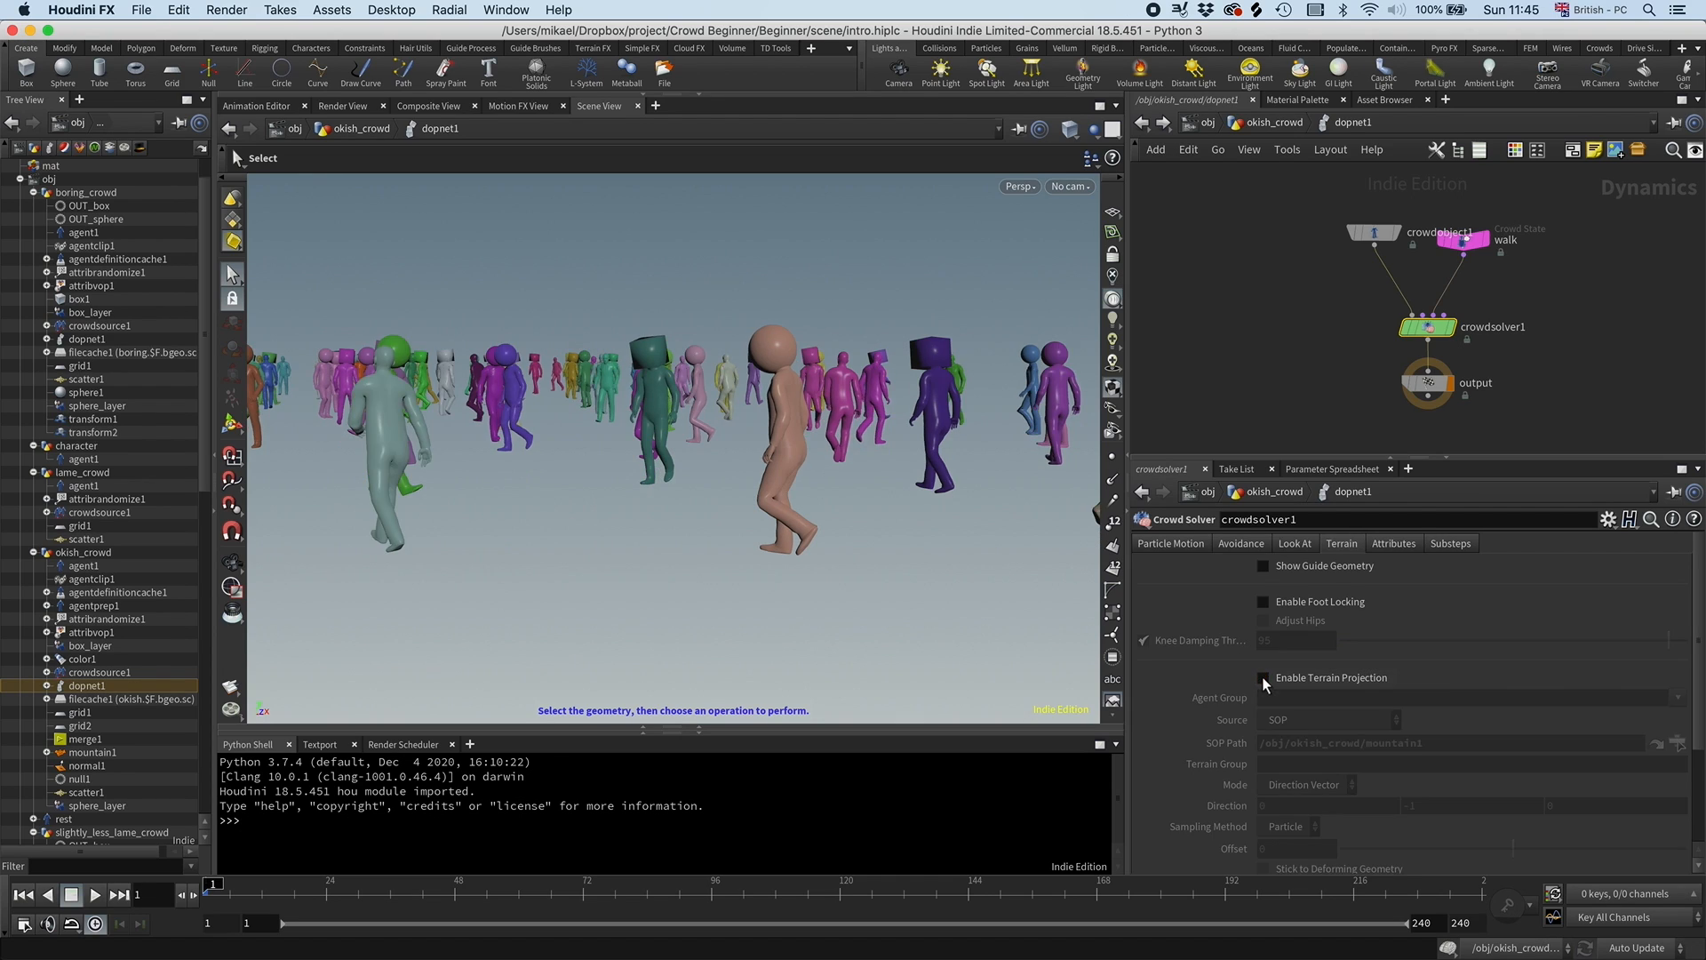
{"action": "left_click", "coordinate": [1262, 679]}
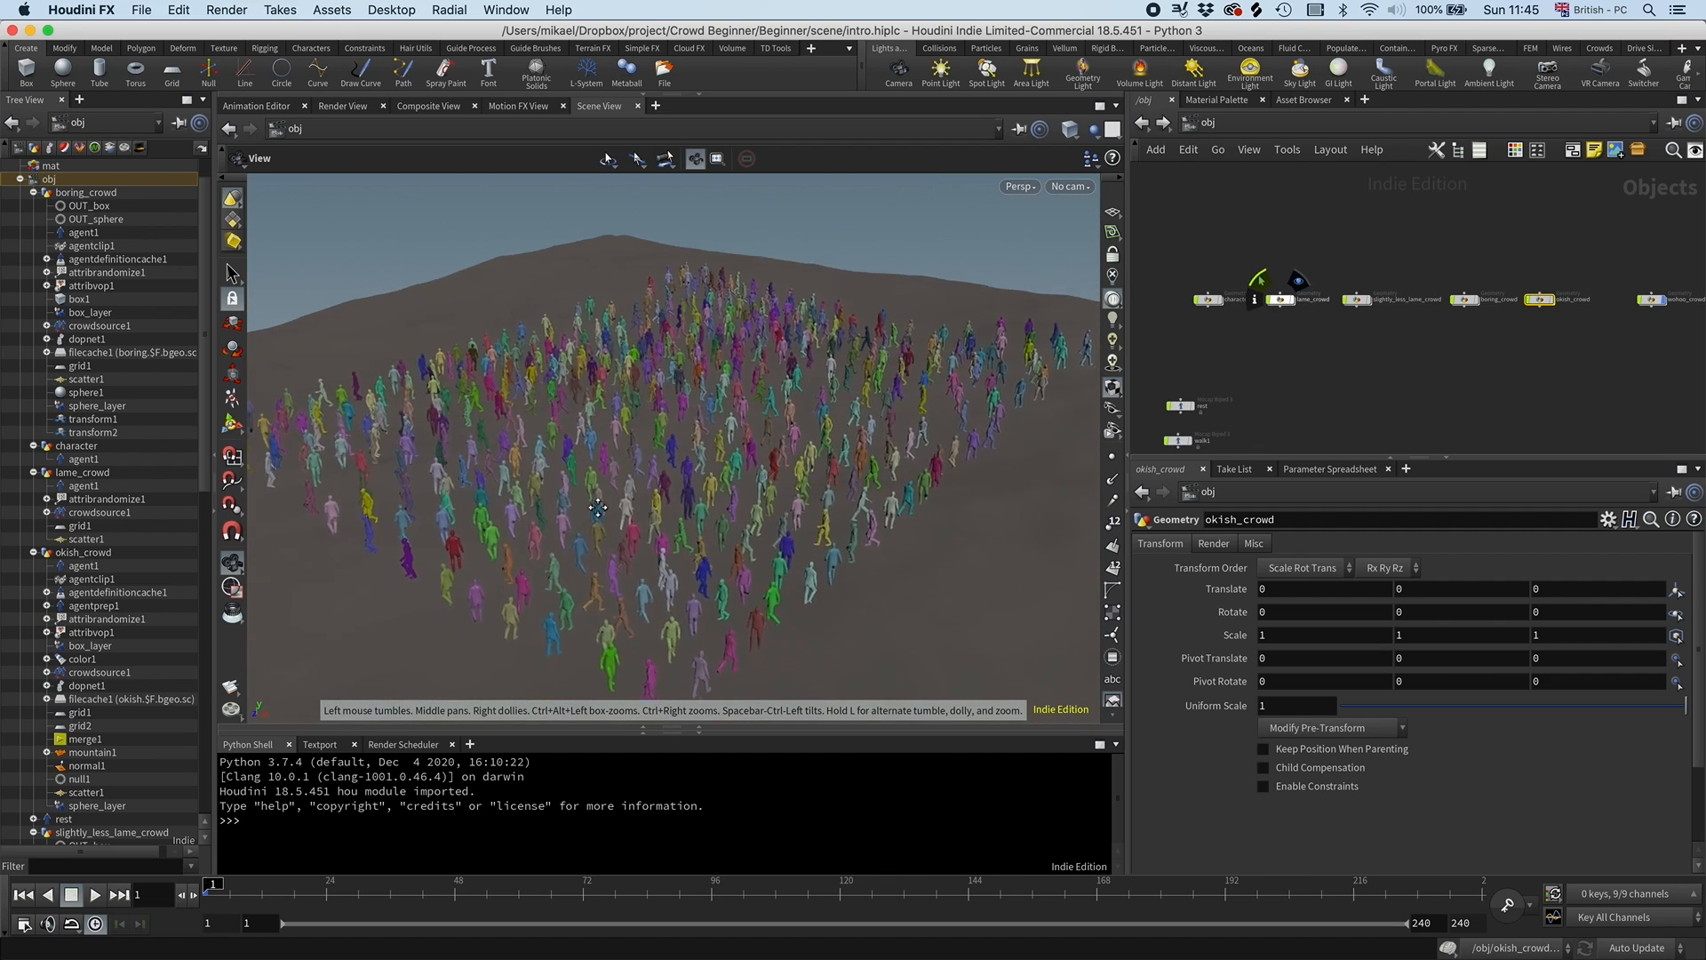
Play and scrub the simulation to watch agents flung by the spheres across the terrain.
{"action": "left_click", "coordinate": [96, 921]}
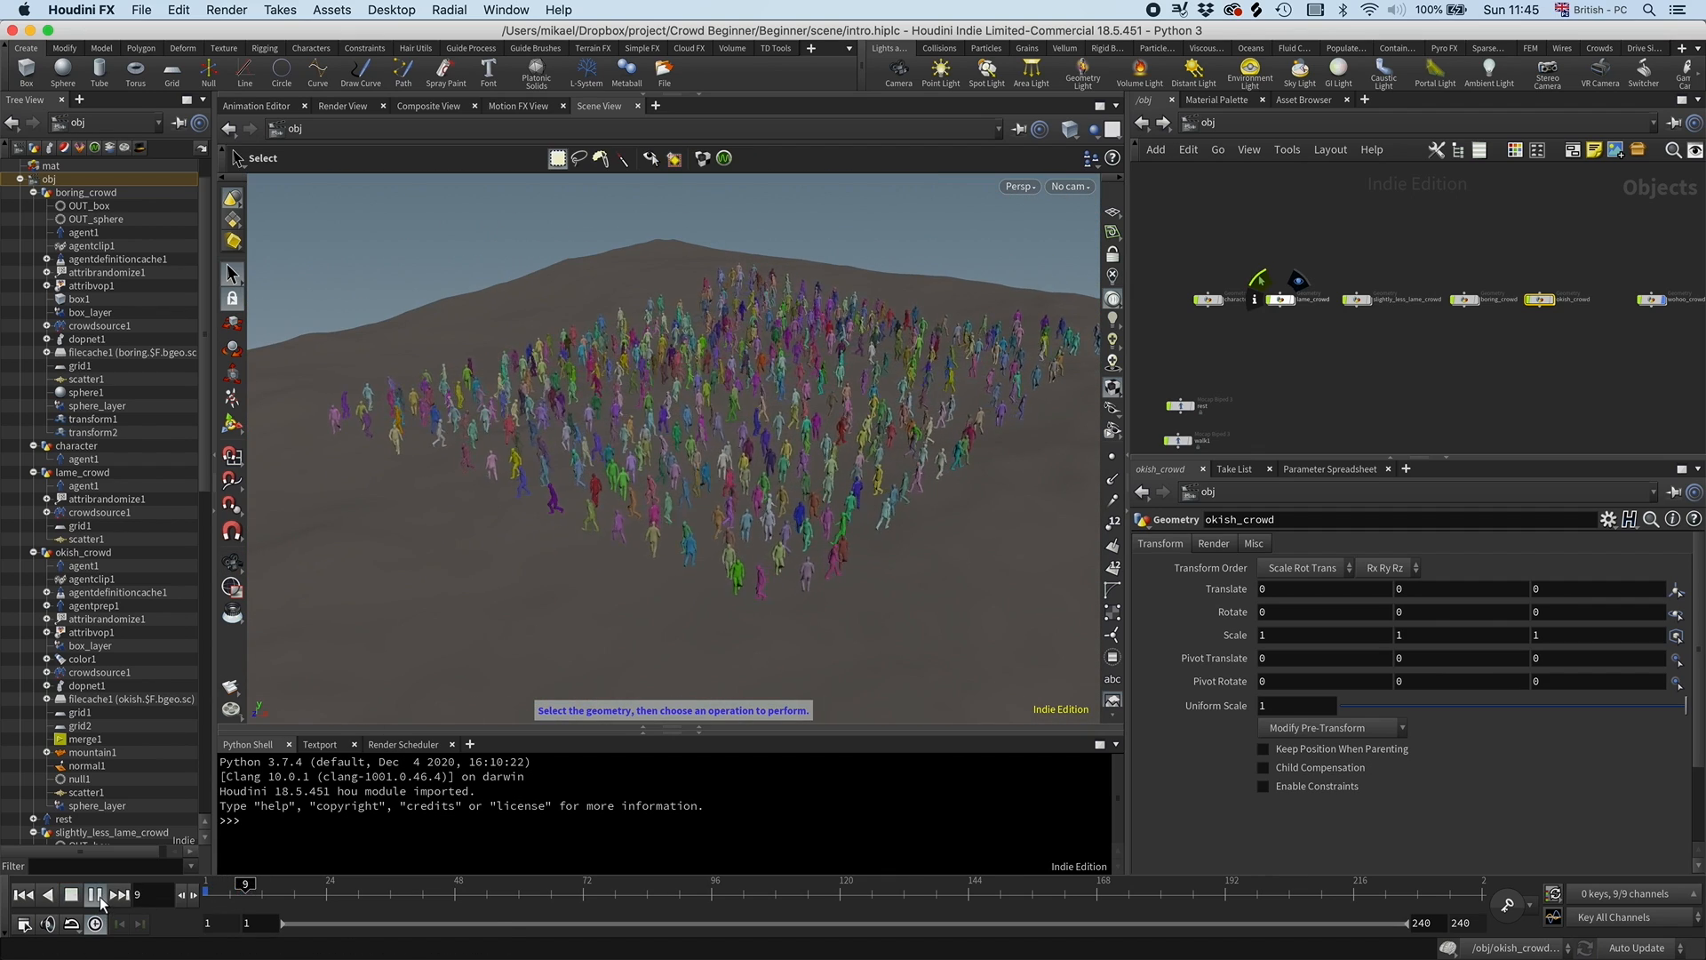
{"action": "left_click", "coordinate": [97, 896]}
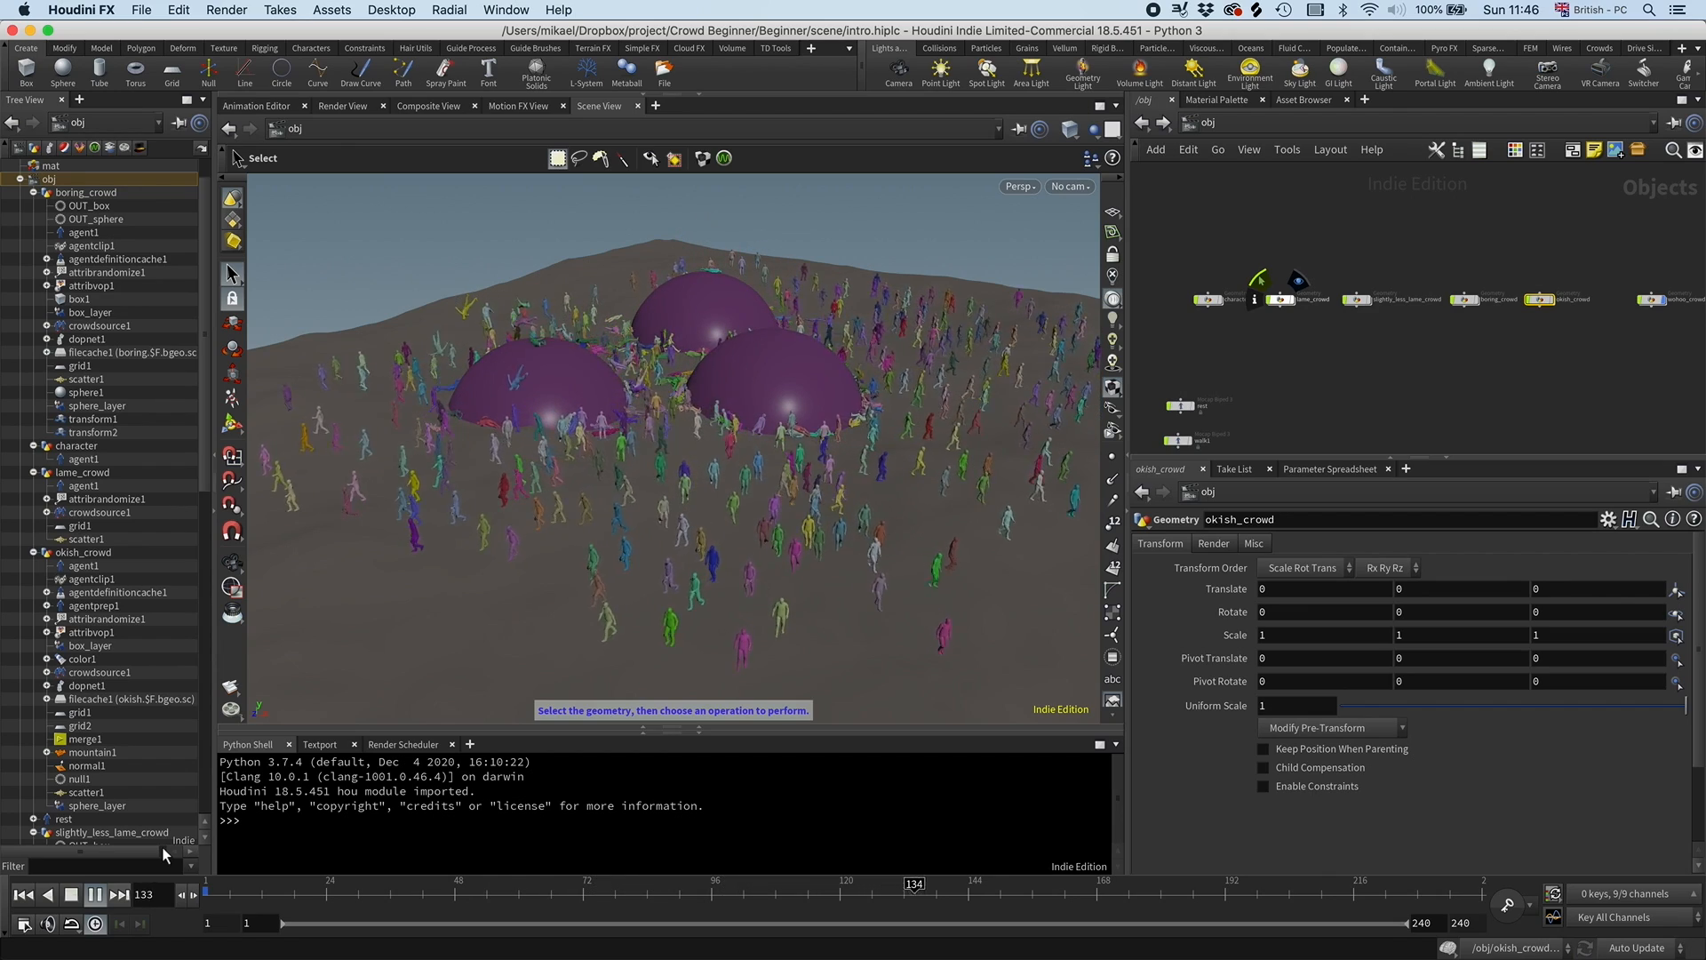
{"action": "left_click_drag", "start_coordinate": [914, 883], "coordinate": [308, 883]}
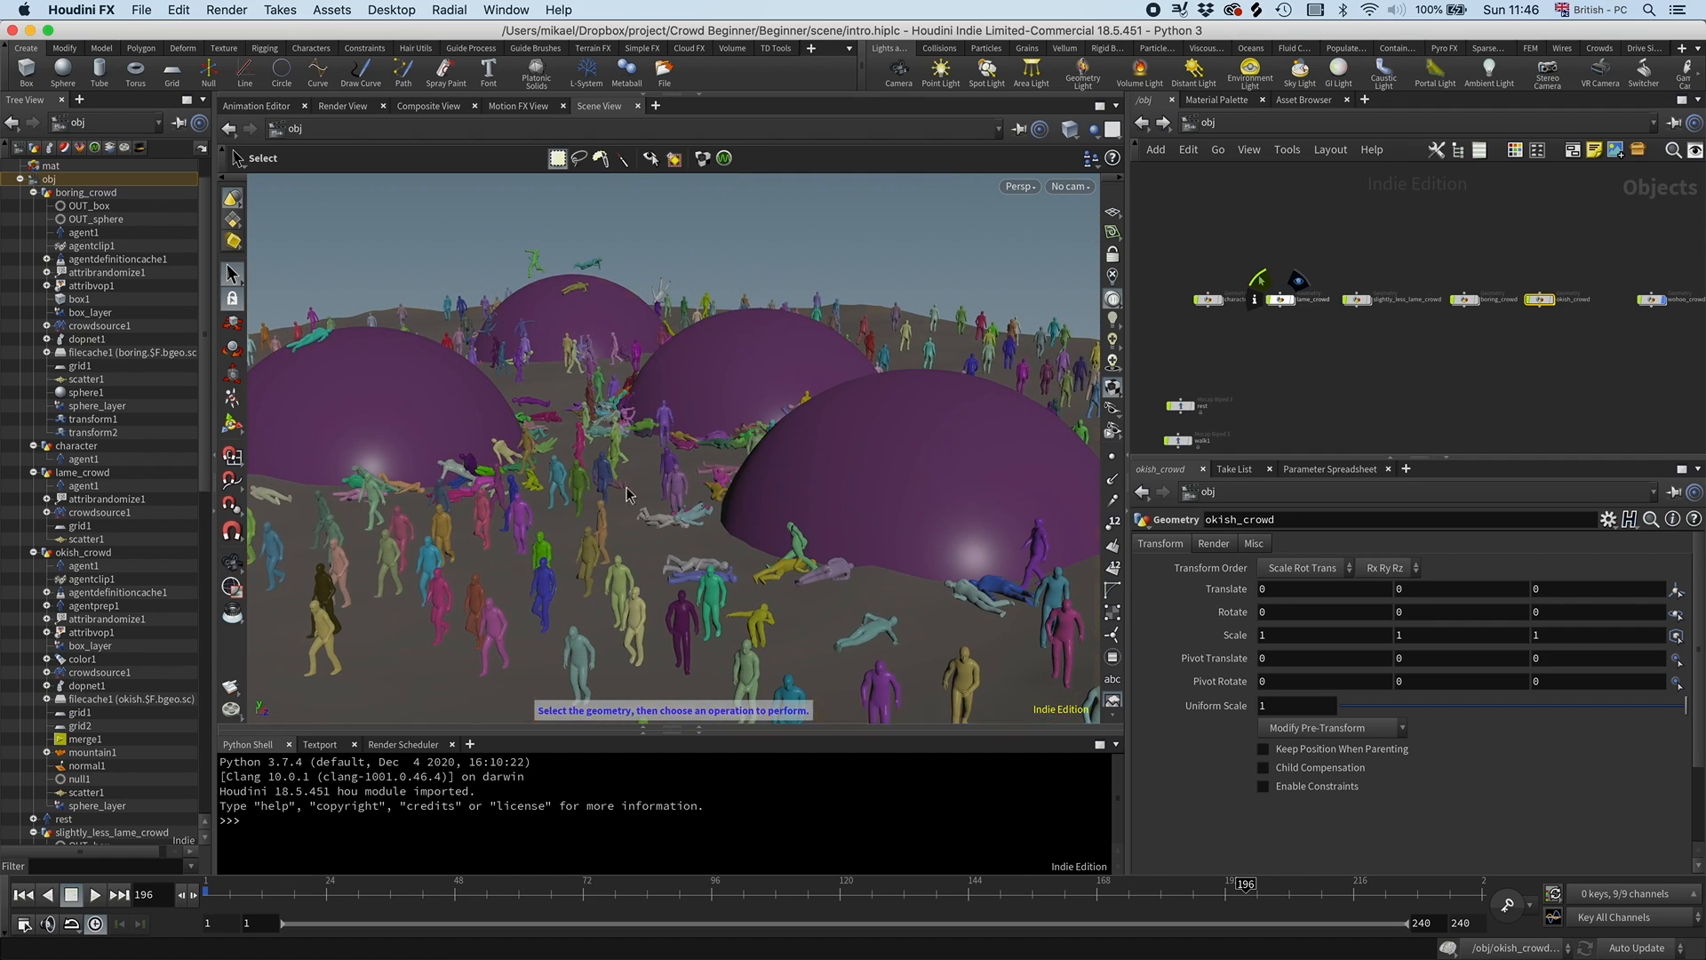
{"action": "left_click_drag", "start_coordinate": [1244, 883], "coordinate": [453, 883]}
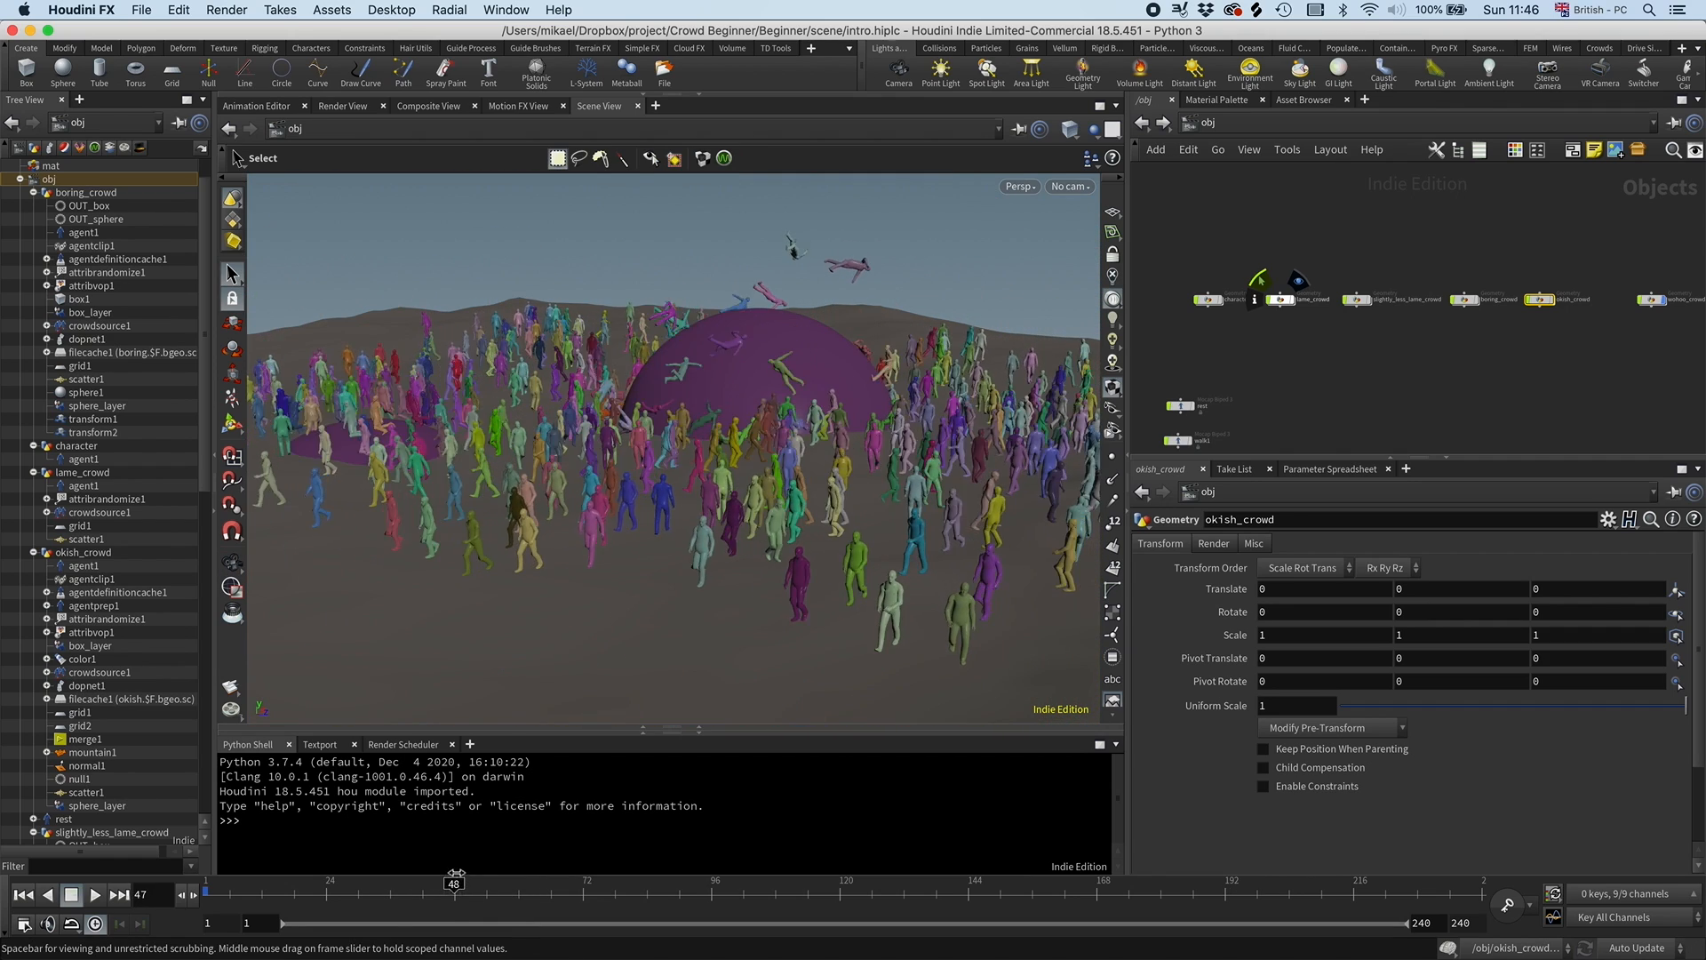
{"action": "left_click_drag", "start_coordinate": [454, 883], "coordinate": [583, 884]}
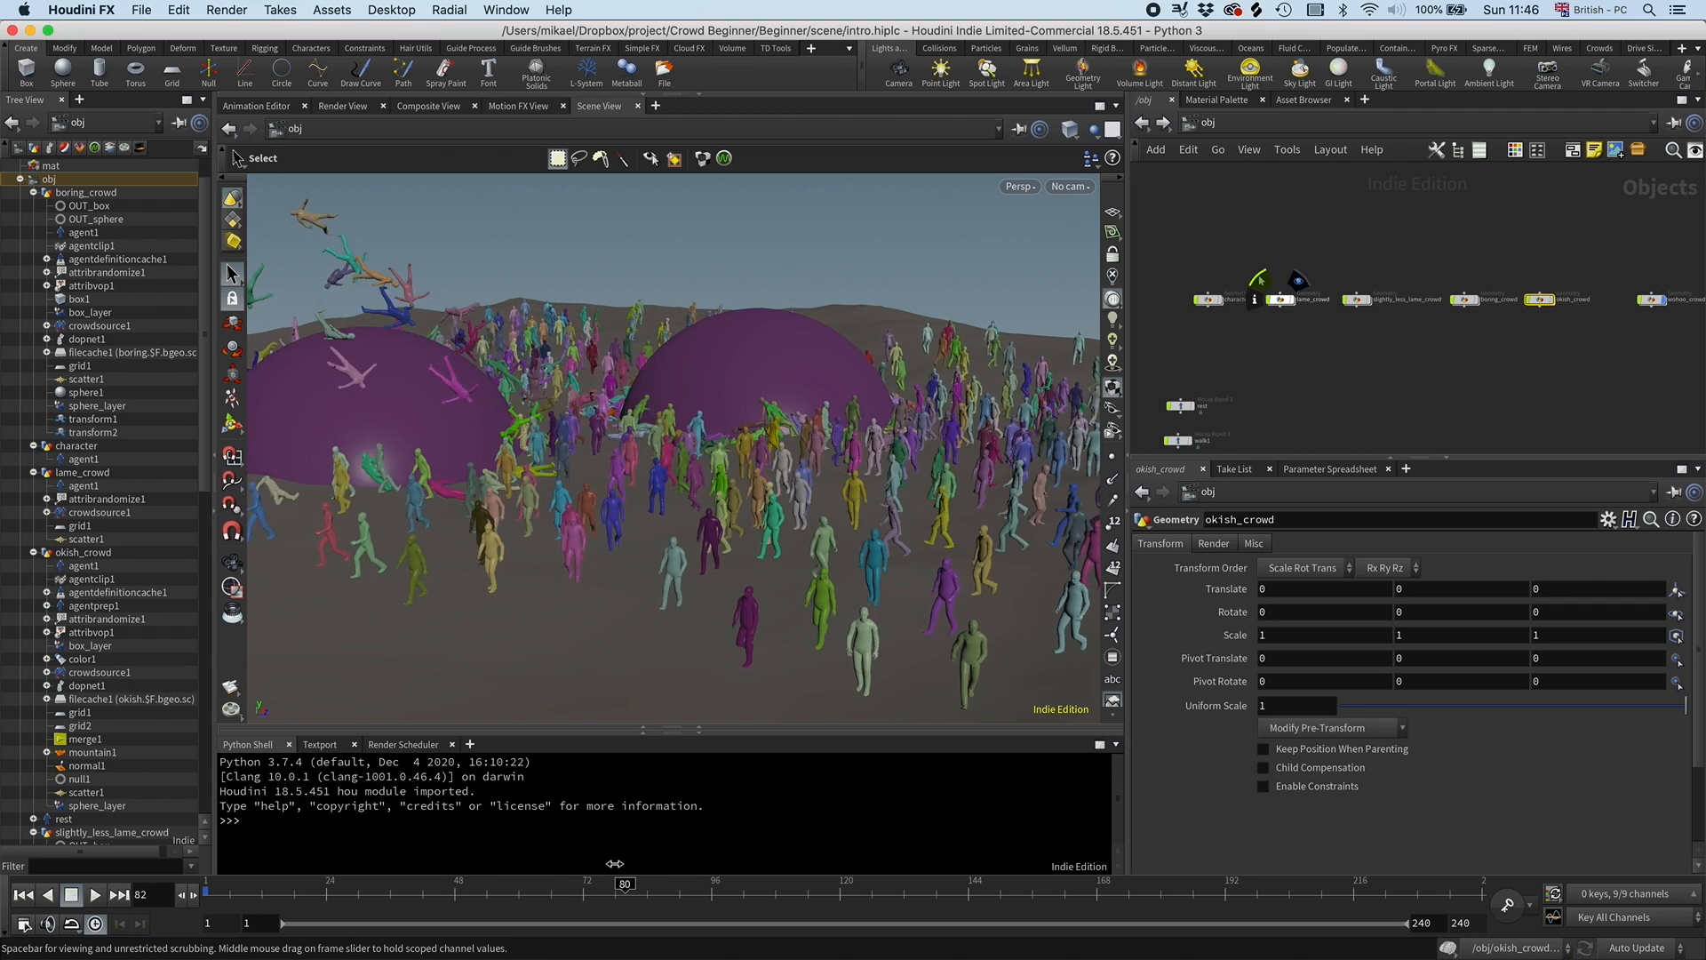
{"action": "left_click_drag", "start_coordinate": [626, 883], "coordinate": [368, 884]}
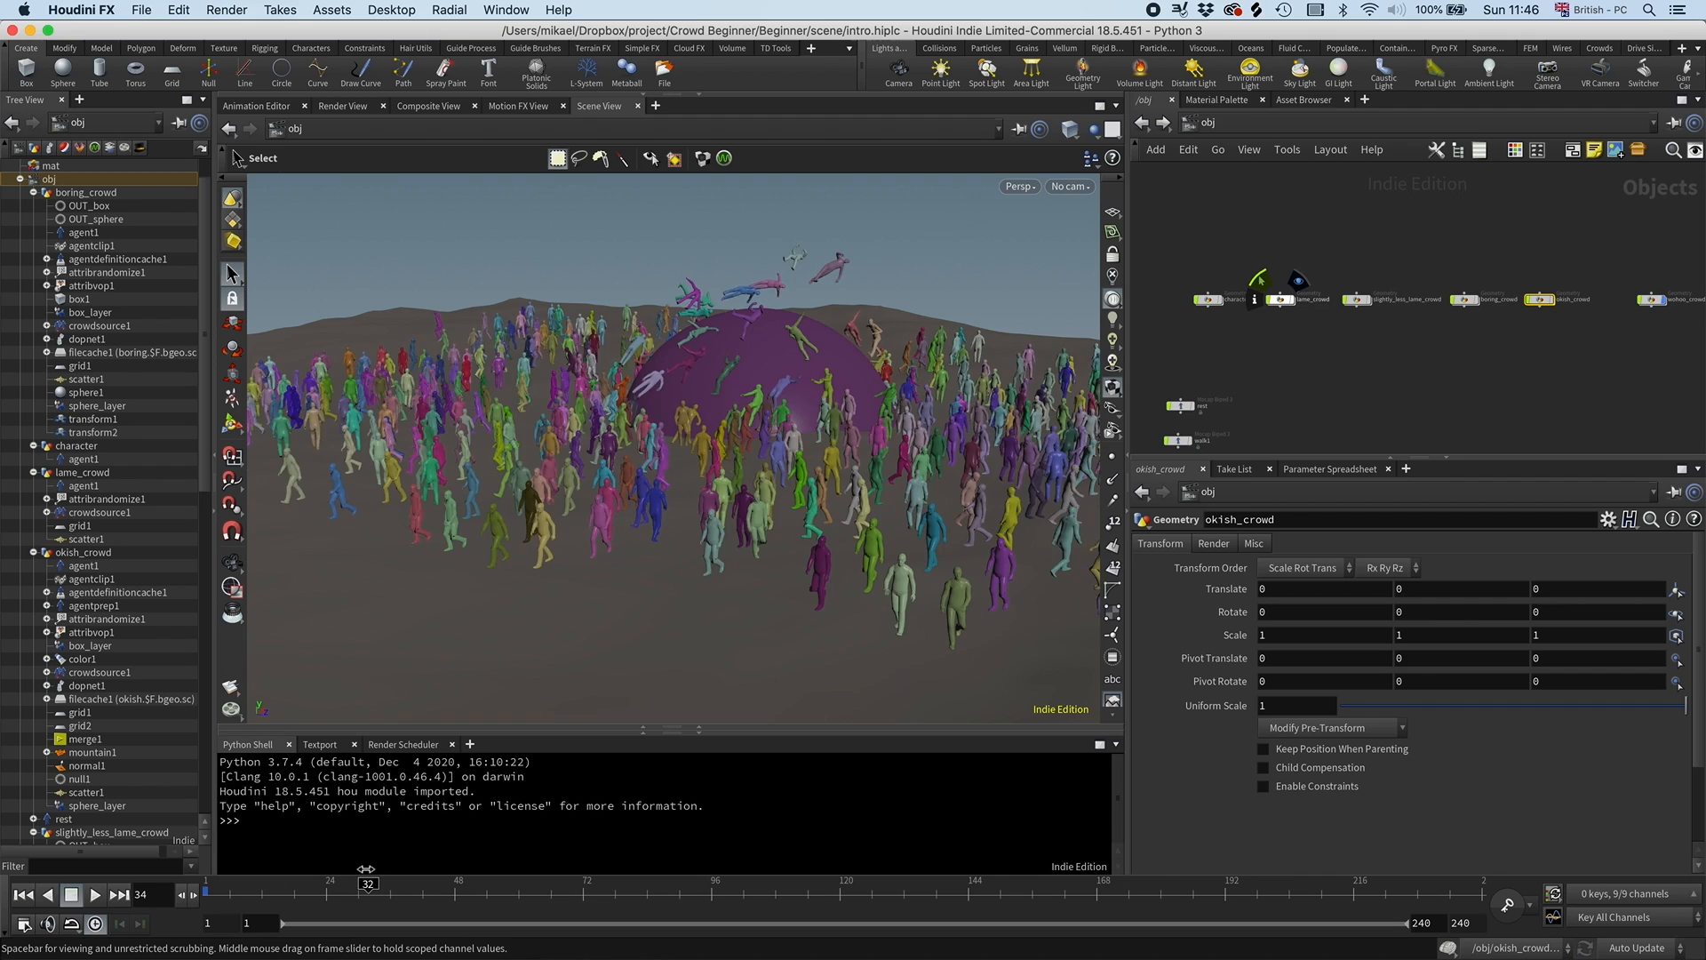
{"action": "left_click_drag", "start_coordinate": [368, 883], "coordinate": [279, 883]}
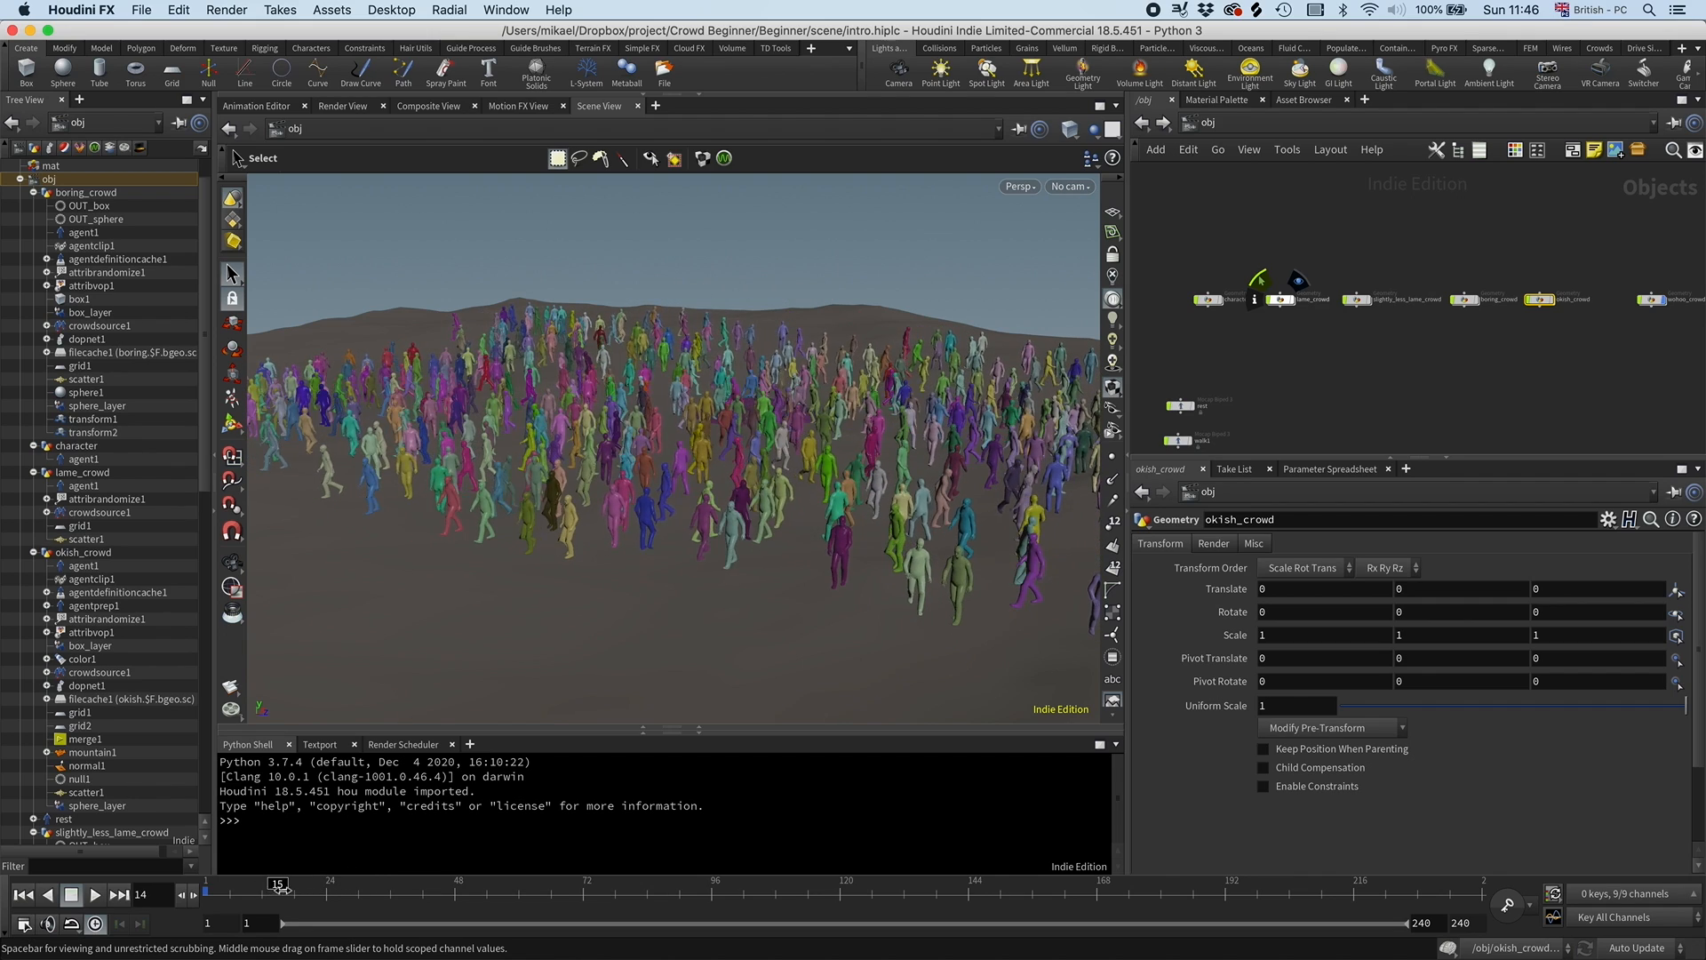
{"action": "left_click_drag", "start_coordinate": [281, 883], "coordinate": [373, 884]}
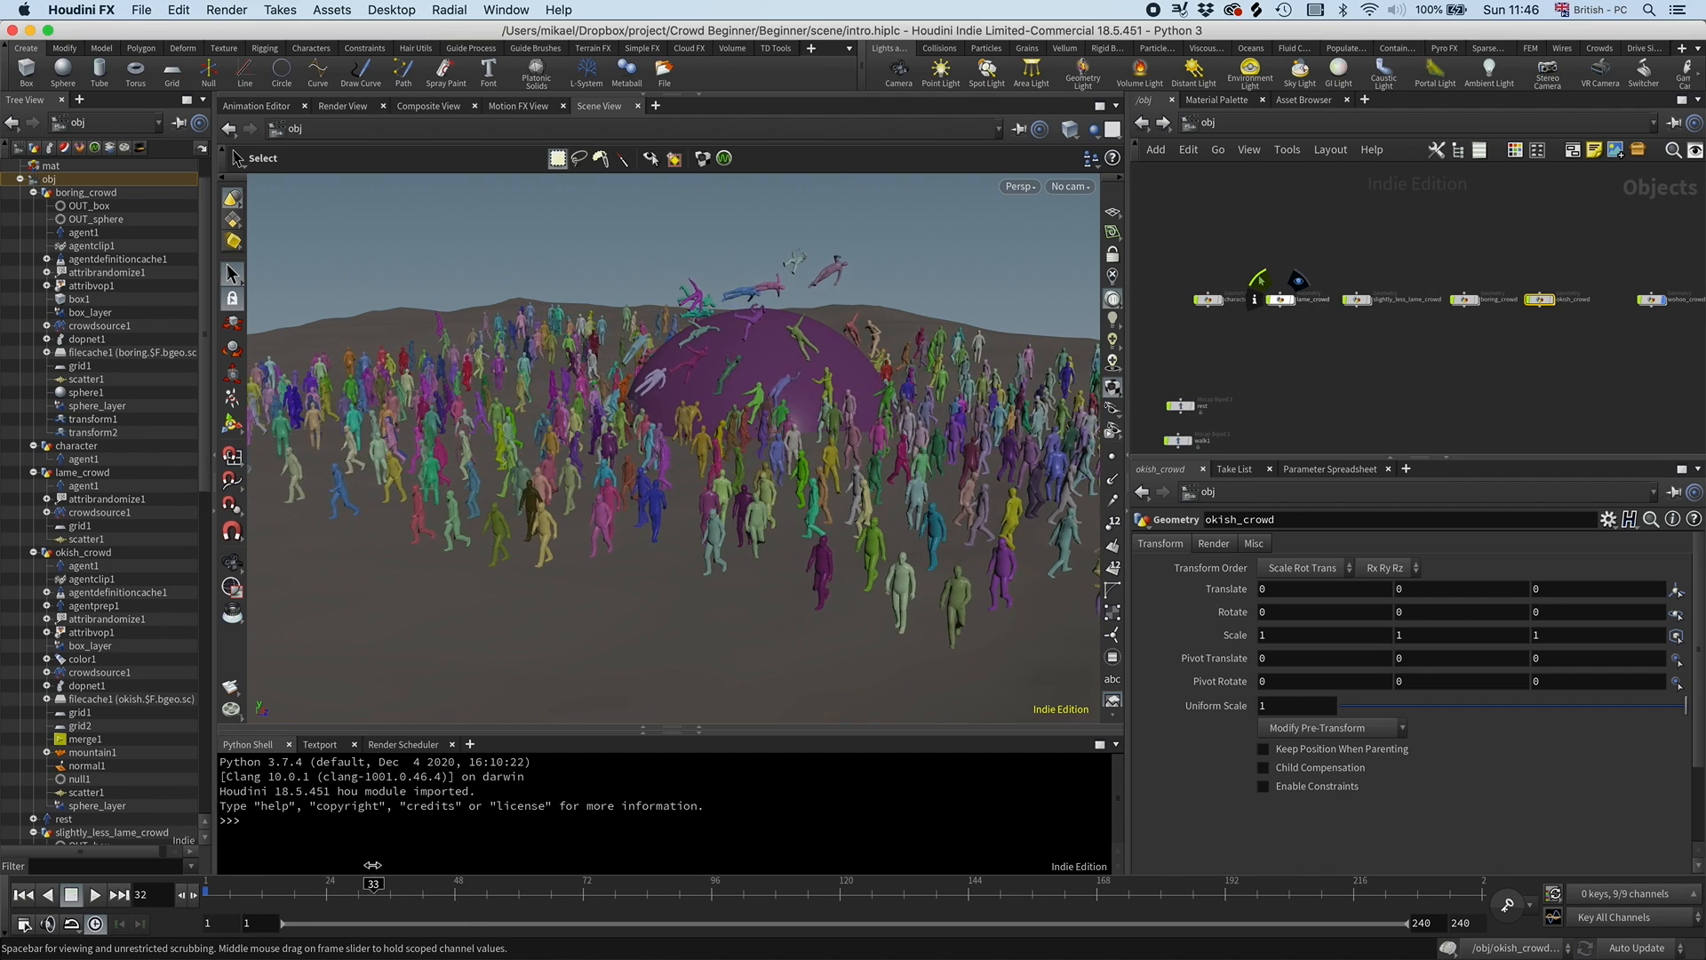
{"action": "left_click_drag", "start_coordinate": [373, 883], "coordinate": [582, 883]}
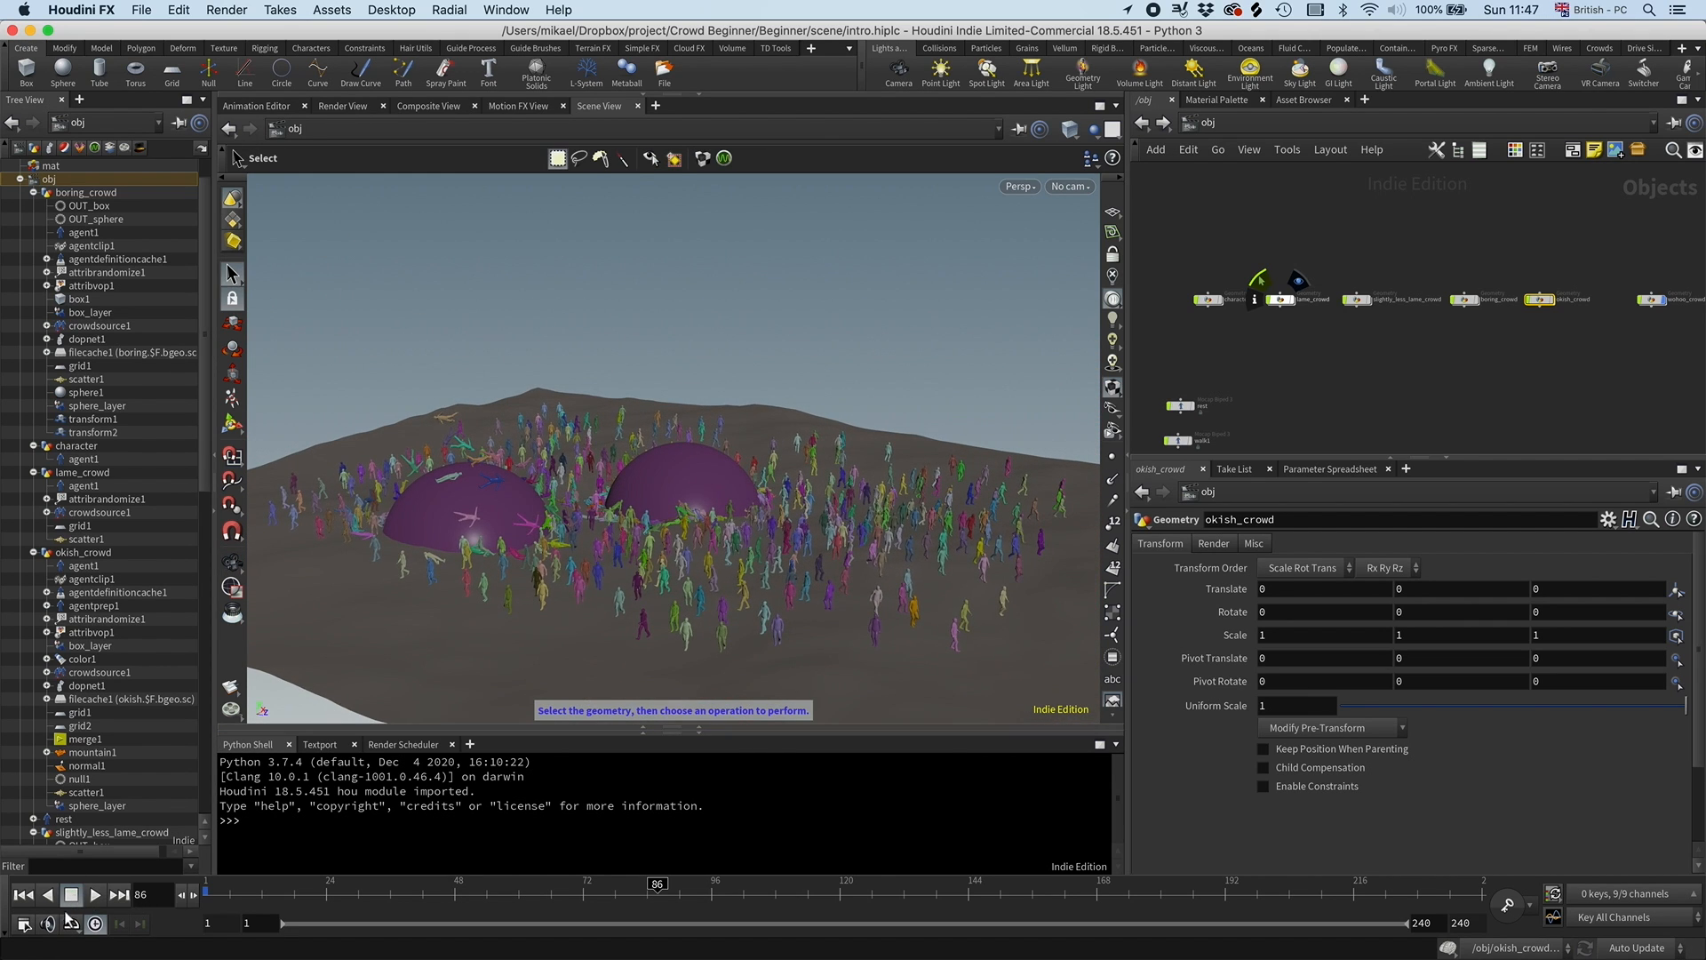
Start a new, empty untitled scene with File > New.
{"action": "left_click", "coordinate": [96, 896]}
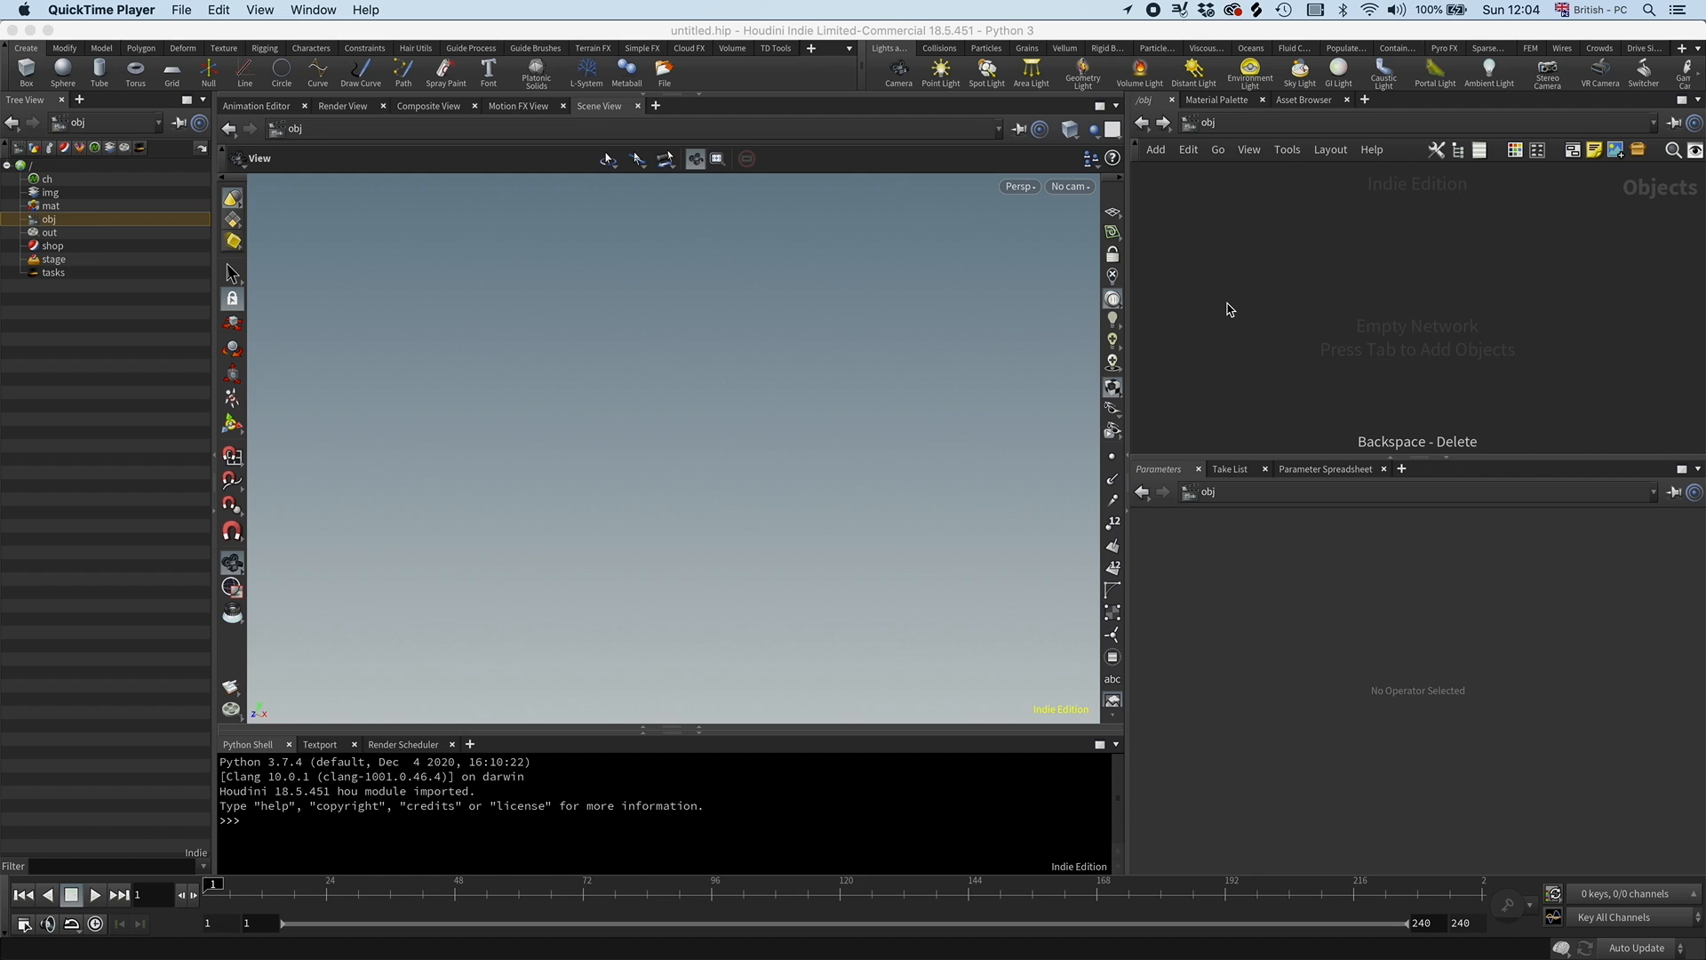
Add an Agent SOP inside geo1, keeping its Input set to Character Rig.
{"action": "key", "text": "Tab"}
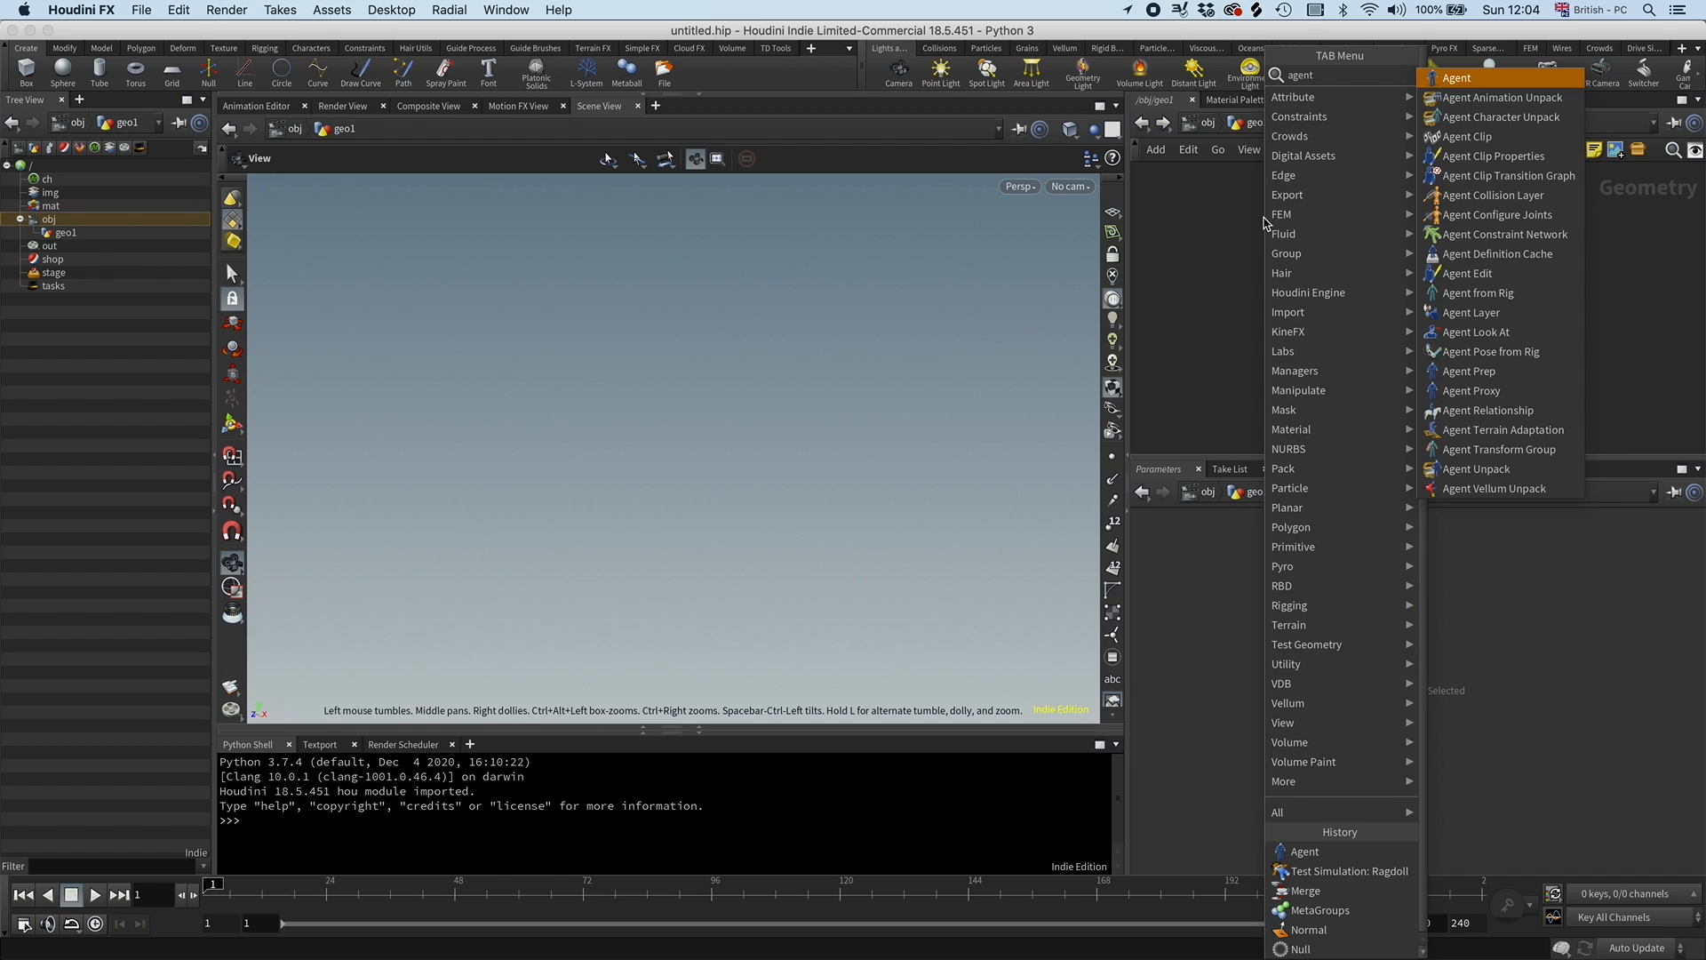
{"action": "left_click", "coordinate": [1466, 80]}
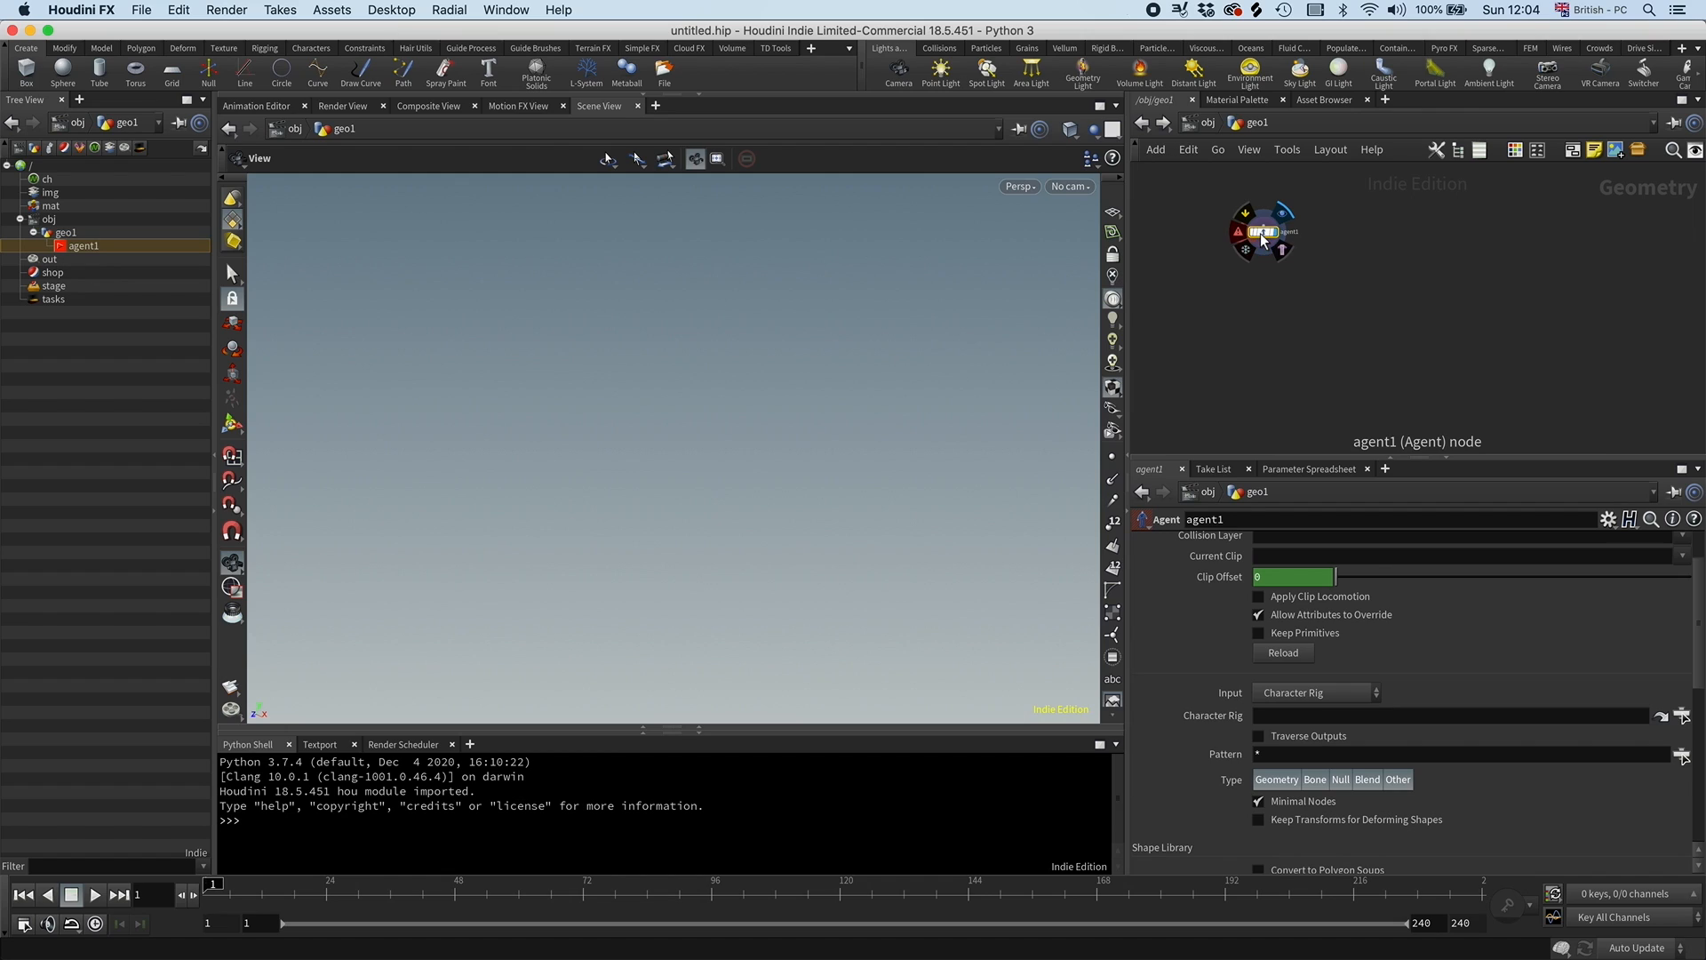
{"action": "left_click", "coordinate": [1316, 691]}
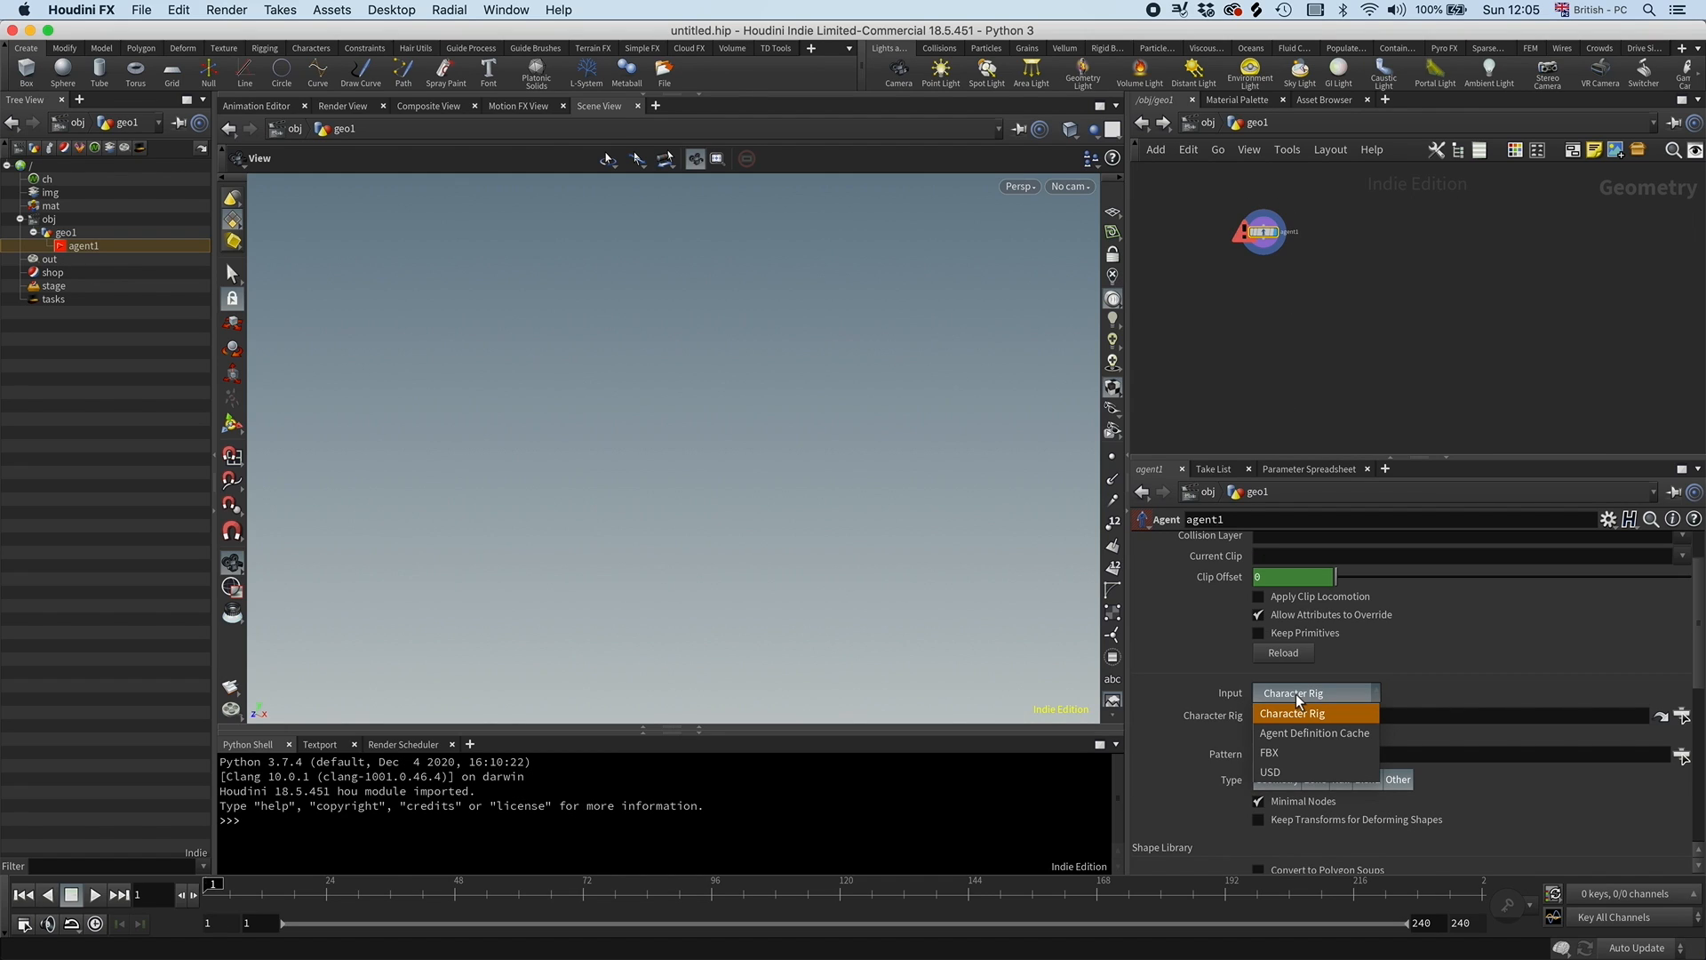
{"action": "mouse_move", "coordinate": [1308, 733]}
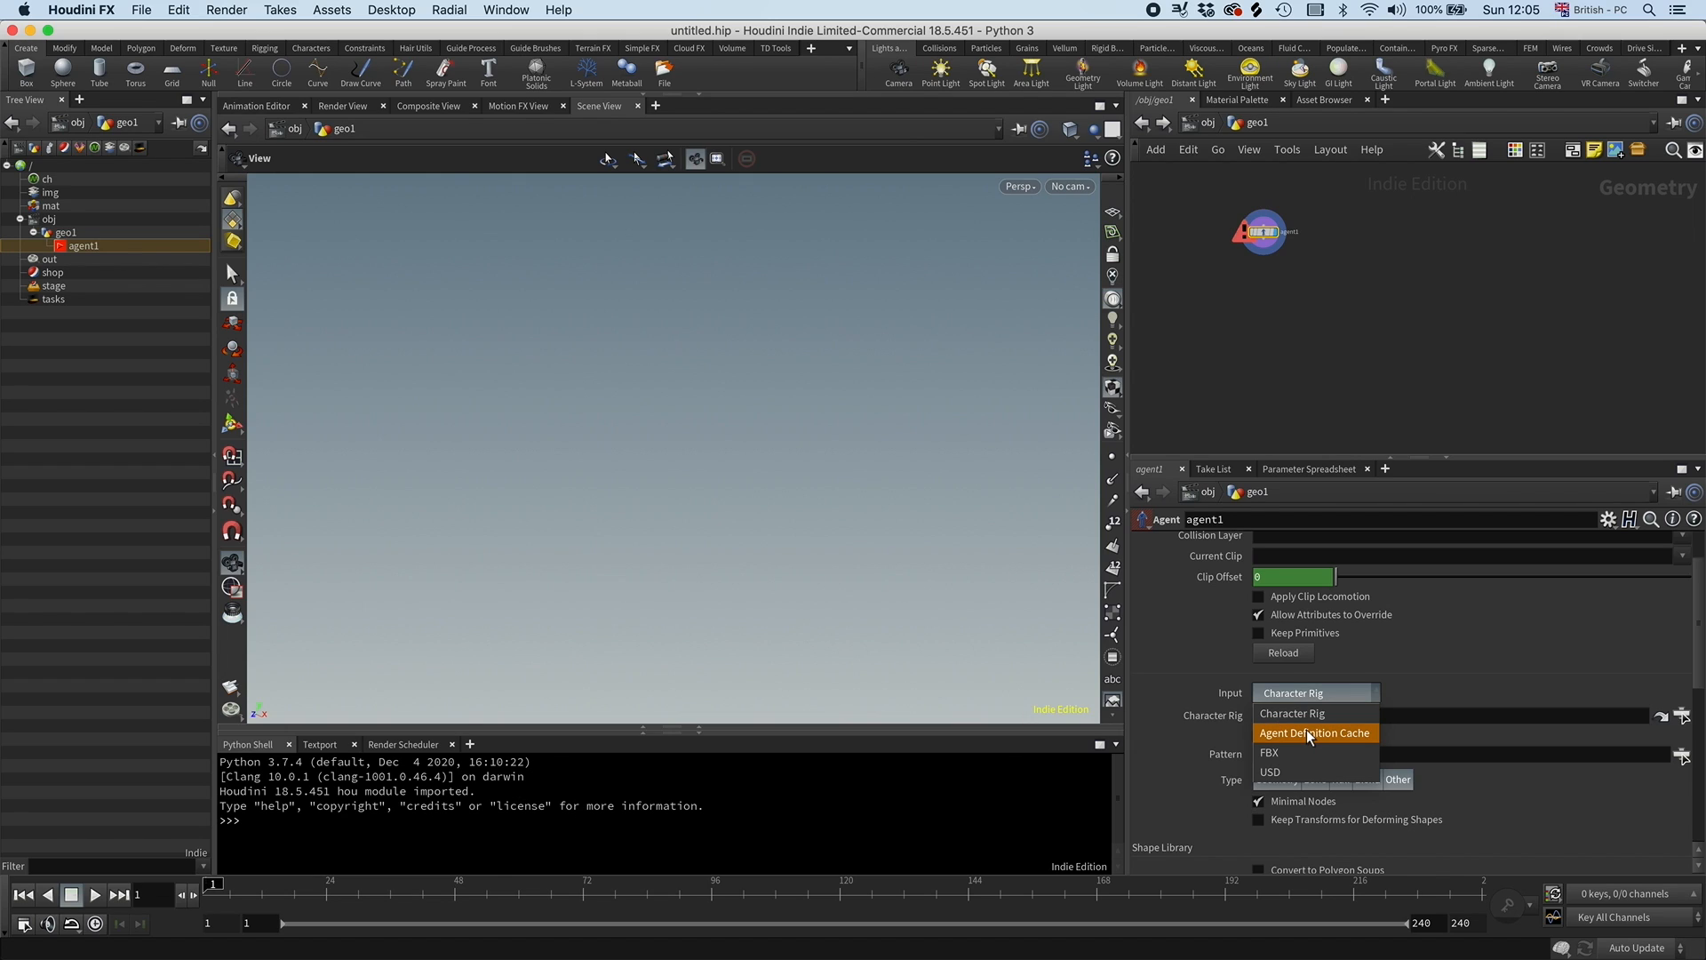
{"action": "mouse_move", "coordinate": [1269, 753]}
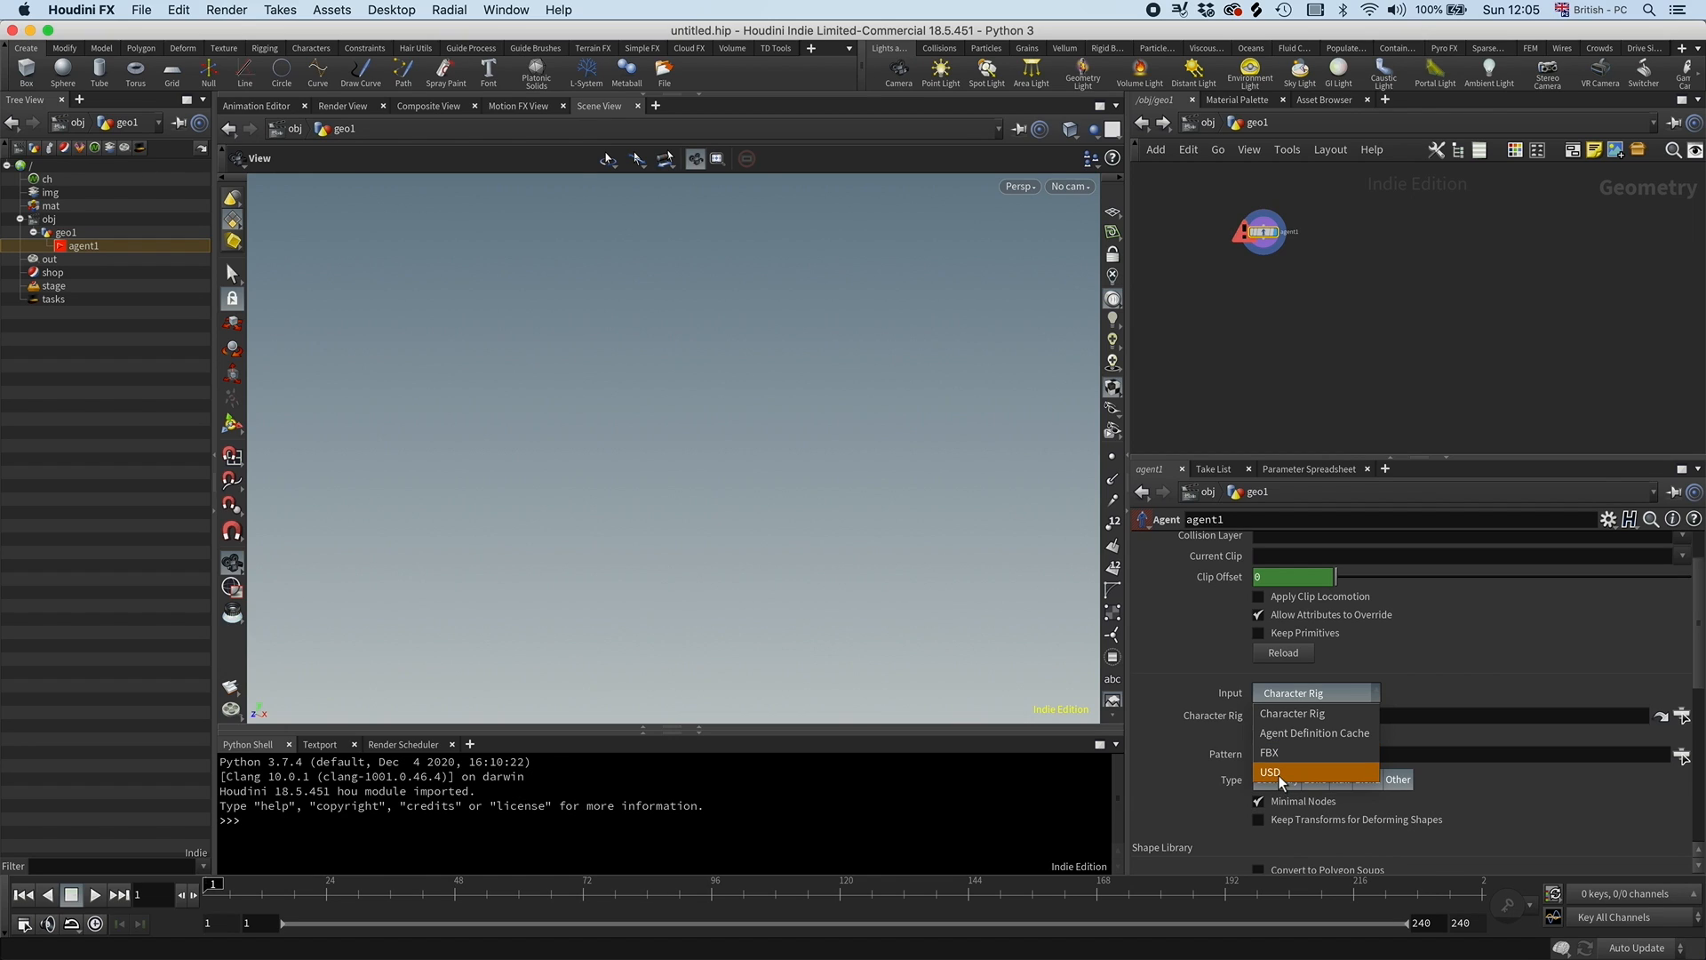
{"action": "left_click", "coordinate": [1294, 691]}
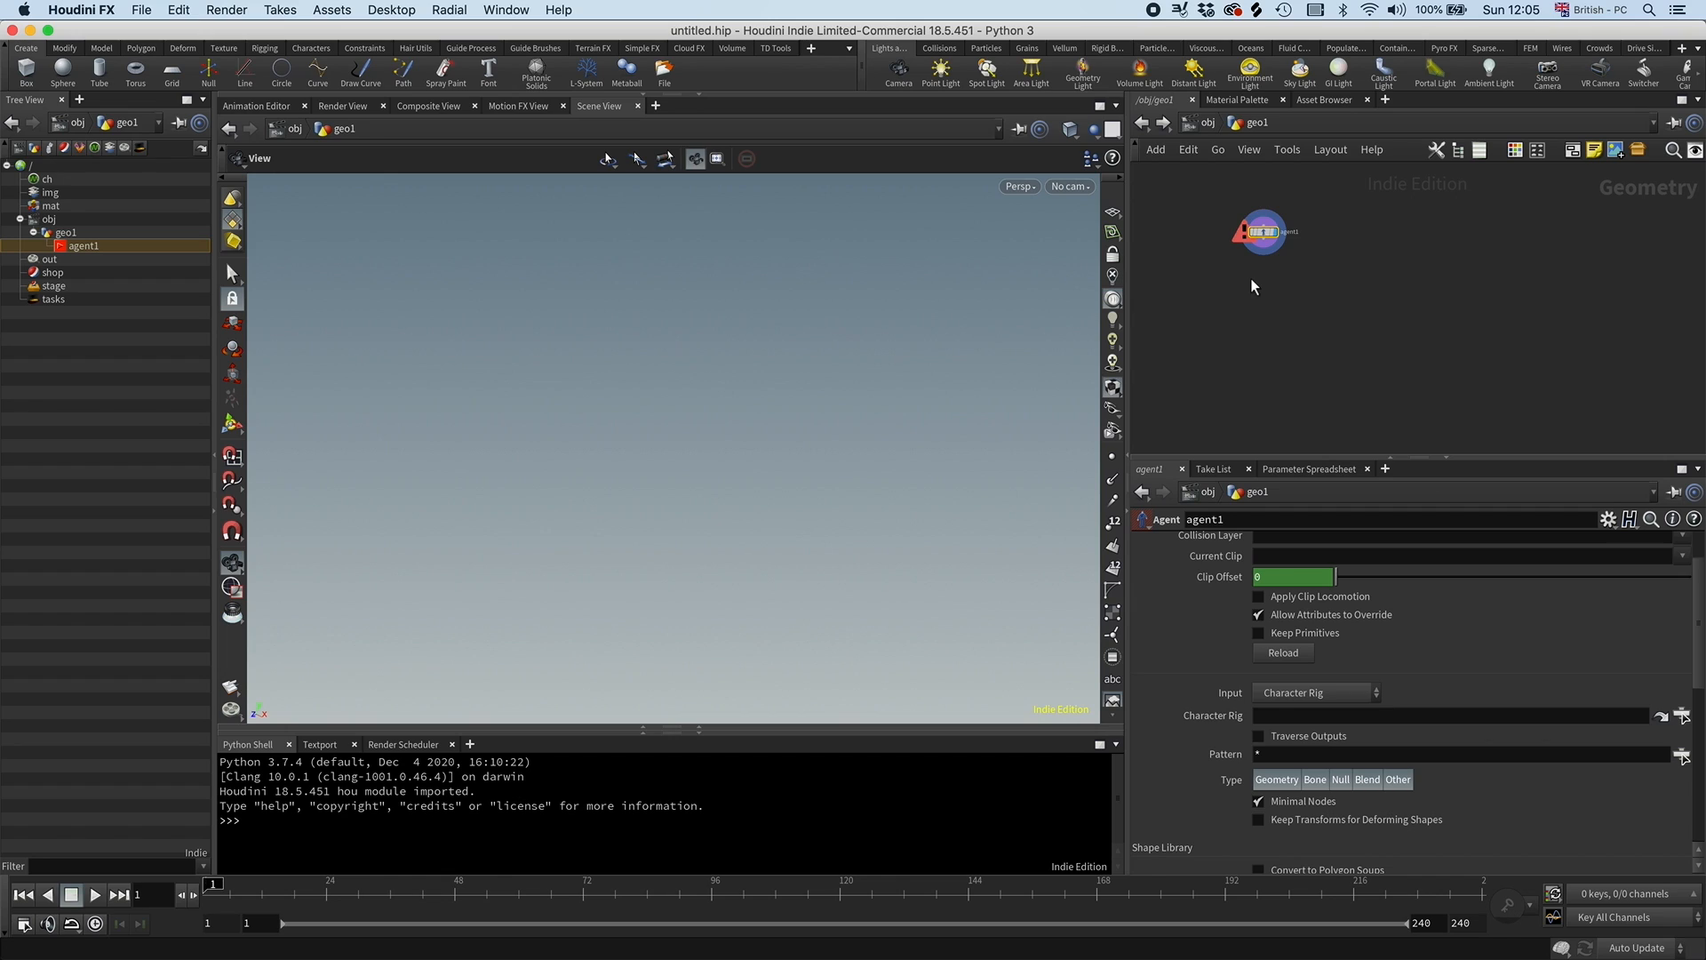
{"action": "mouse_move", "coordinate": [1230, 272]}
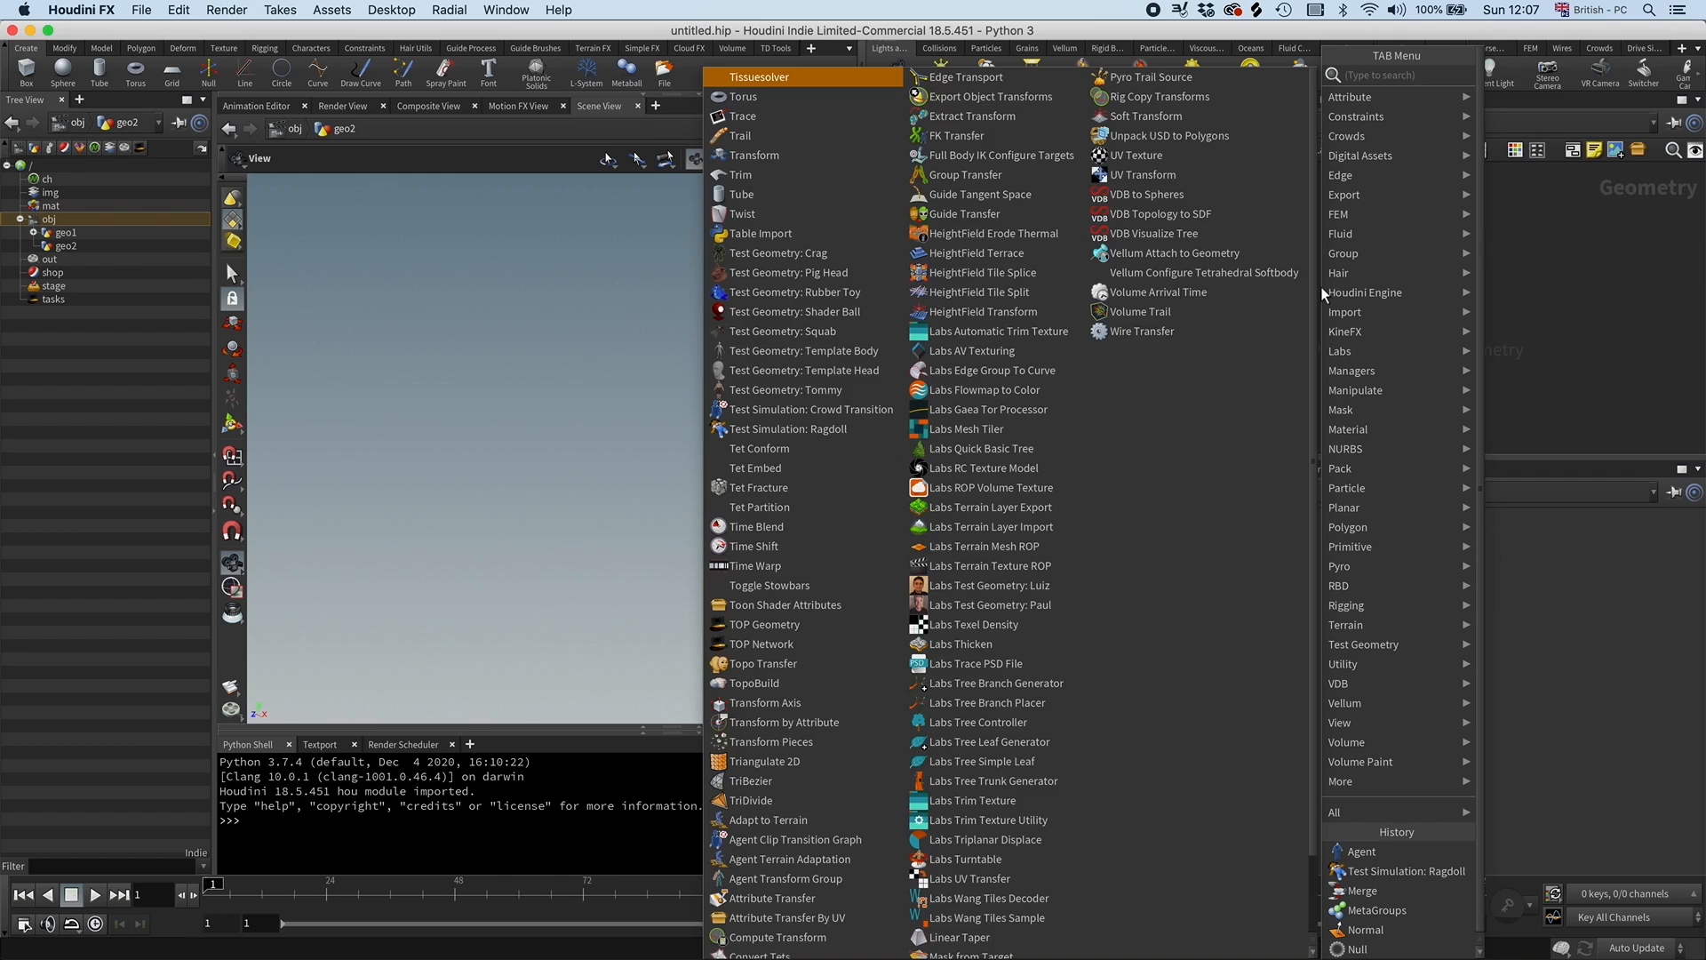
Add a Polygon Tube in geo2 with 15 rows and radius scale 0.143.
{"action": "left_click", "coordinate": [739, 193]}
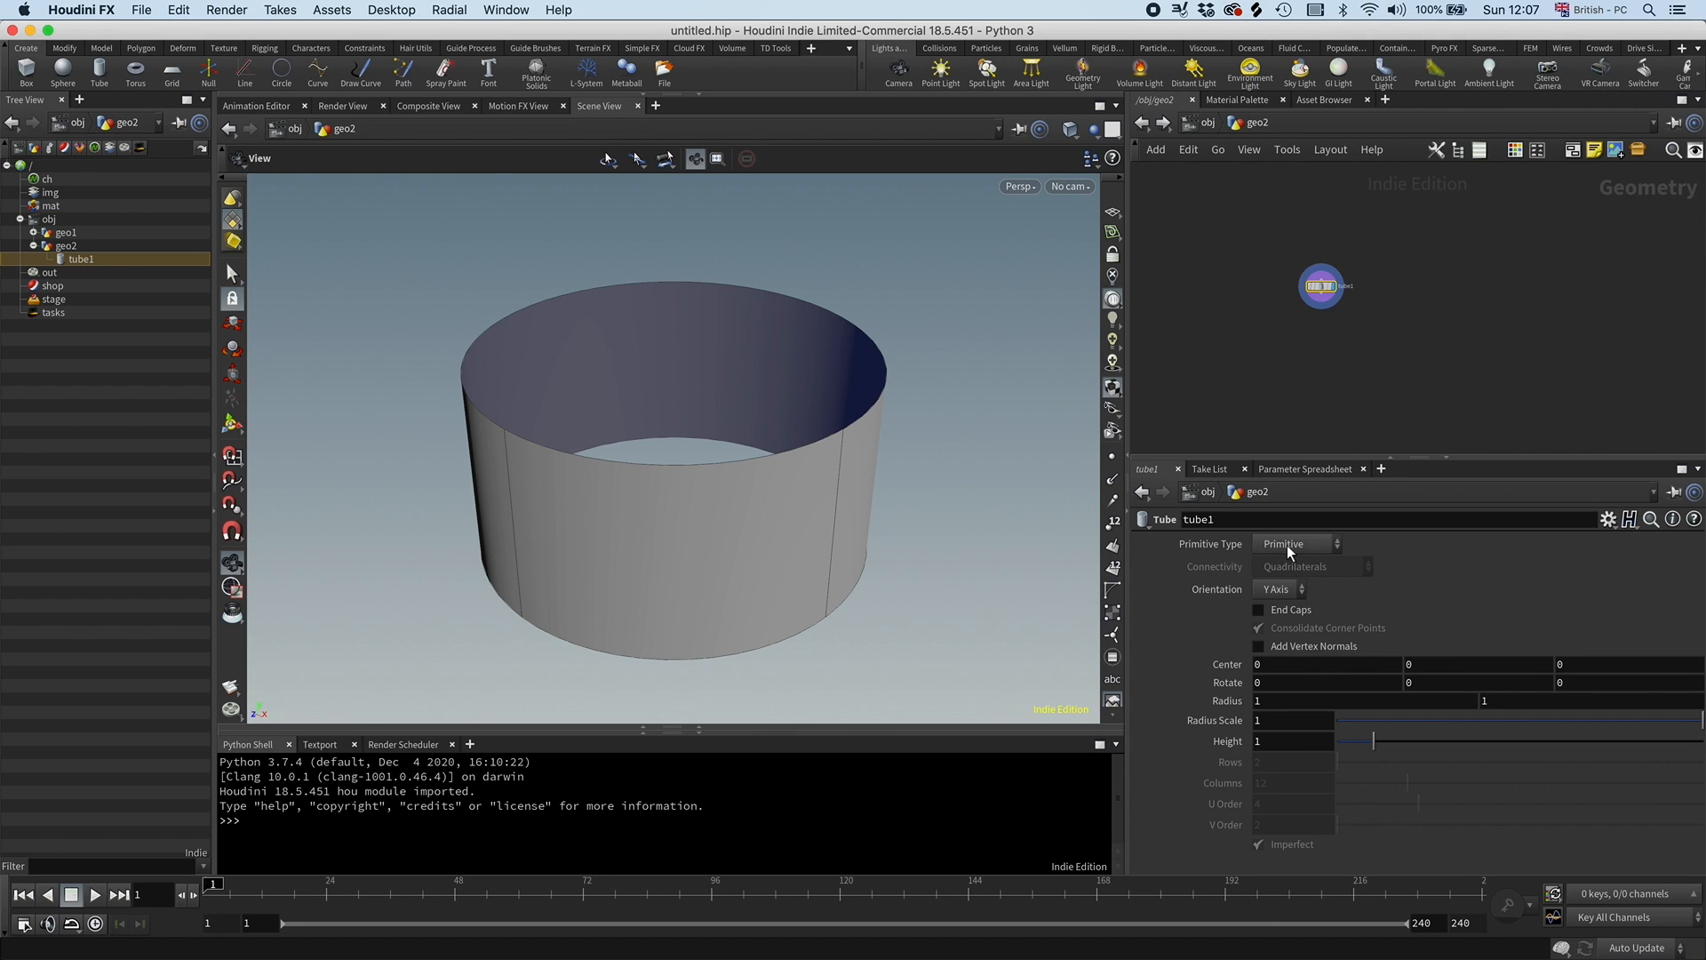
{"action": "left_click", "coordinate": [1293, 544]}
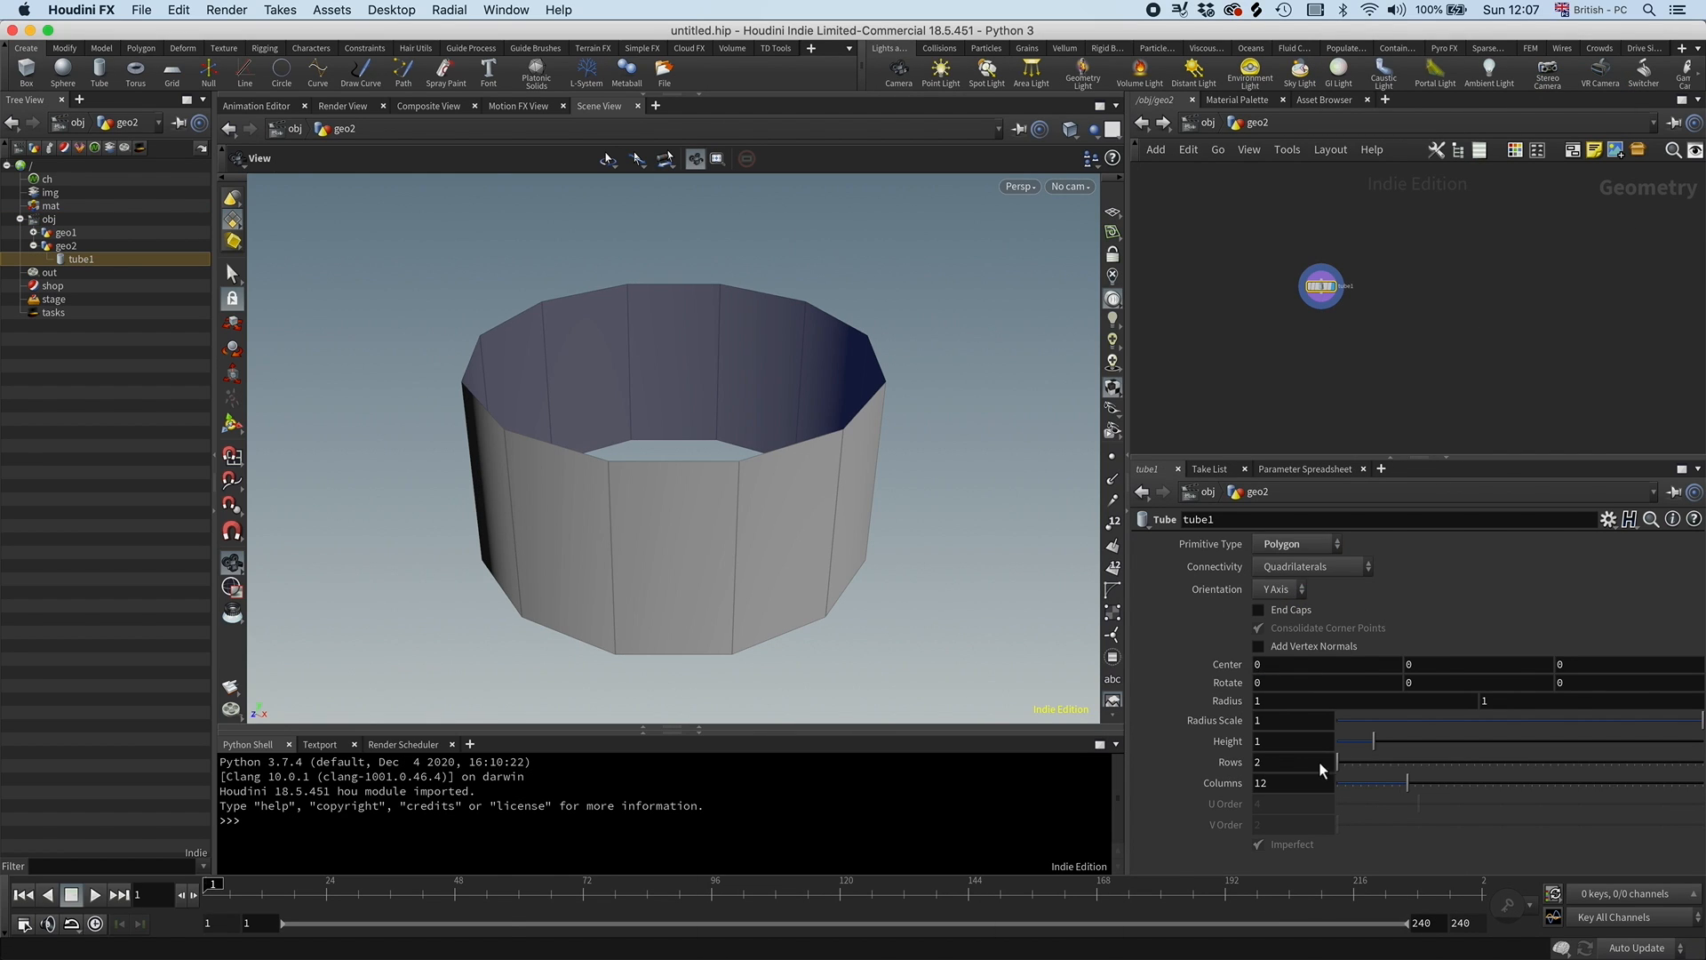
{"action": "left_click_drag", "start_coordinate": [1322, 761], "coordinate": [1442, 780]}
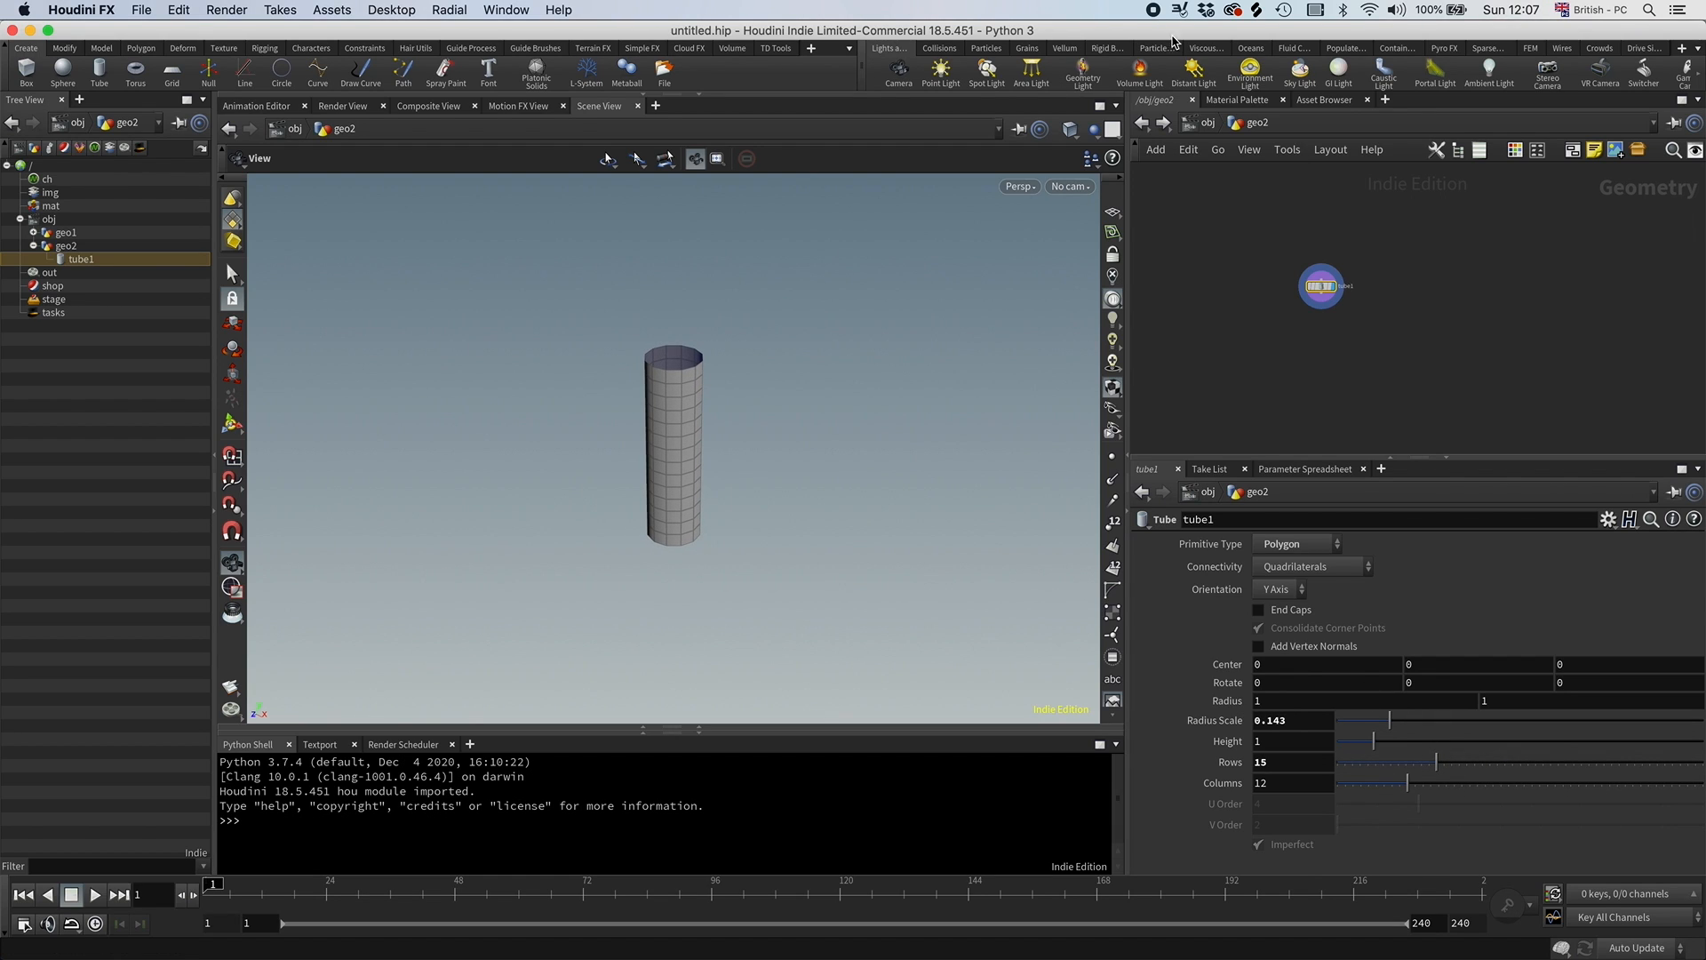
{"action": "left_click", "coordinate": [1258, 609]}
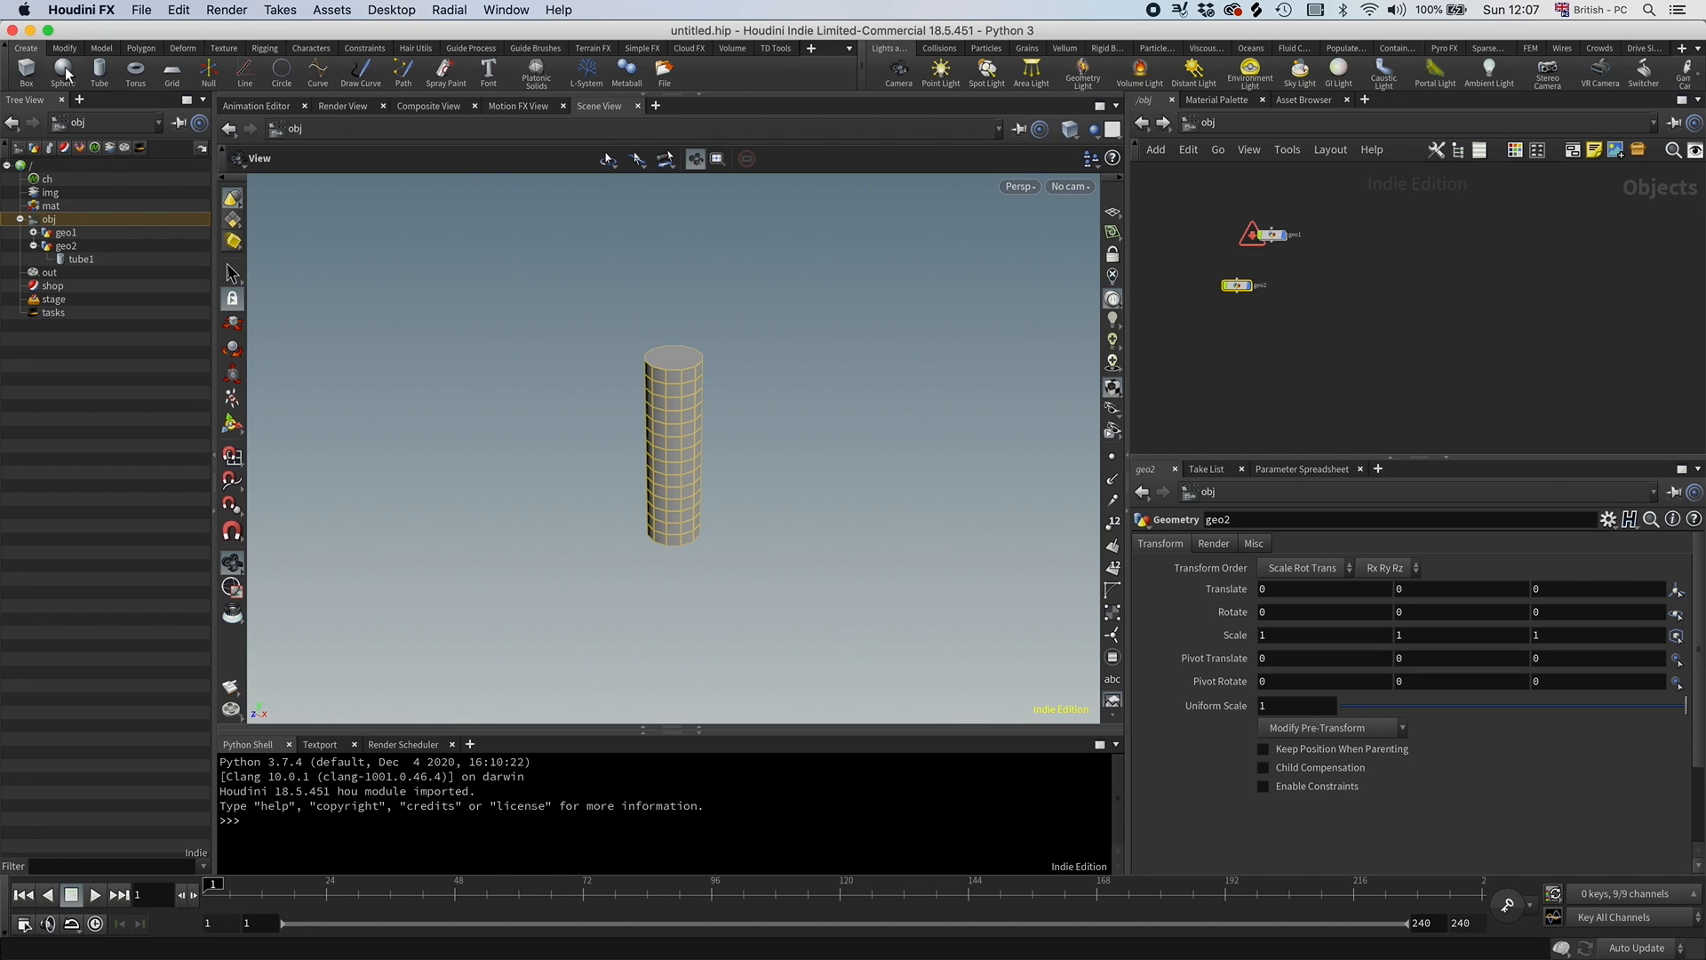
Draw a three-bone chain up through the tube with the Bones tool and select the tube for binding.
{"action": "left_click", "coordinate": [265, 48]}
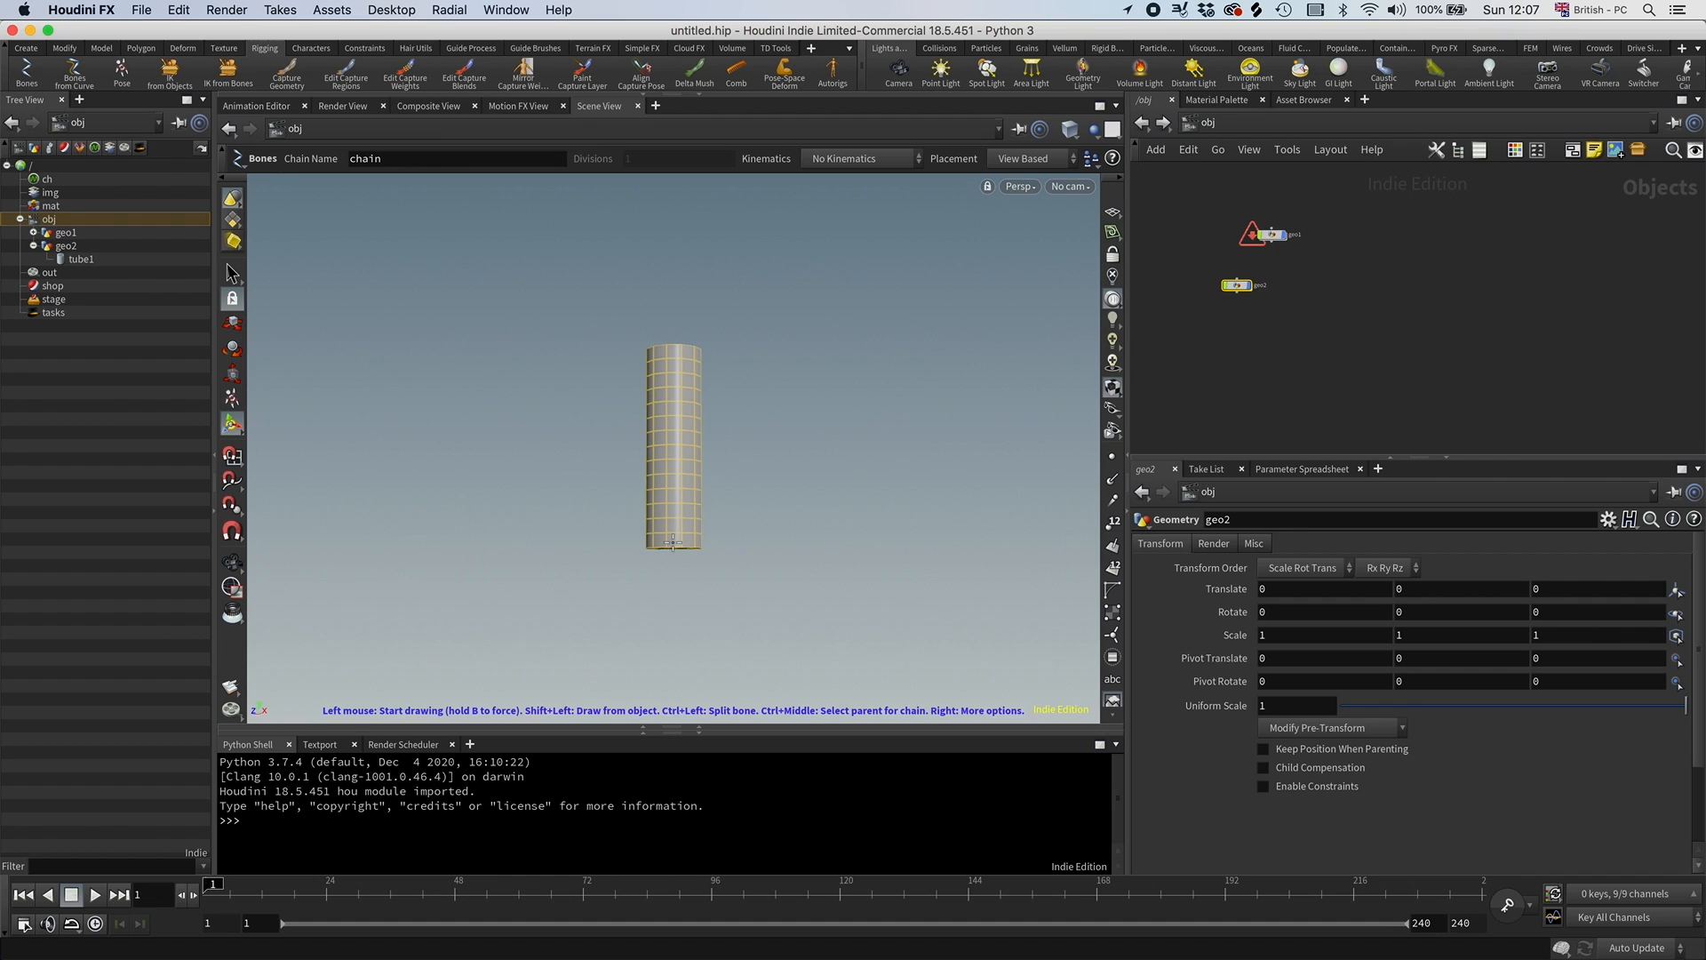
{"action": "left_click", "coordinate": [675, 423]}
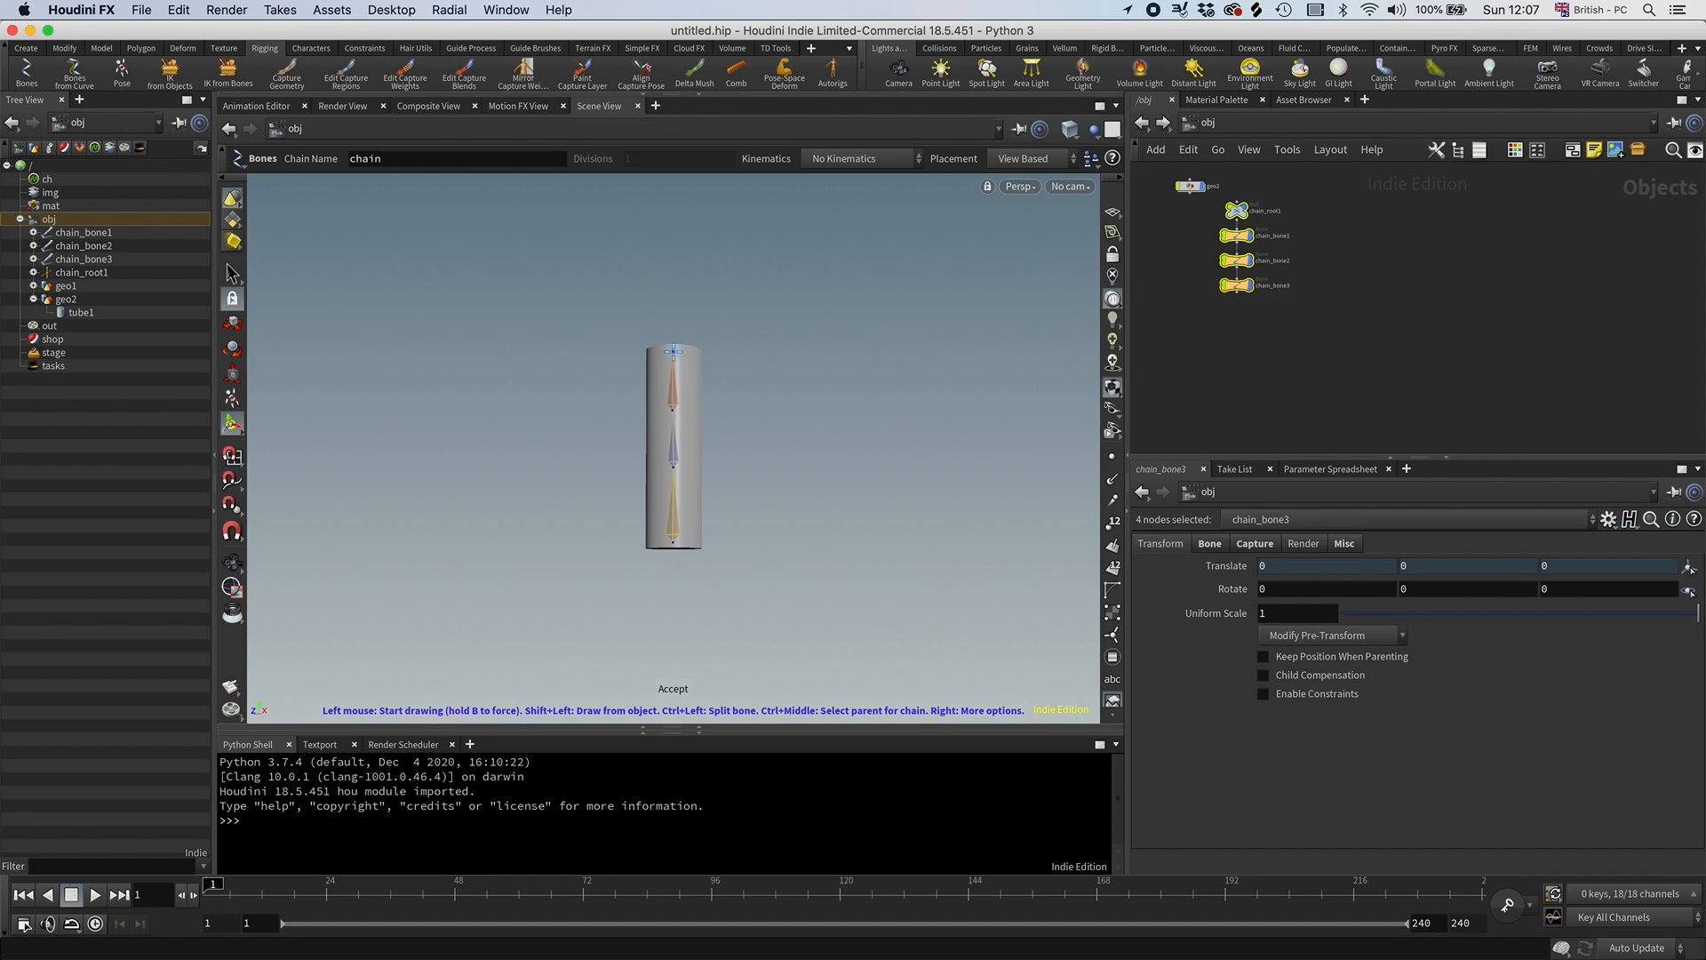
{"action": "mouse_move", "coordinate": [1191, 189]}
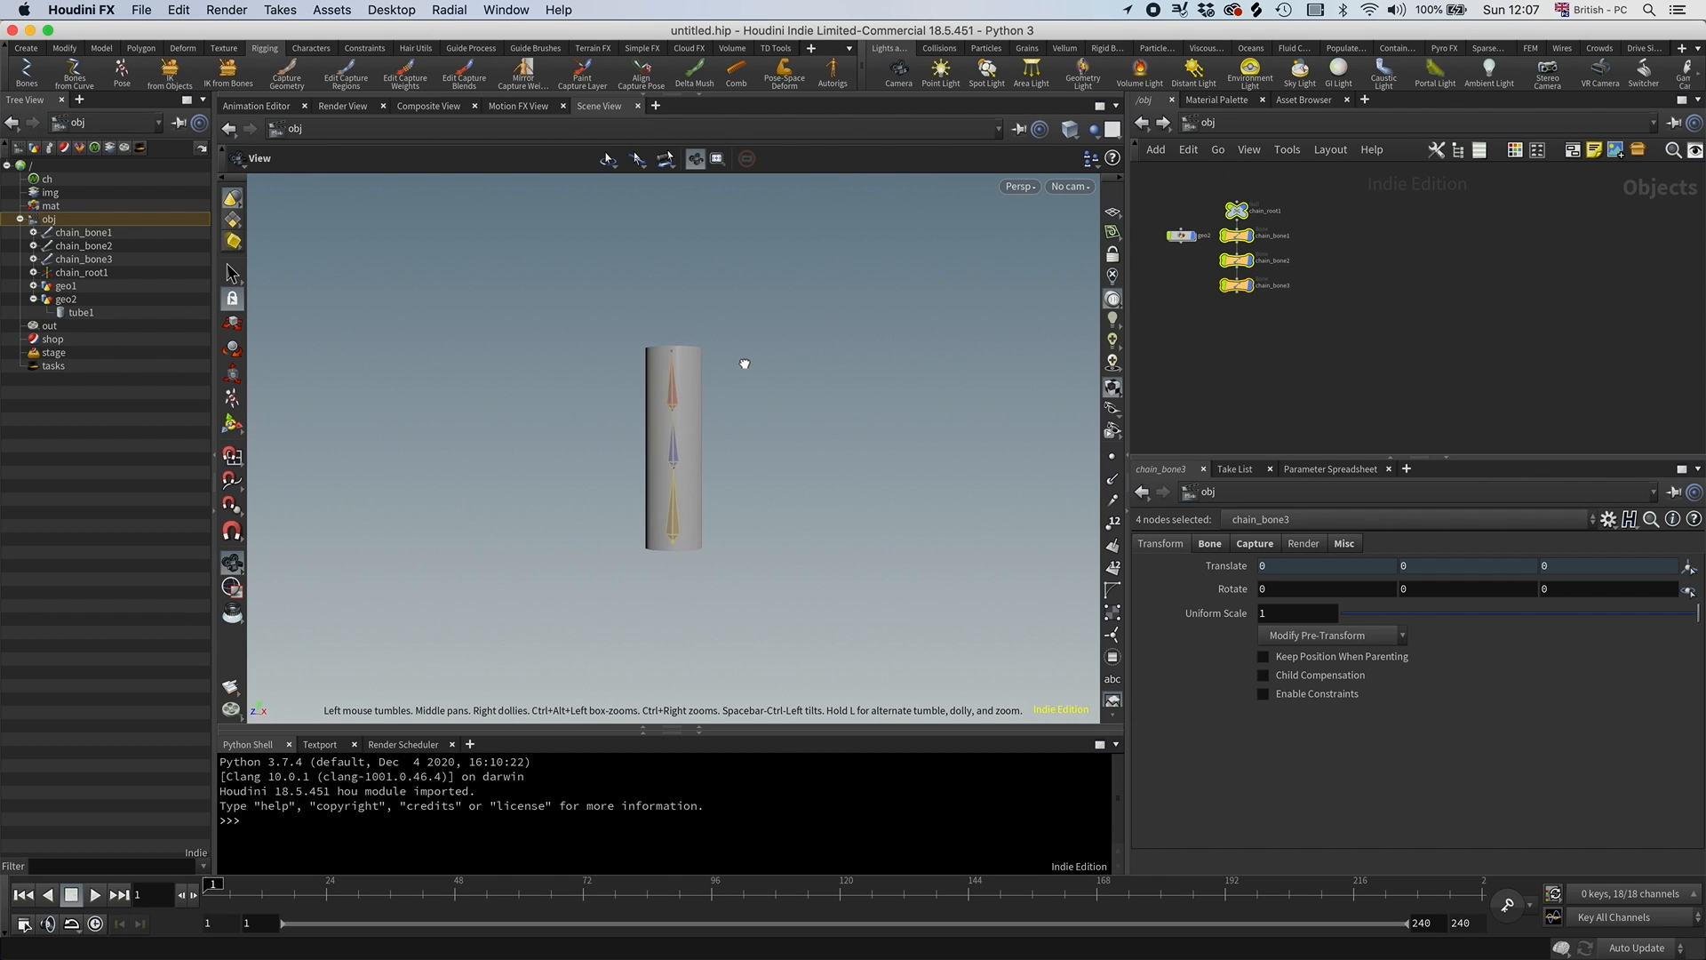
{"action": "left_click", "coordinate": [1180, 236]}
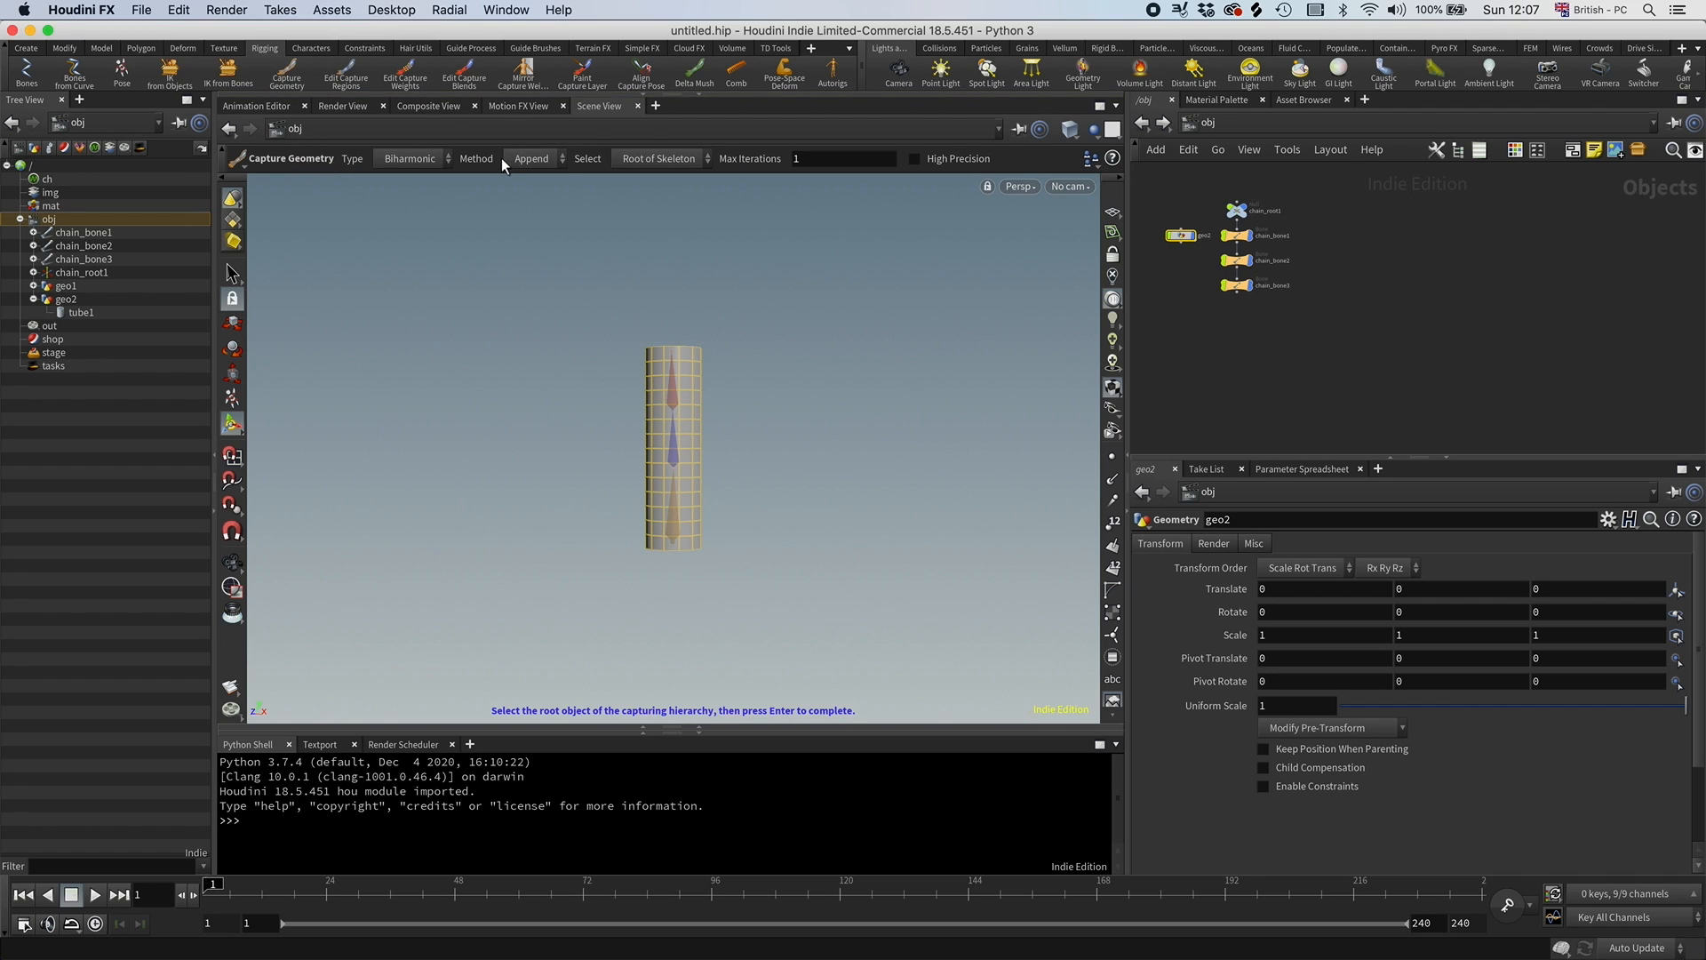
{"action": "mouse_move", "coordinate": [1111, 409]}
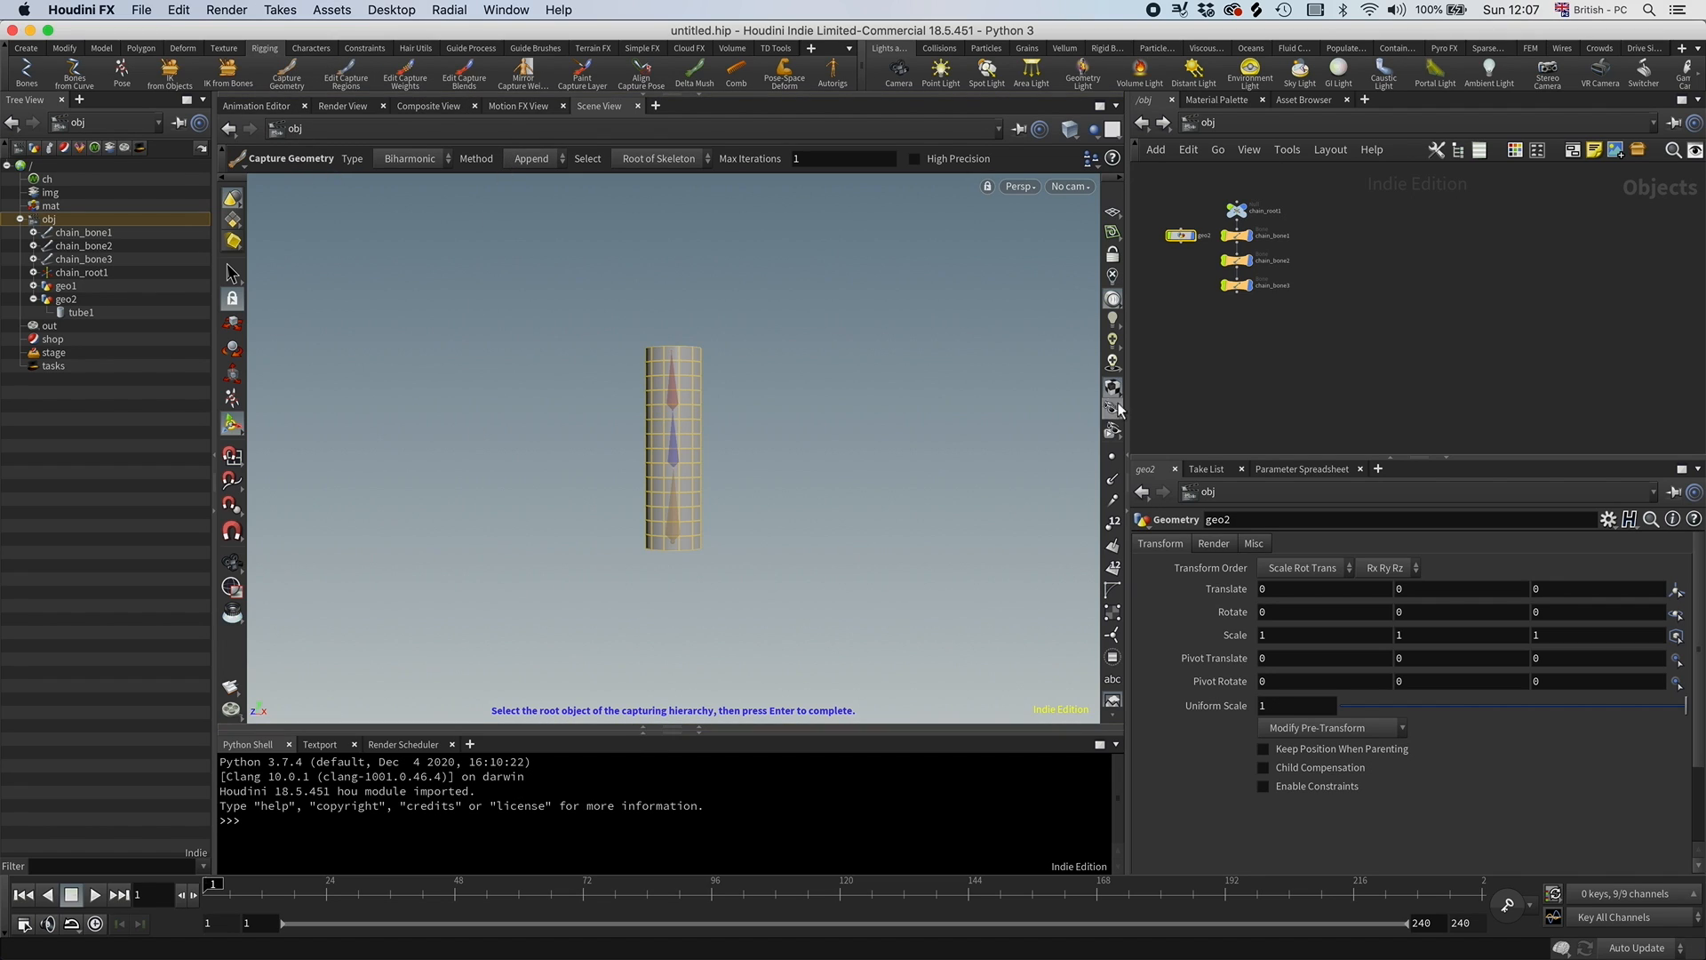
Bind the tube to chain_root1 with Capture Geometry and collapse everything into a subnet named cool_rig.
{"action": "left_click", "coordinate": [1244, 210]}
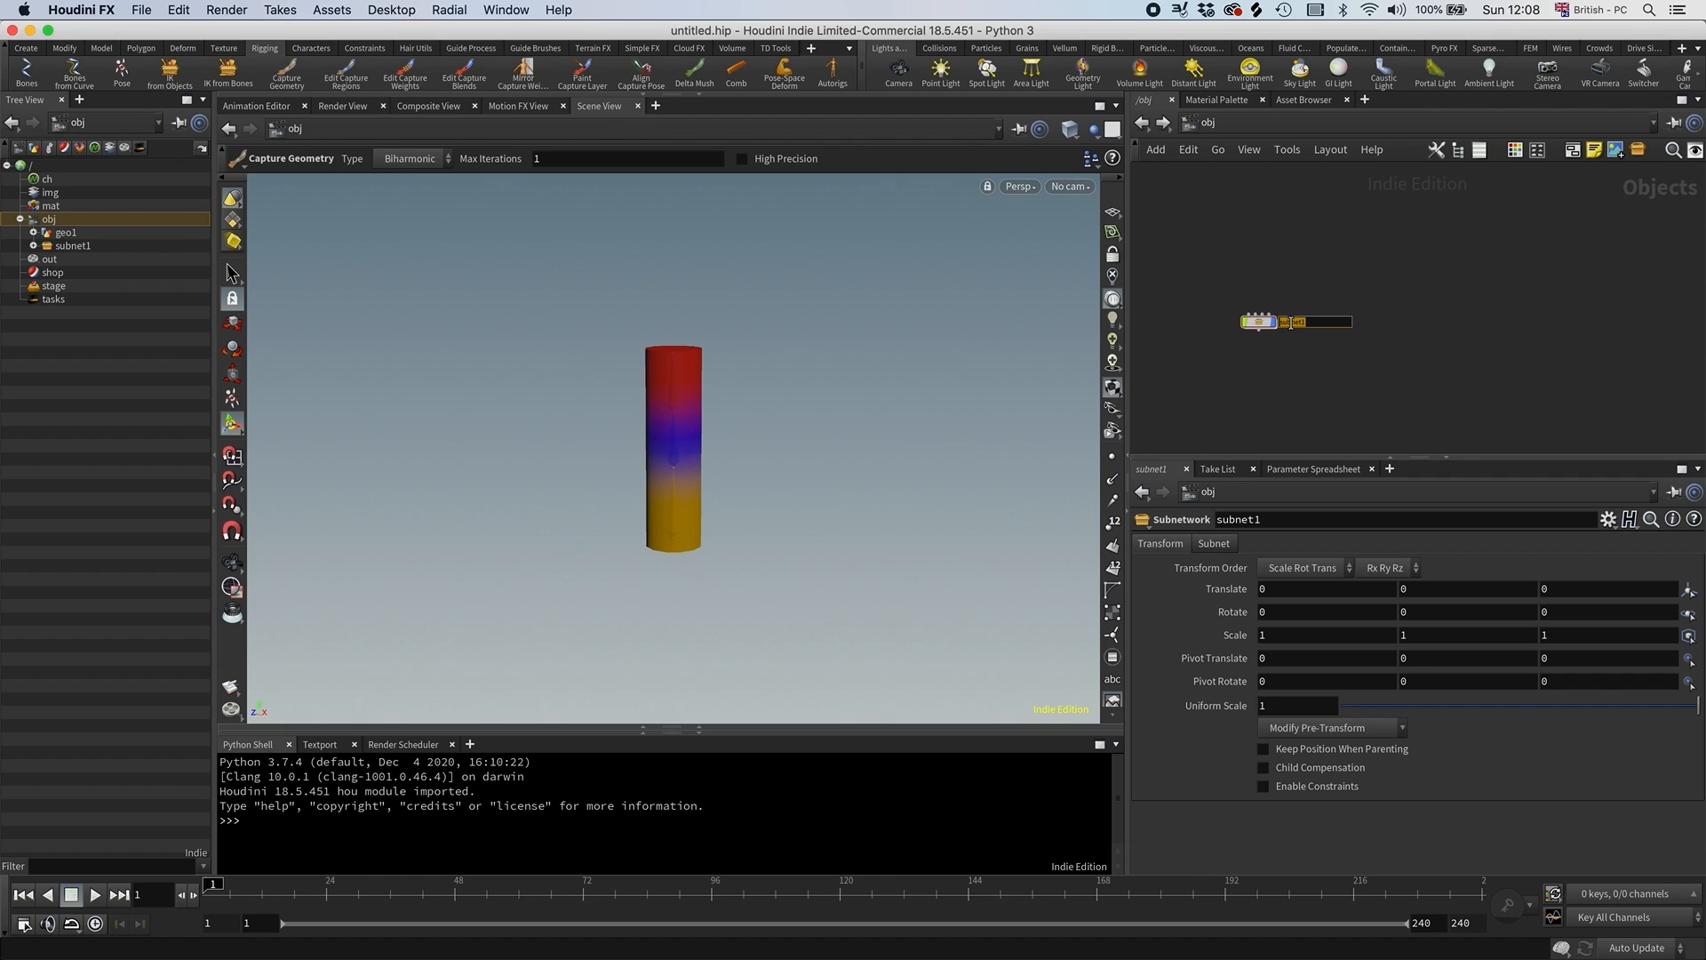
{"action": "type", "text": "cool_rig"}
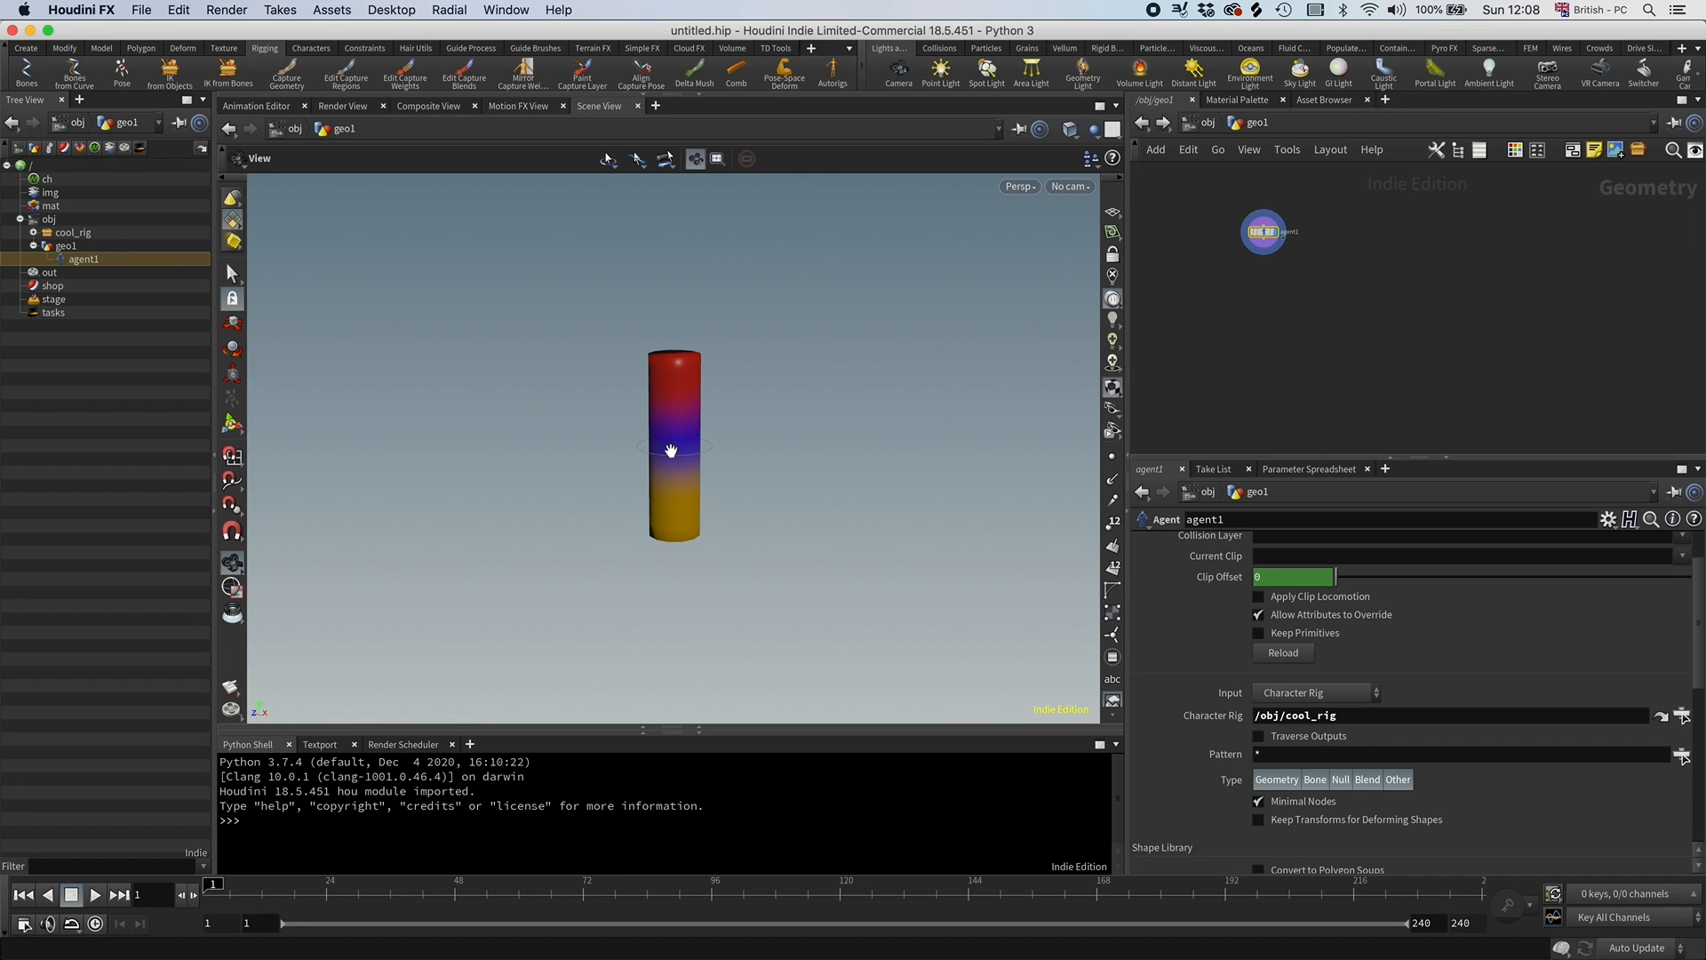
{"action": "mouse_move", "coordinate": [659, 373]}
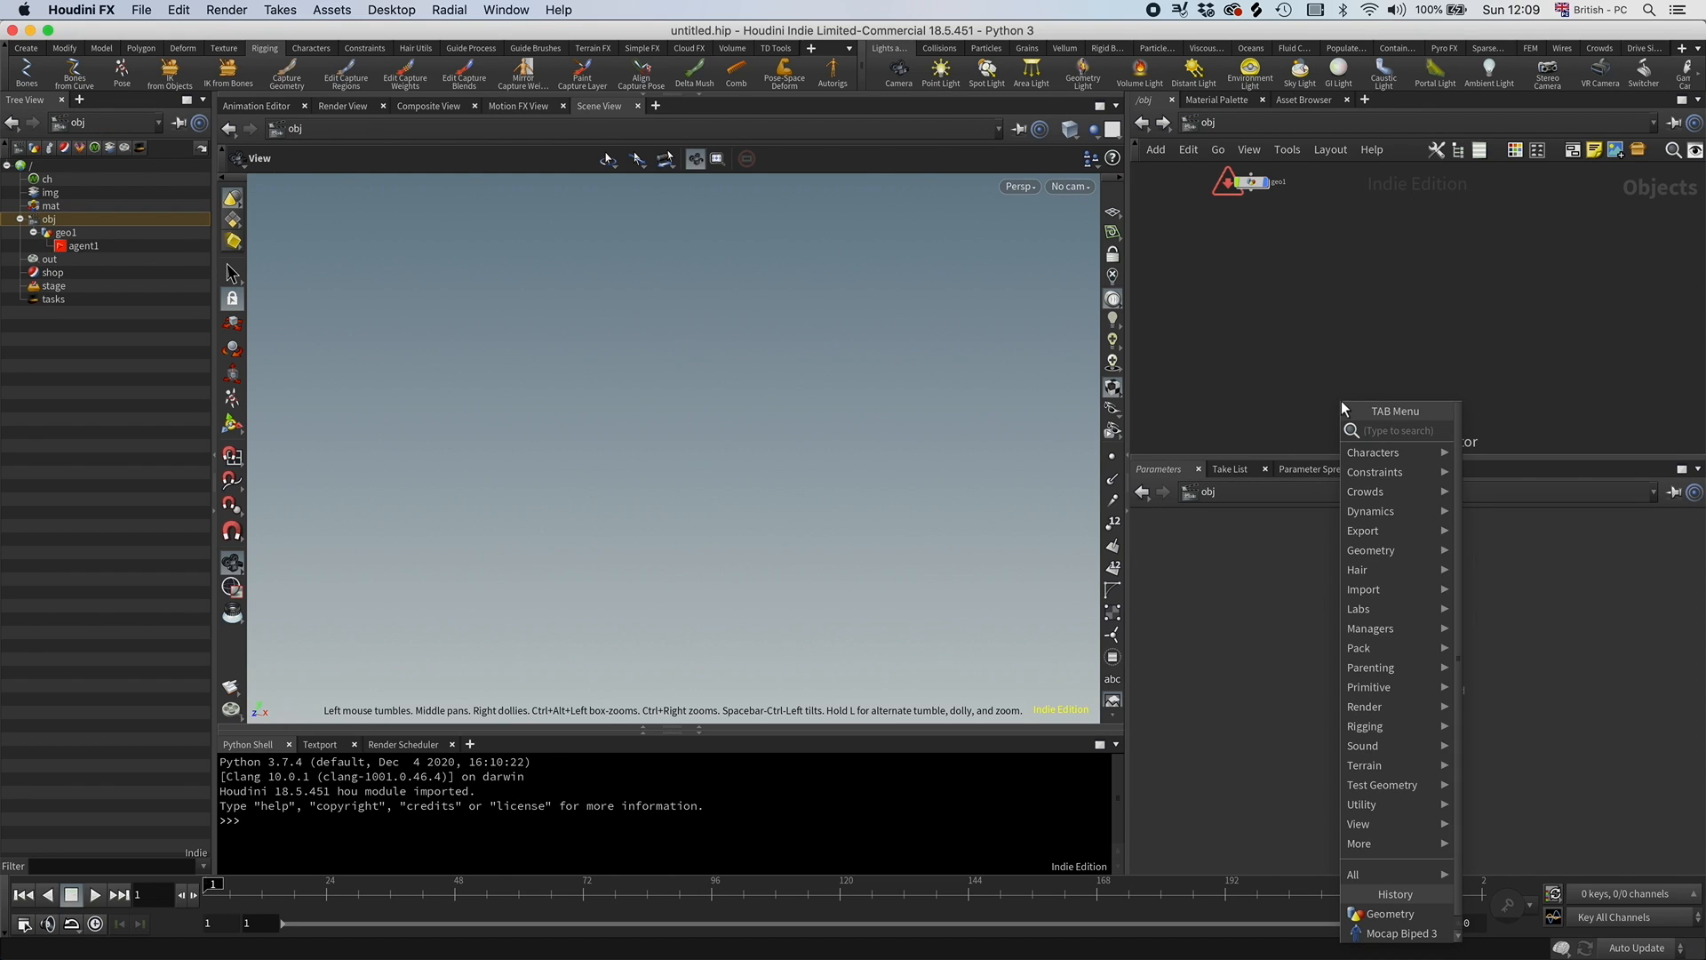
Place a Mocap Biped 3 at /obj, inspect its geo_skin and CHOP nodes, and return to object level.
{"action": "type", "text": "moc"}
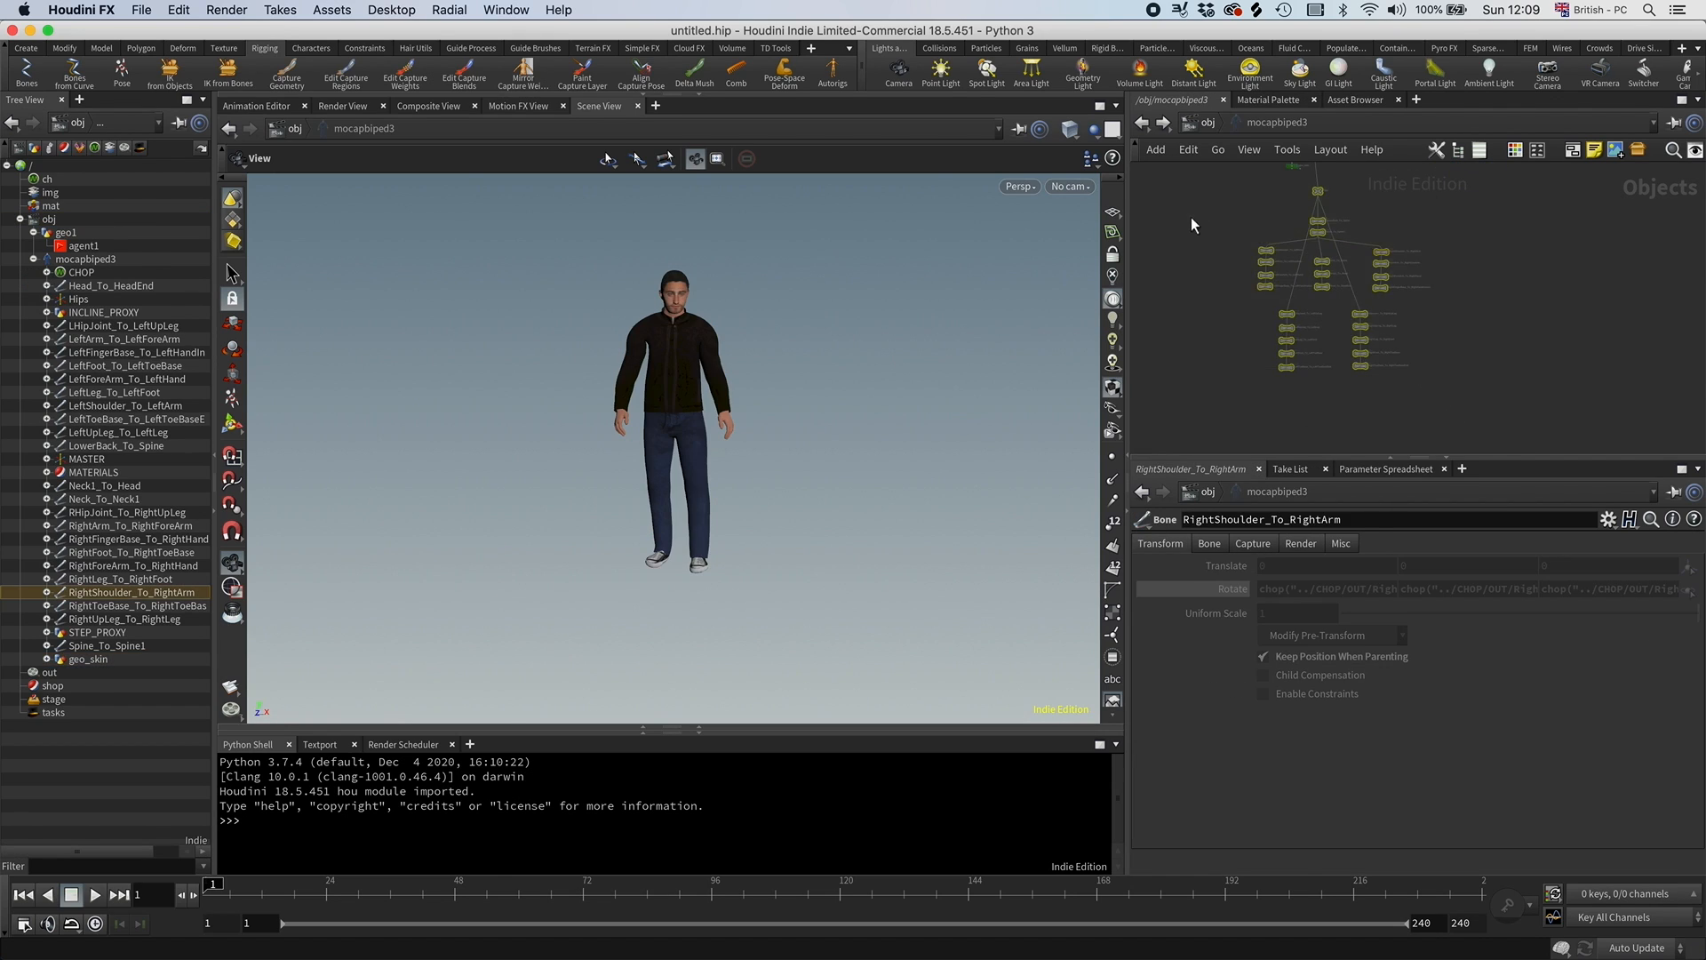
{"action": "left_click", "coordinate": [72, 659]}
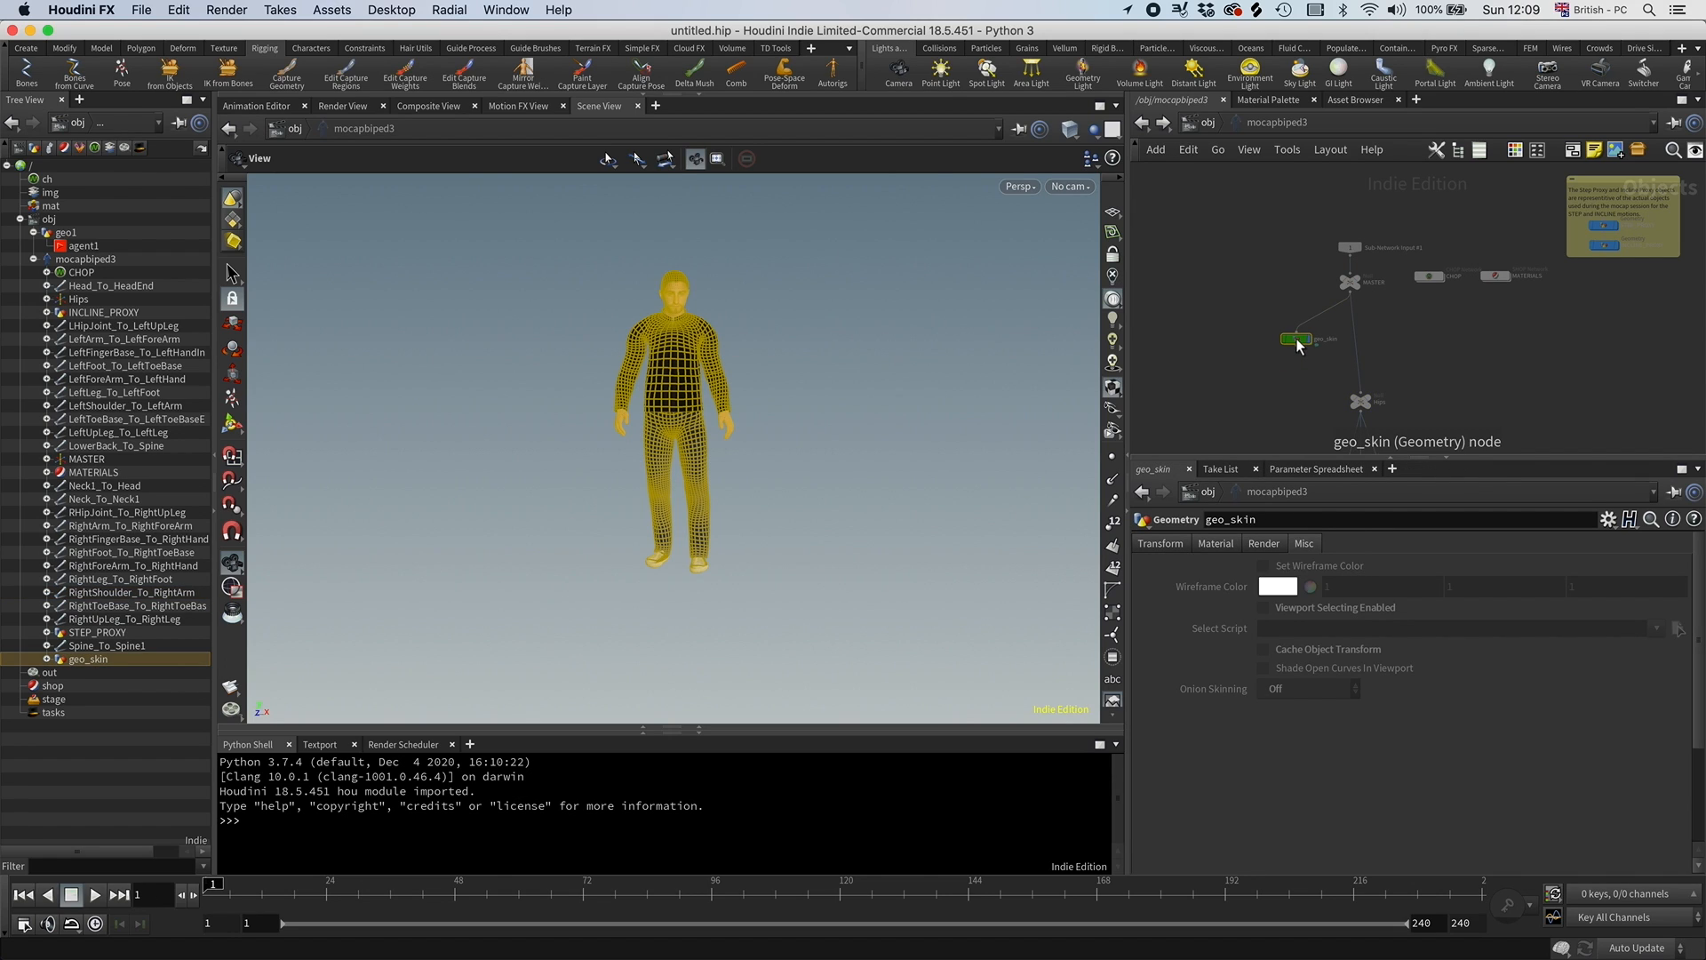
{"action": "left_click", "coordinate": [1429, 276]}
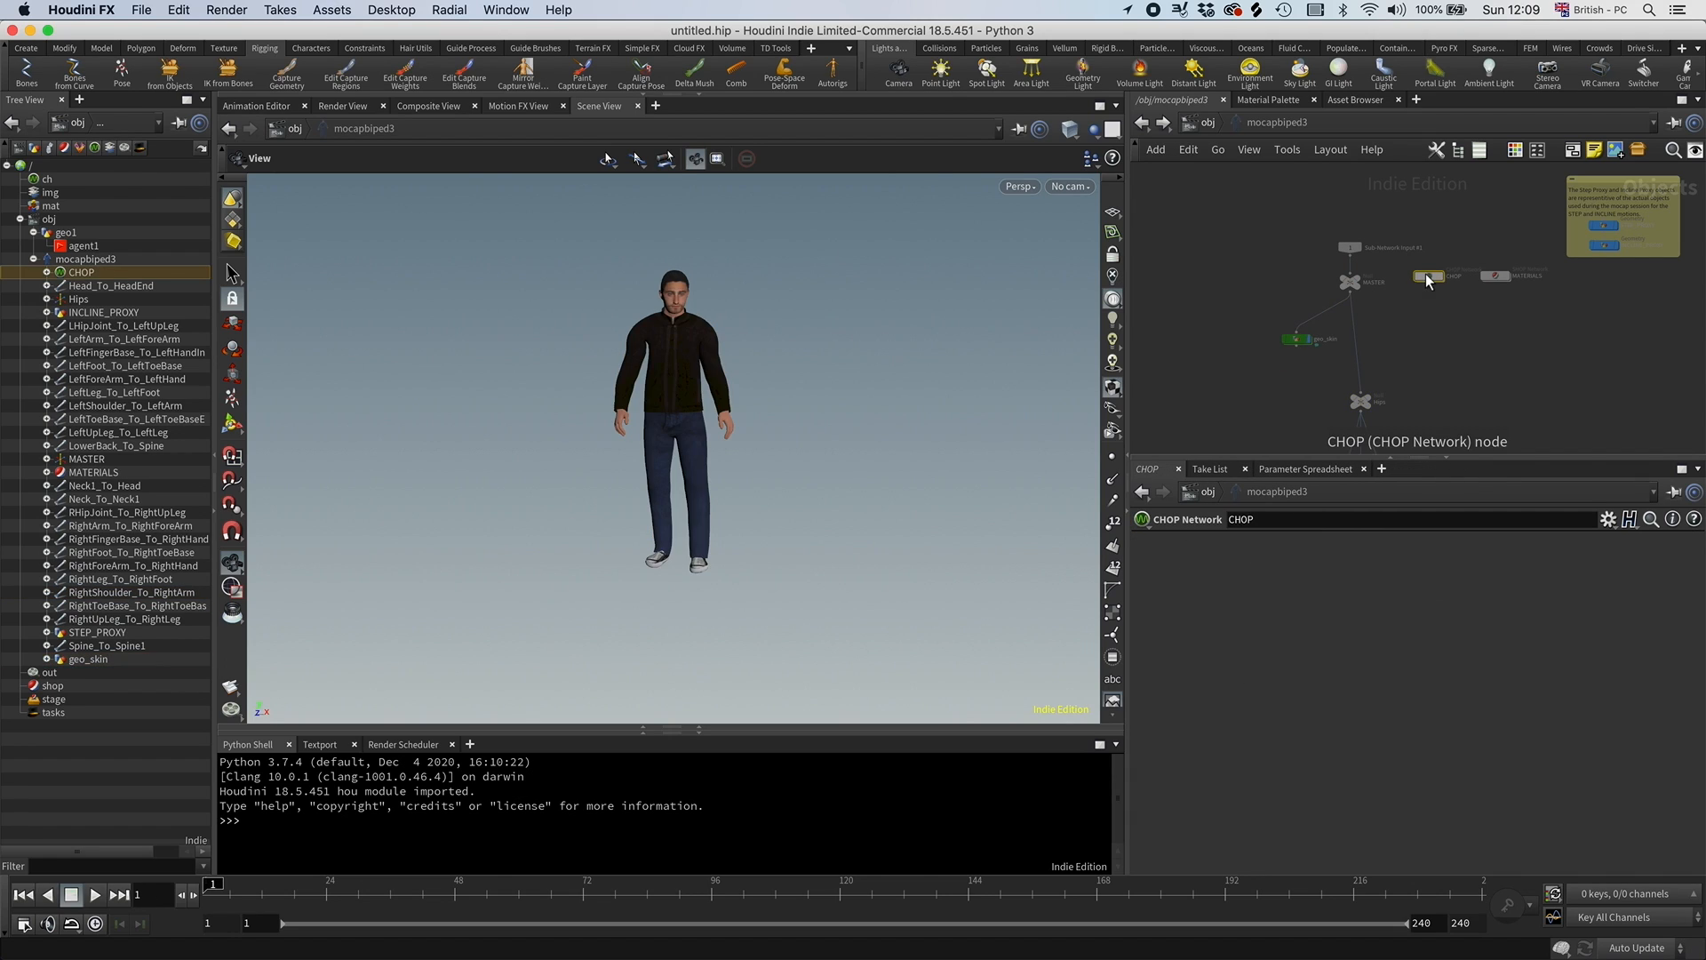
{"action": "left_click", "coordinate": [1429, 276]}
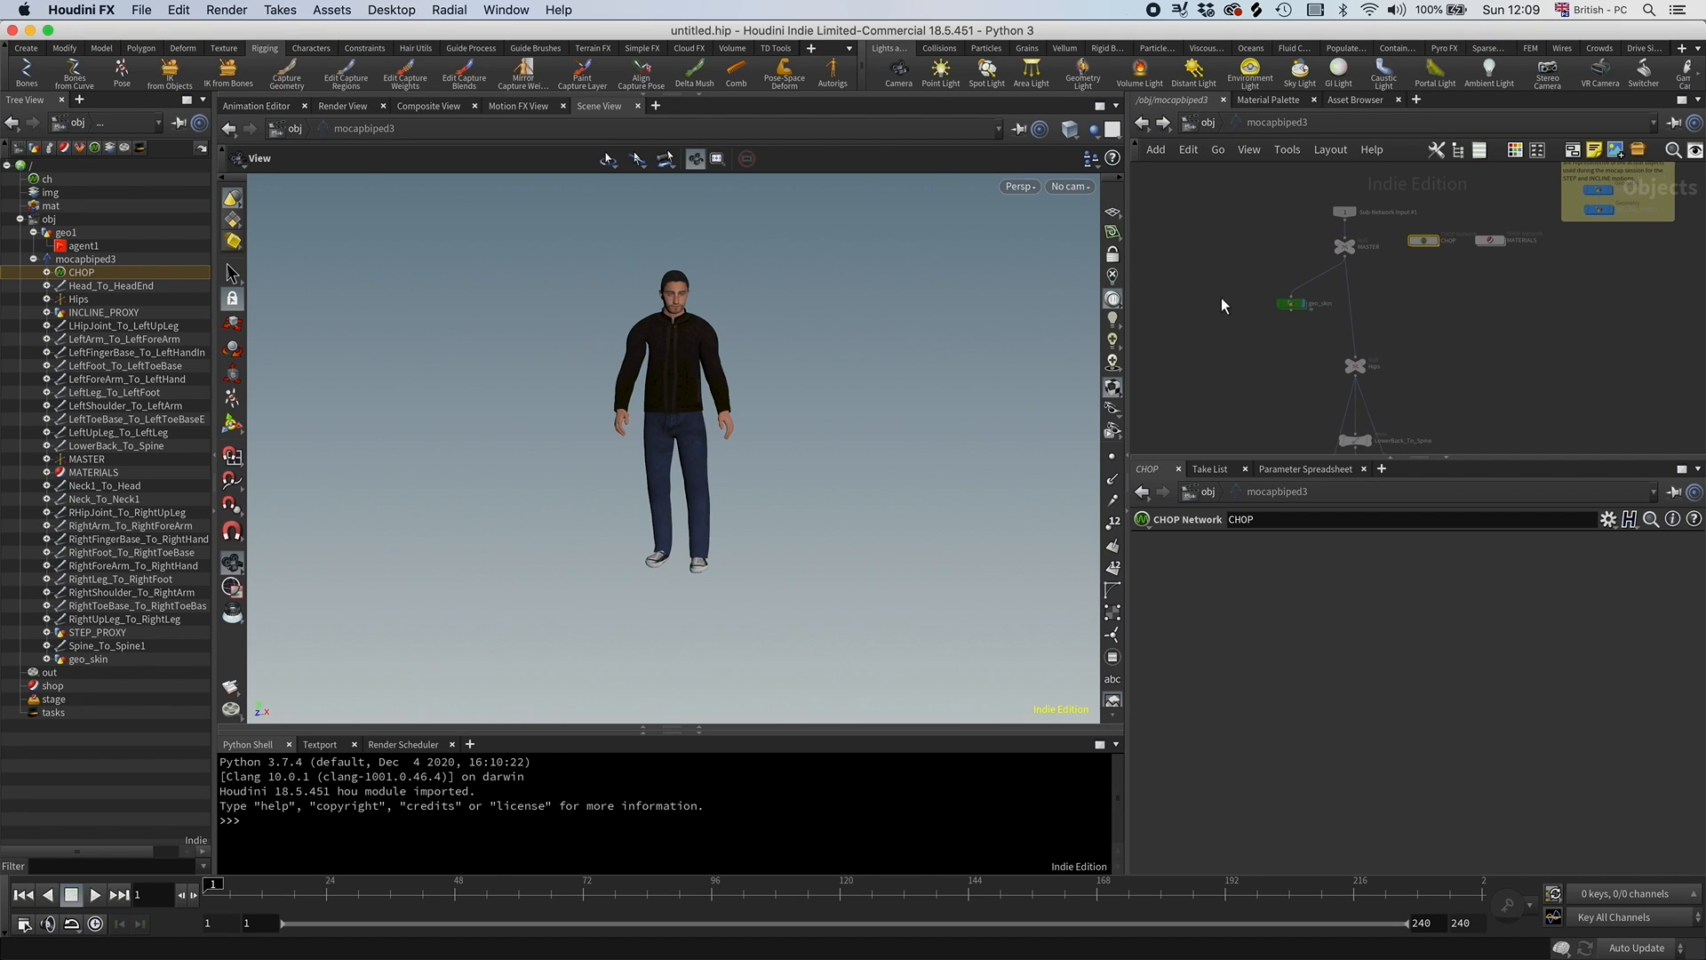
{"action": "left_click", "coordinate": [85, 657]}
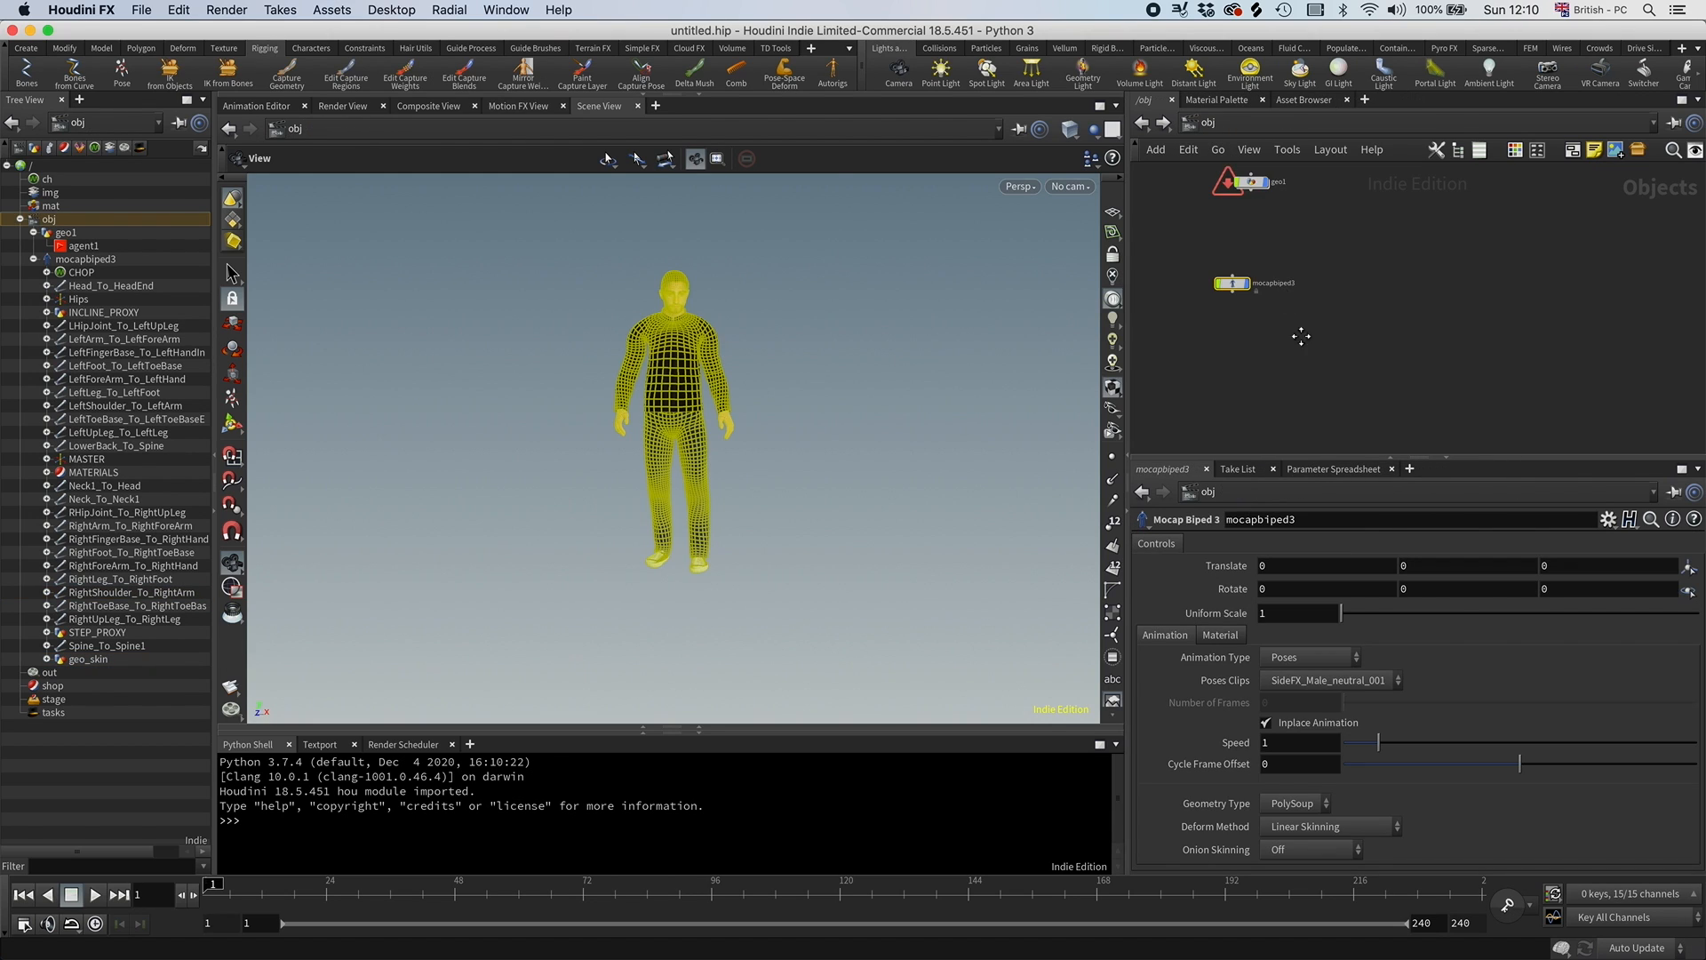
Point agent1's Character Rig at /obj/mocapbiped3 and append an Agent Edit SOP below it.
{"action": "left_click", "coordinate": [78, 246]}
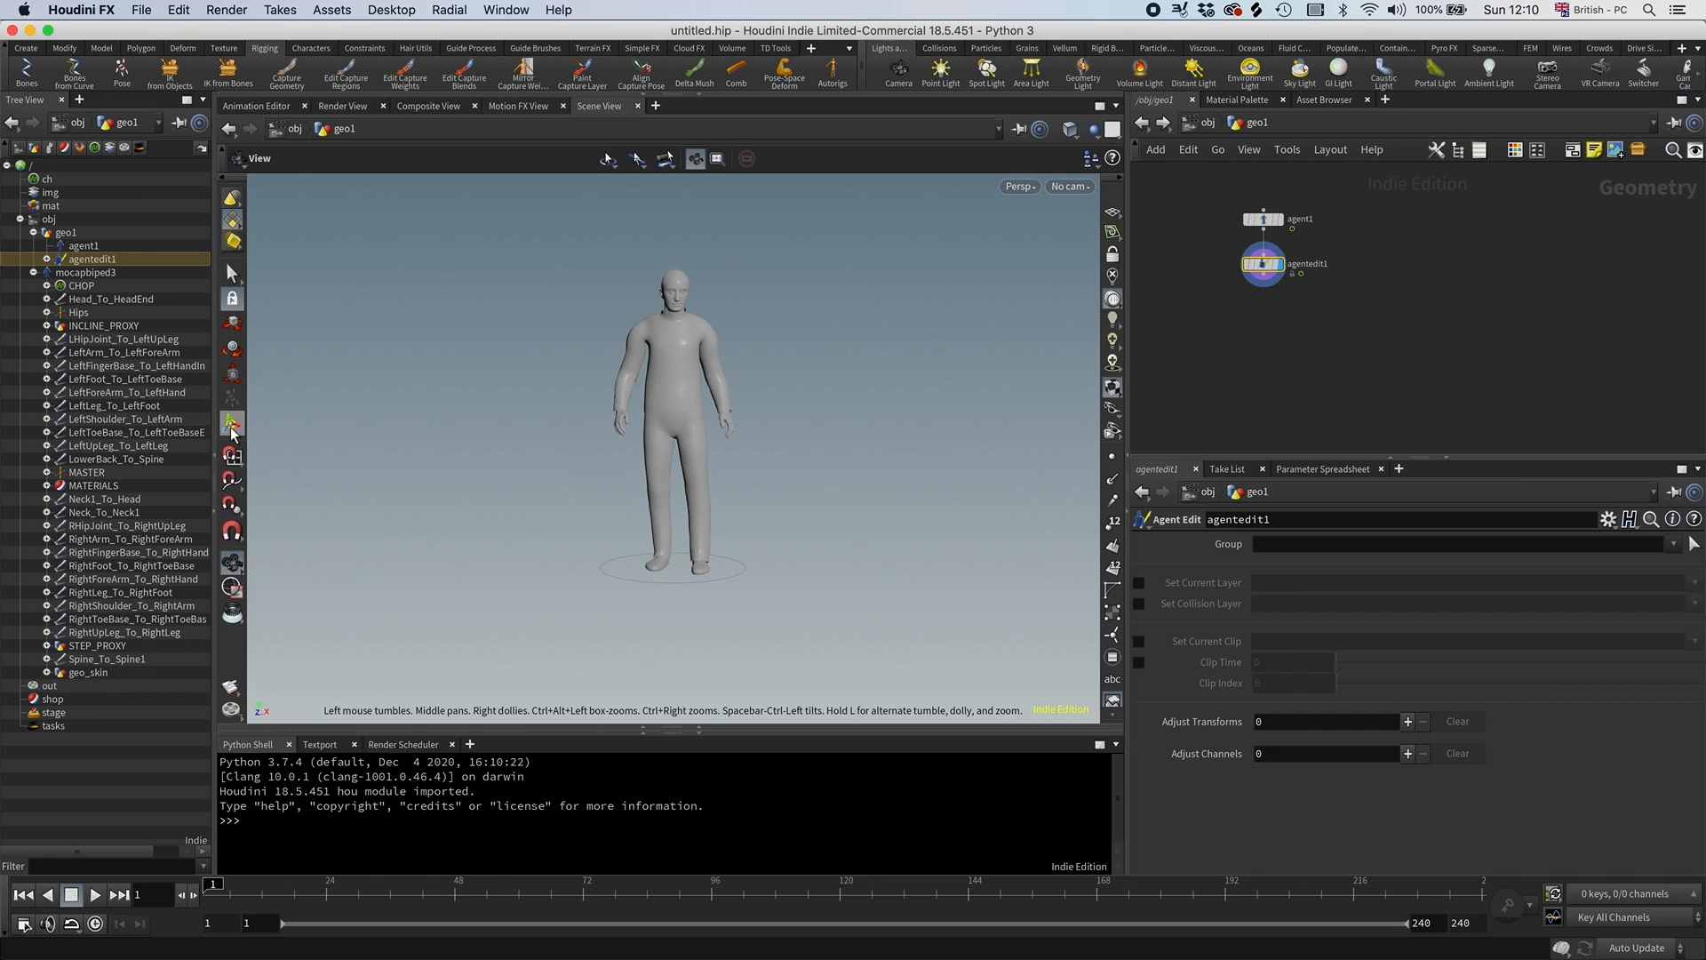
{"action": "left_click", "coordinate": [231, 423]}
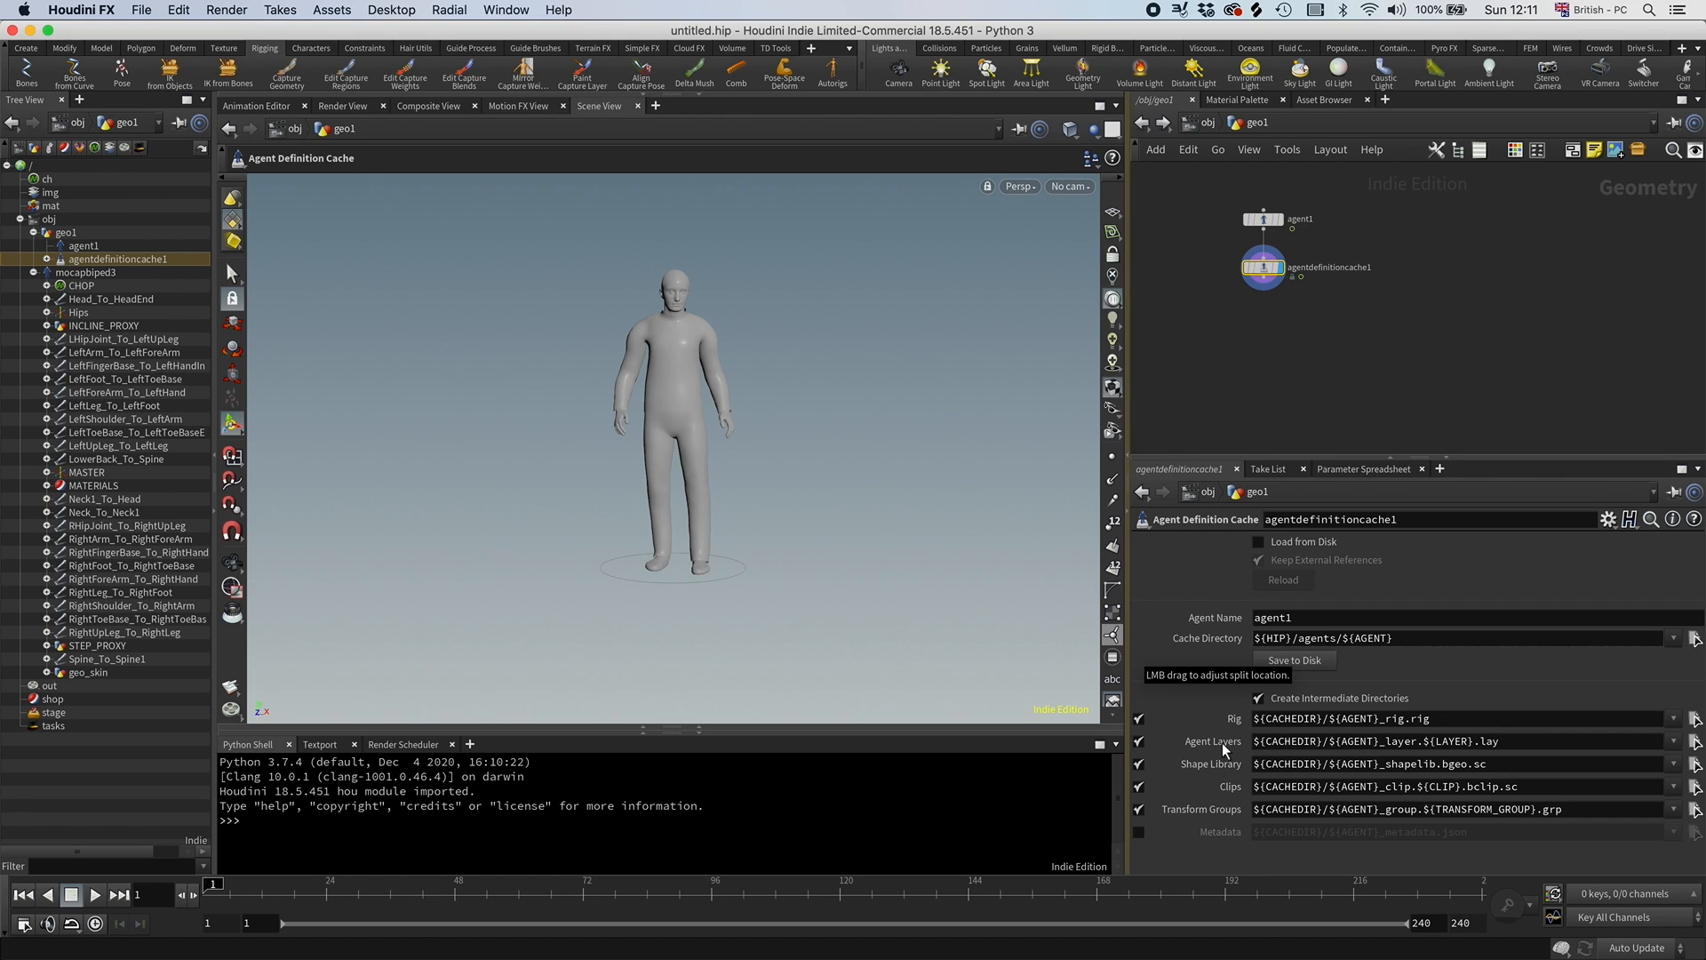
{"action": "mouse_move", "coordinate": [791, 490]}
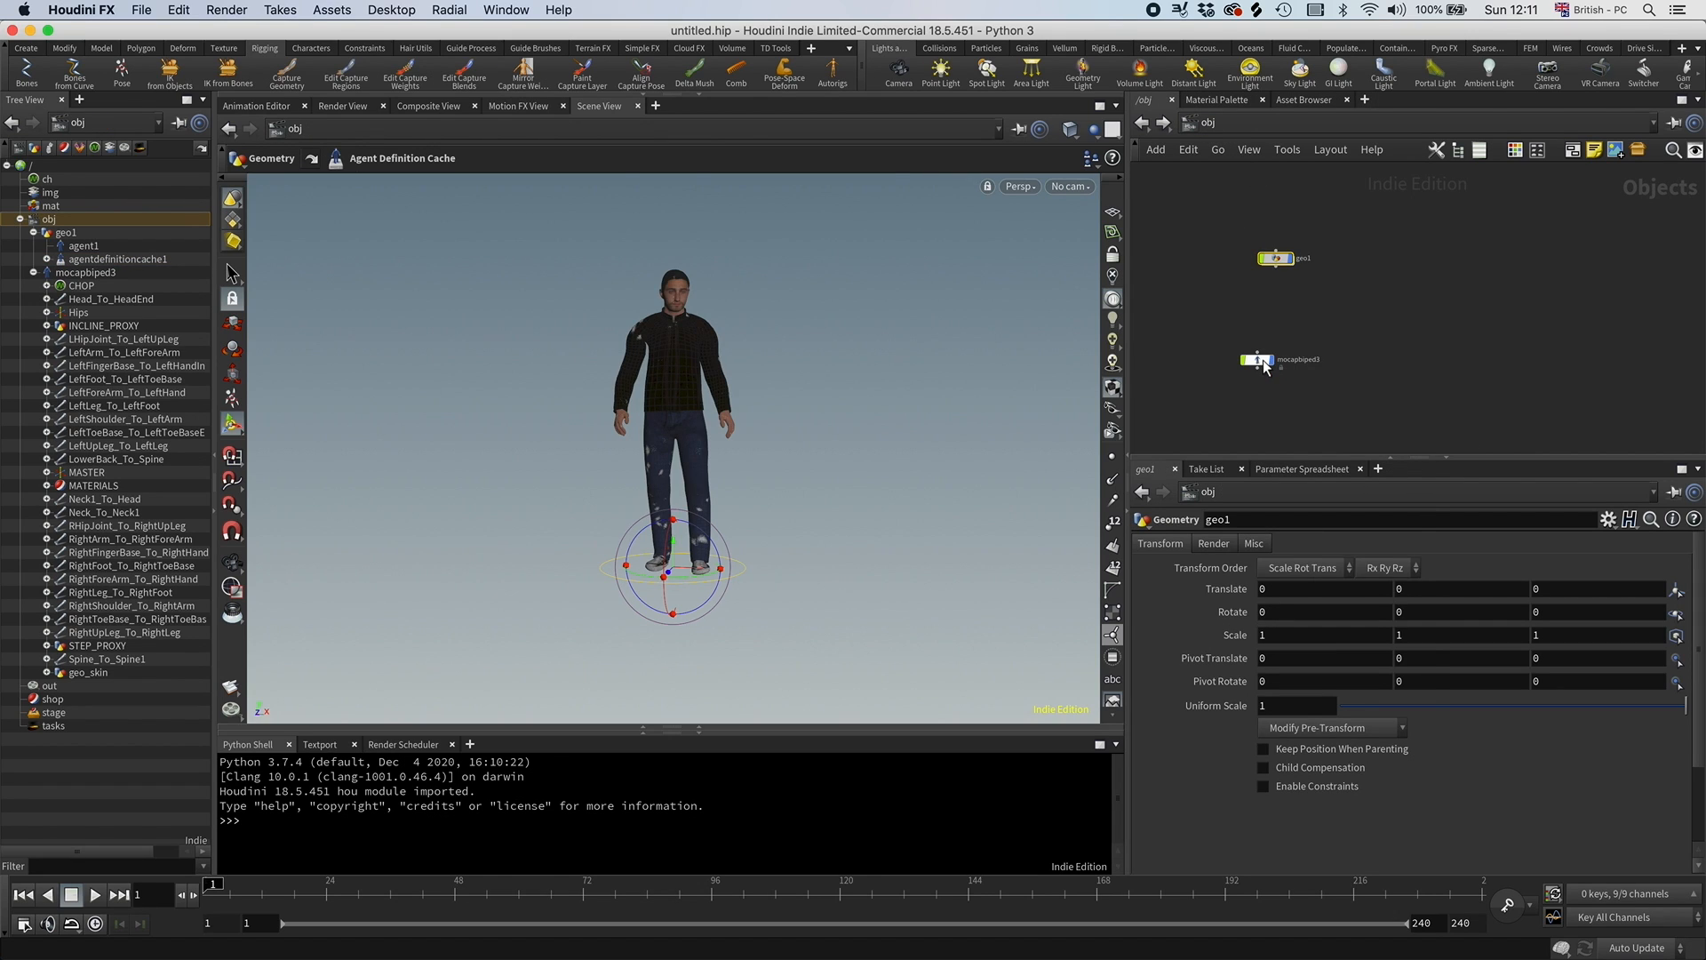
Select the agent geometry object back at the /obj level.
{"action": "left_click", "coordinate": [1258, 359]}
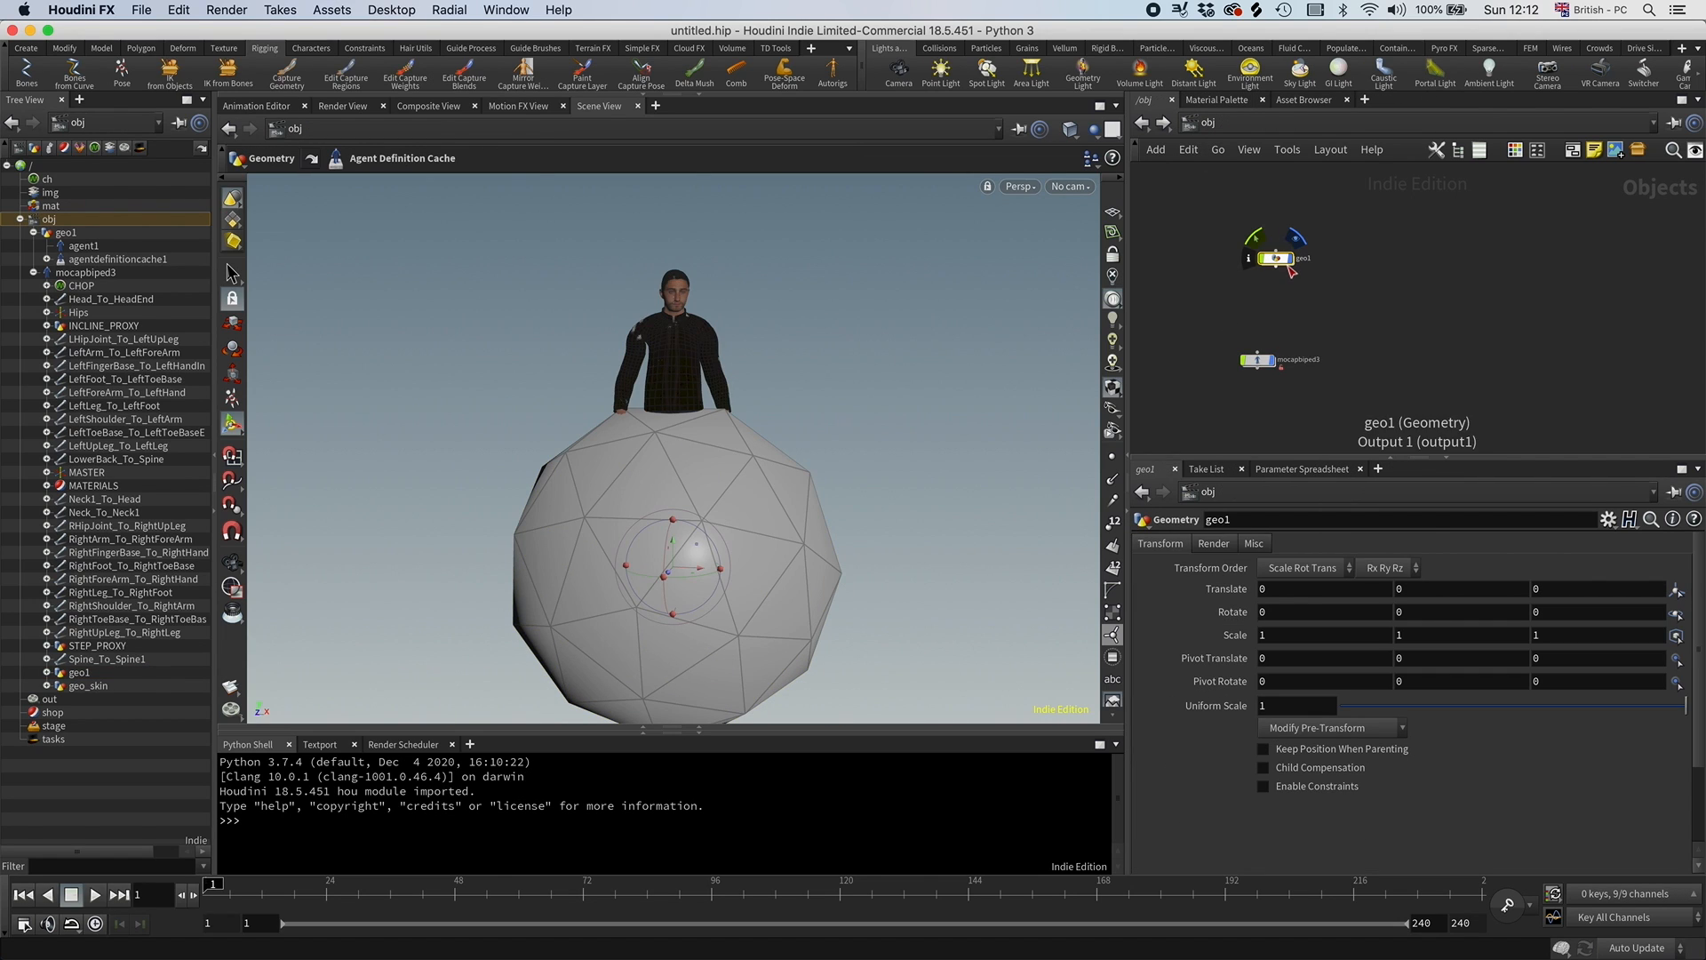
Dive into geo1 and select the agent1 node for copying.
{"action": "left_click", "coordinate": [78, 245]}
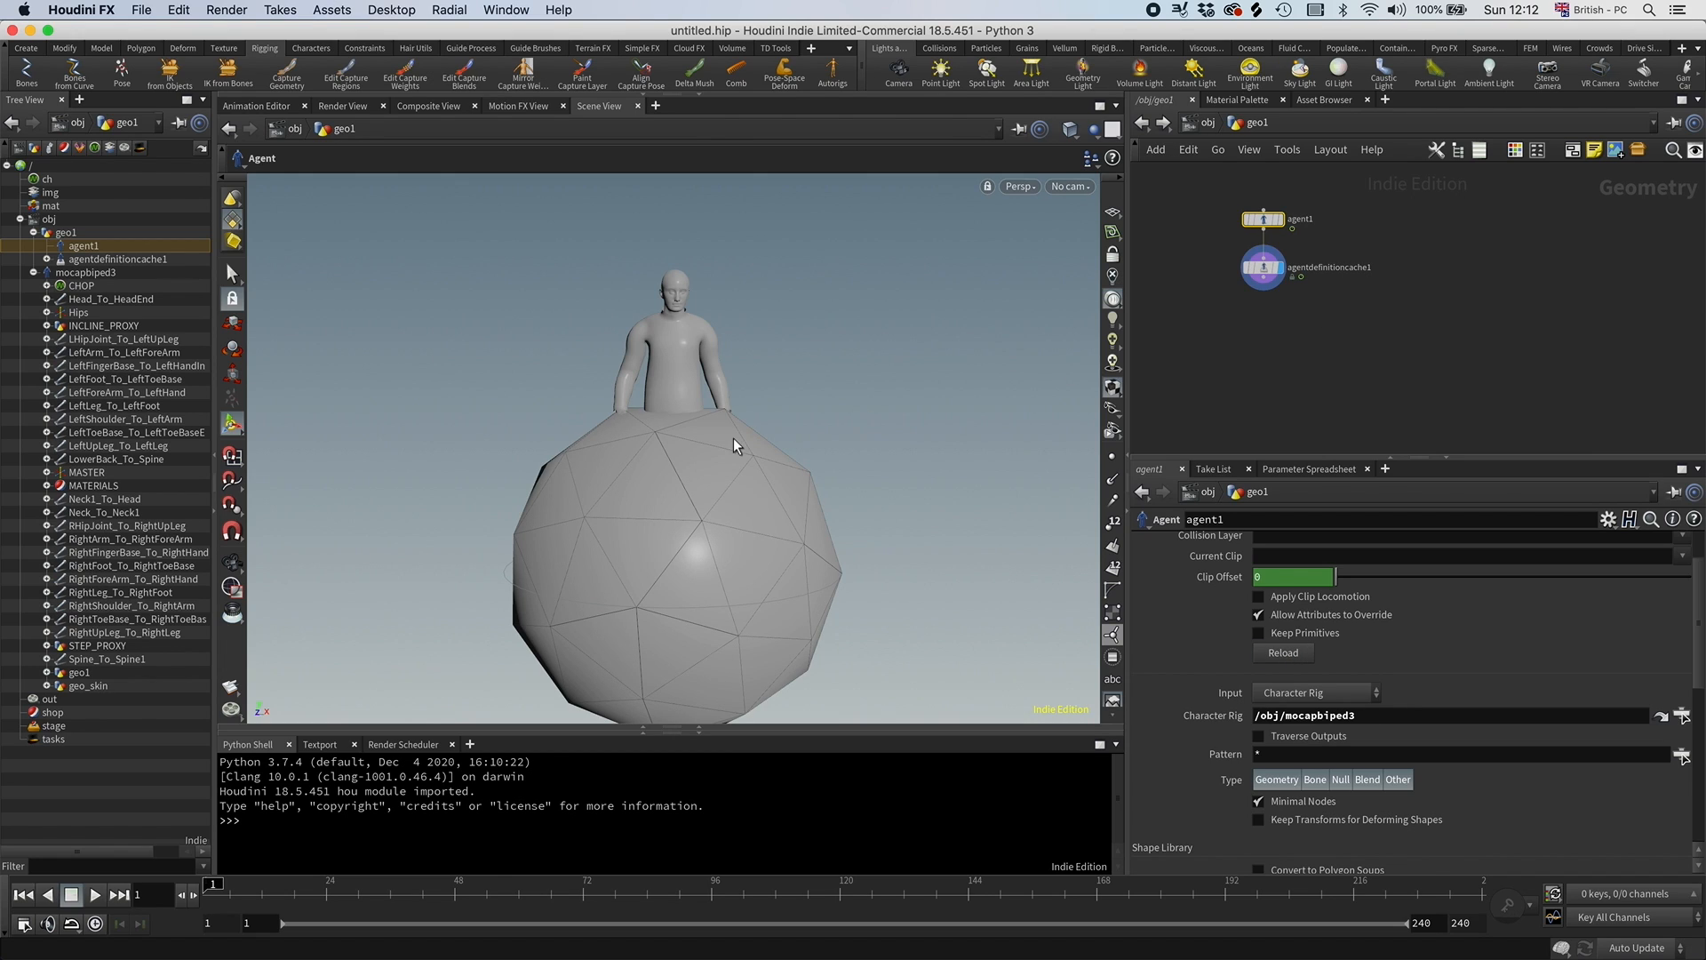
{"action": "mouse_move", "coordinate": [669, 428]}
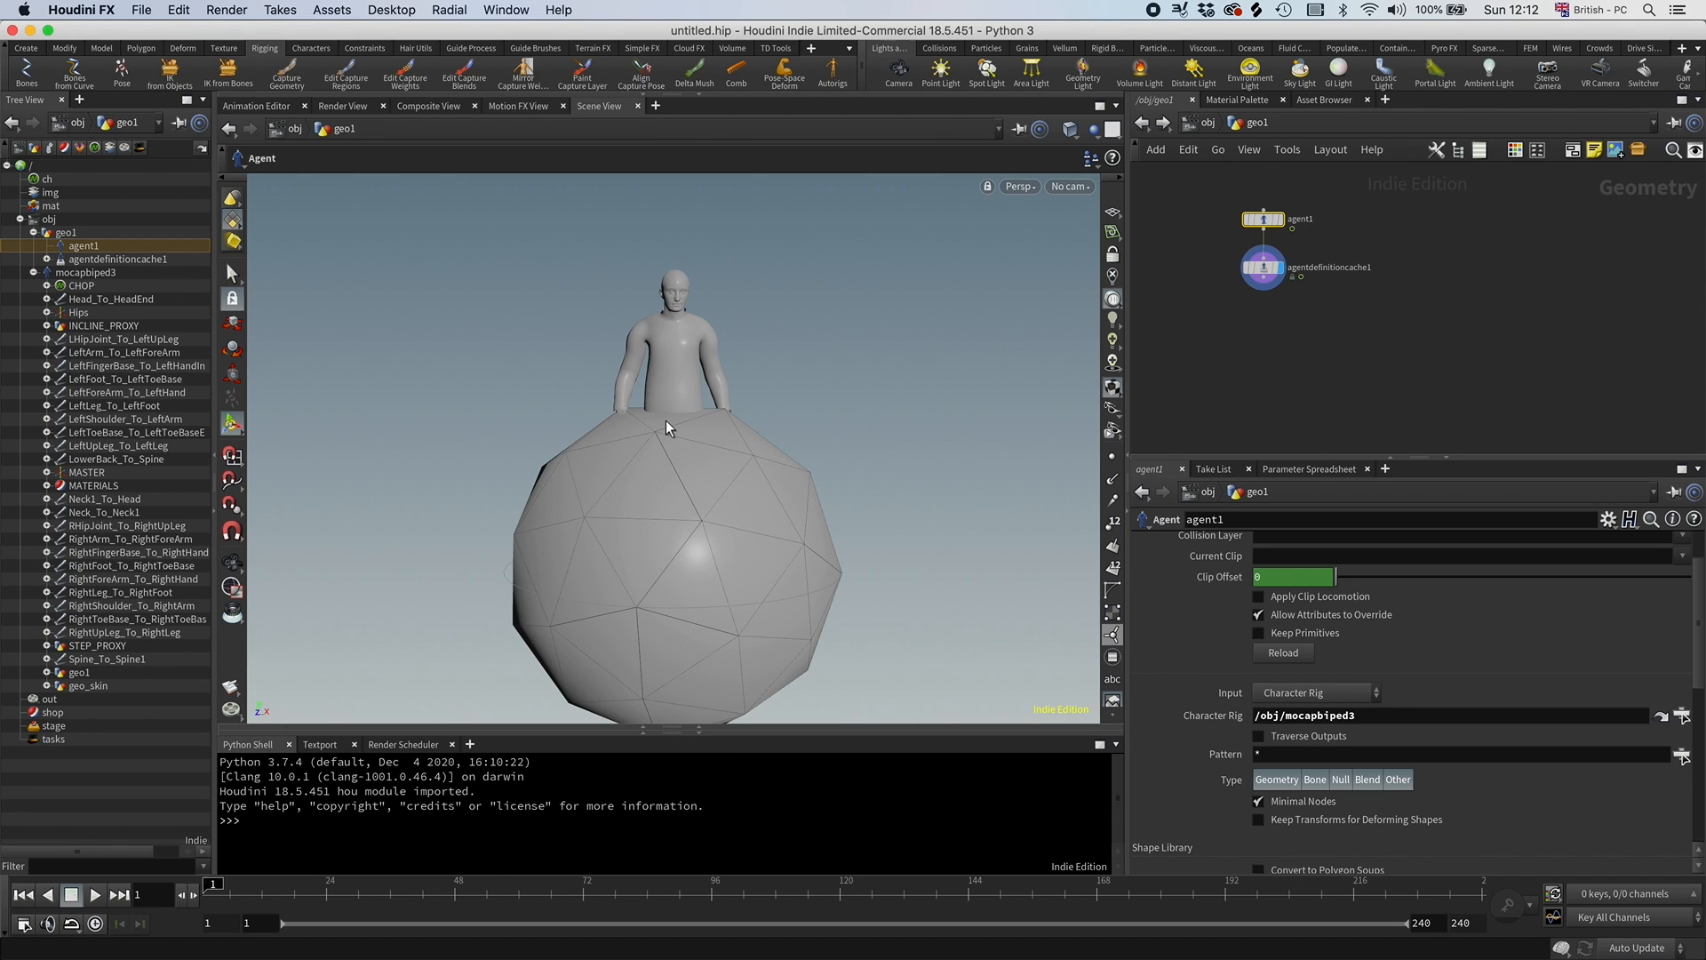
{"action": "left_click", "coordinate": [117, 259]}
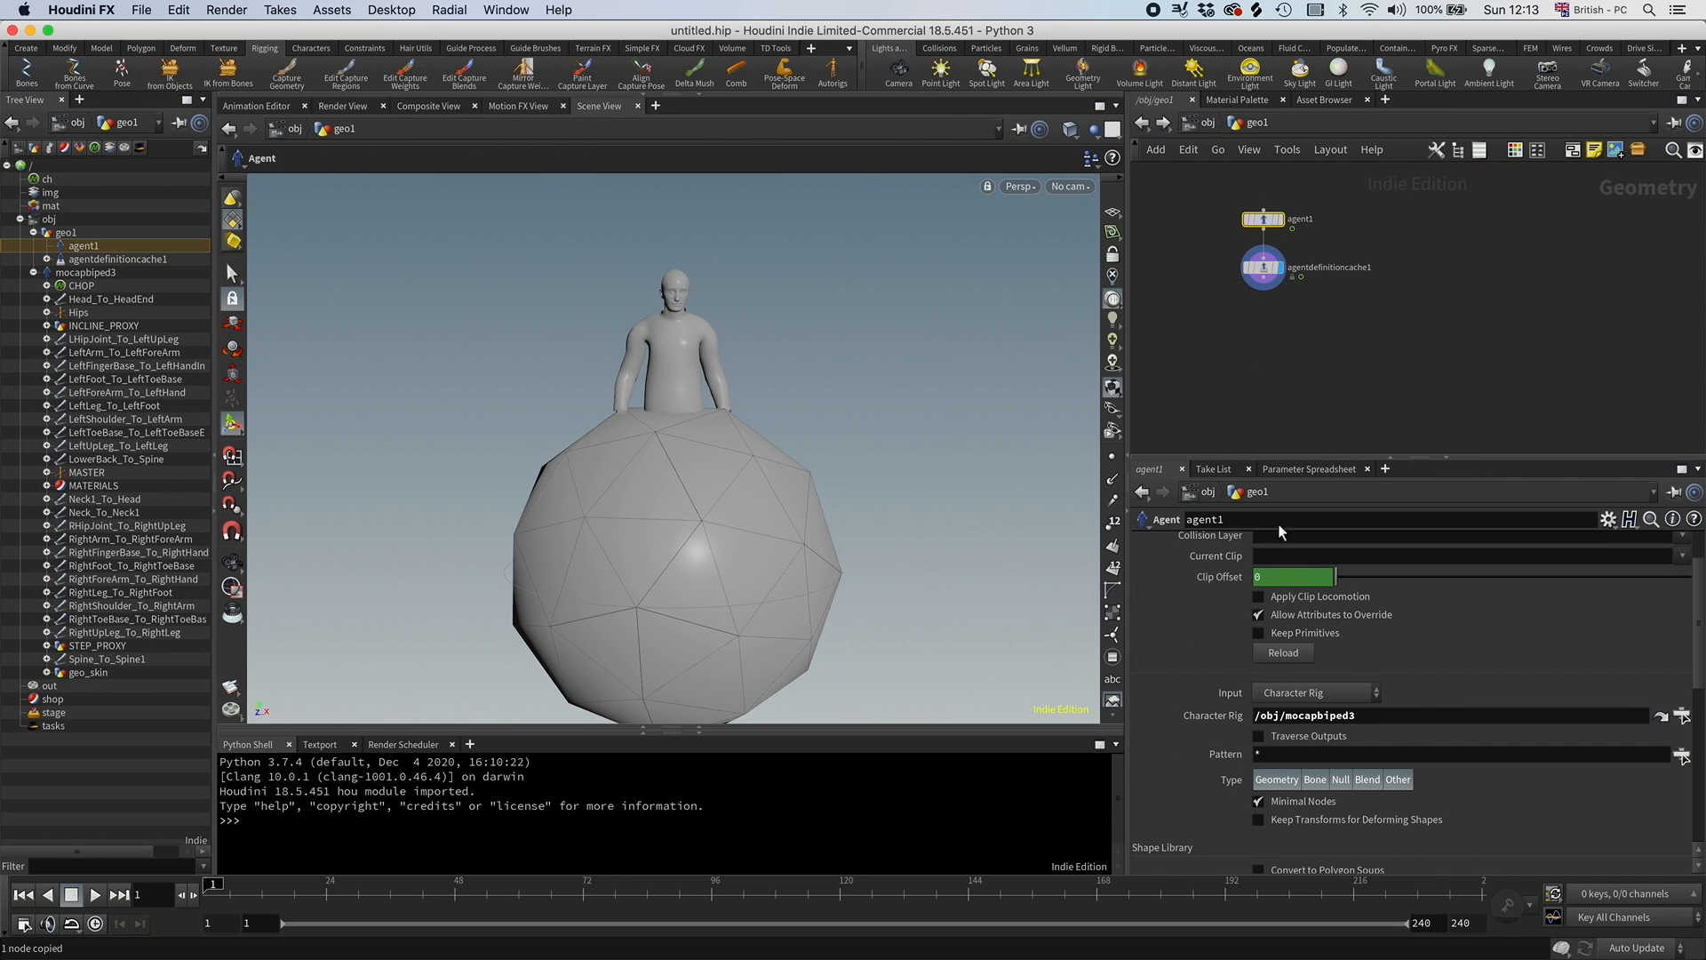
{"action": "left_click", "coordinate": [116, 260]}
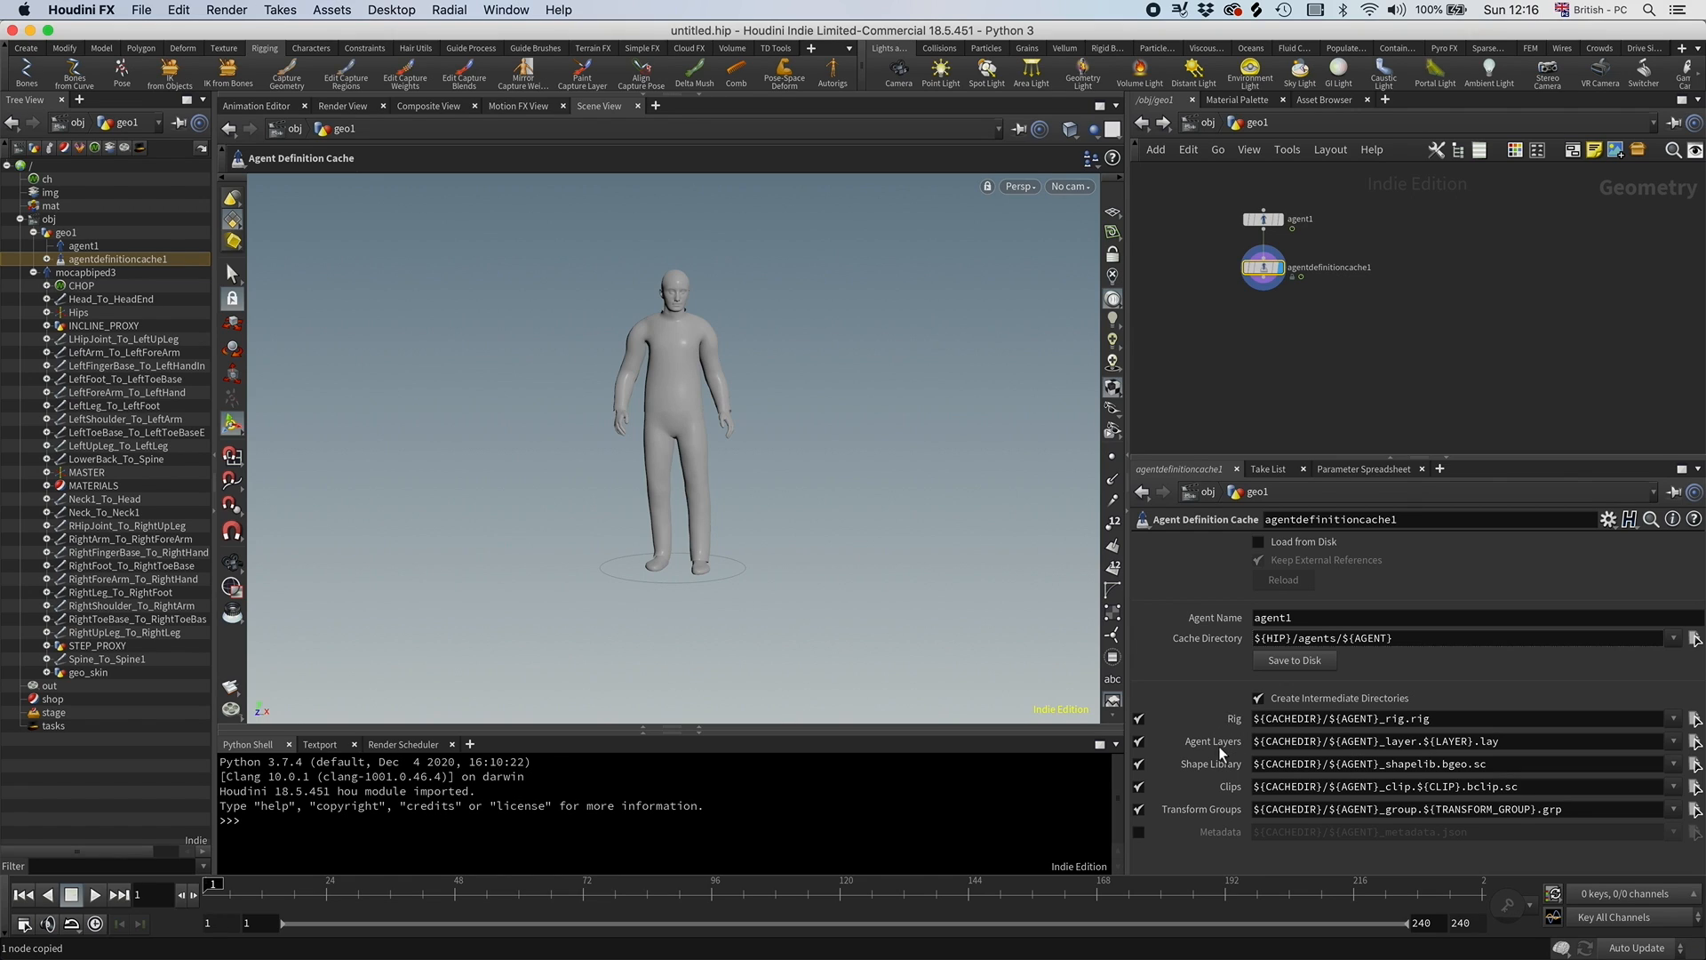
{"action": "mouse_move", "coordinate": [1186, 747]}
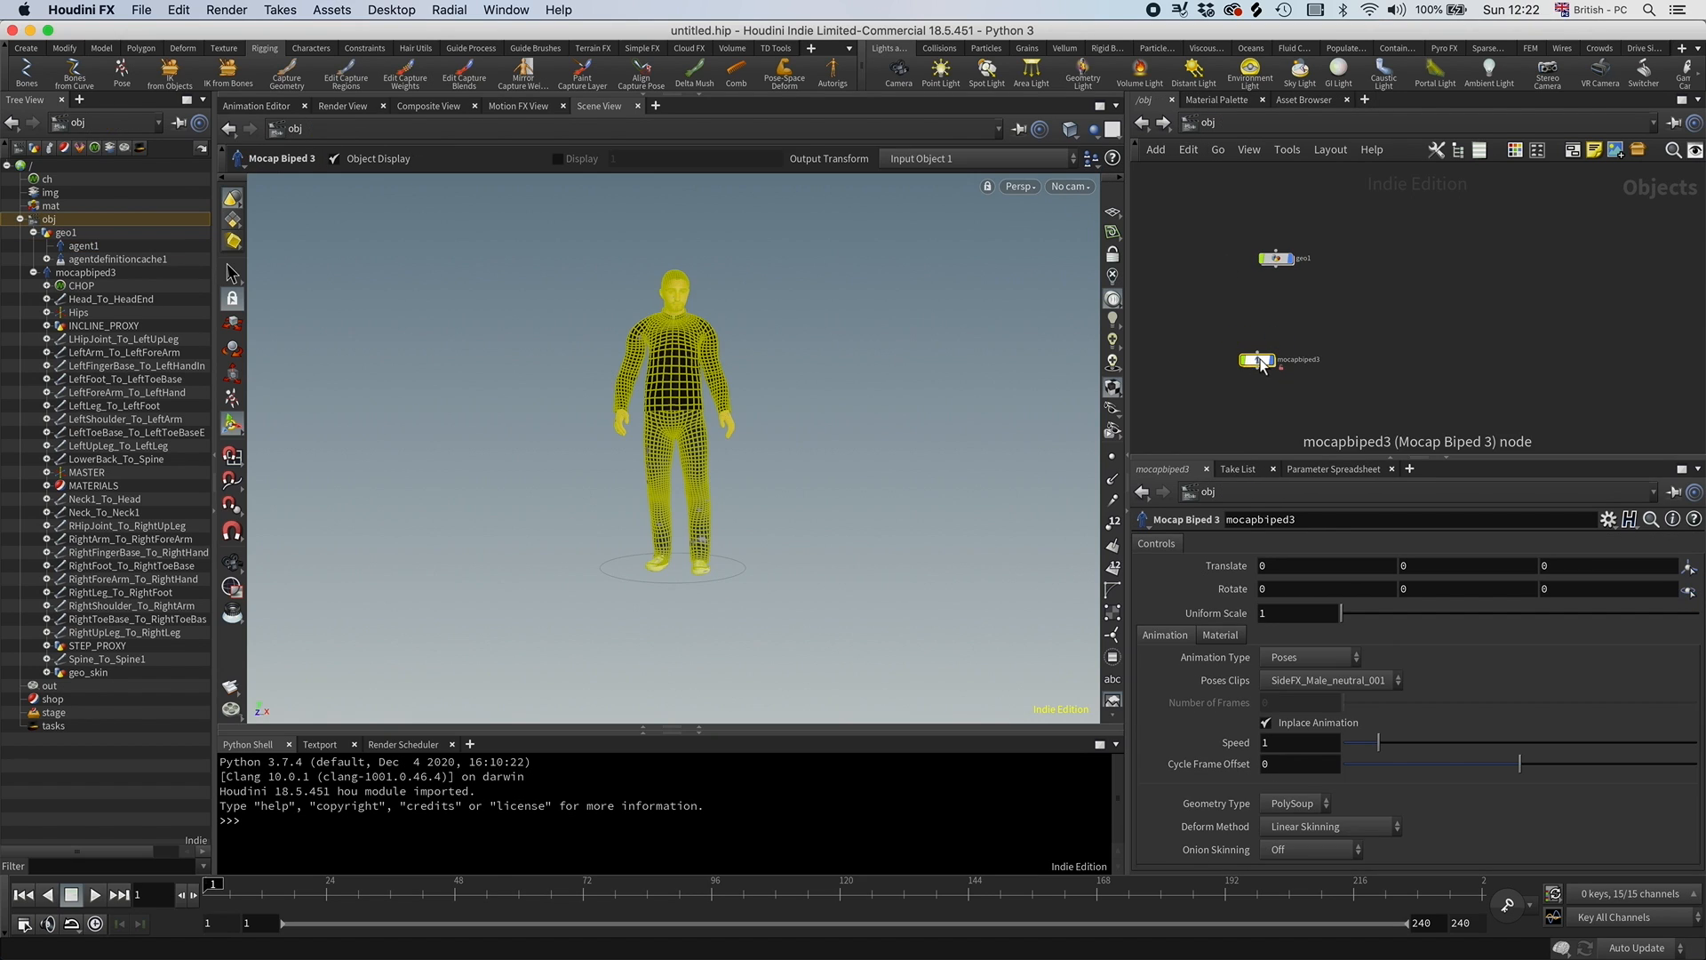
Set mocapbiped3's Animation Type to Zombie, keeping the damaged-leg walk clip.
{"action": "left_click", "coordinate": [1308, 657]}
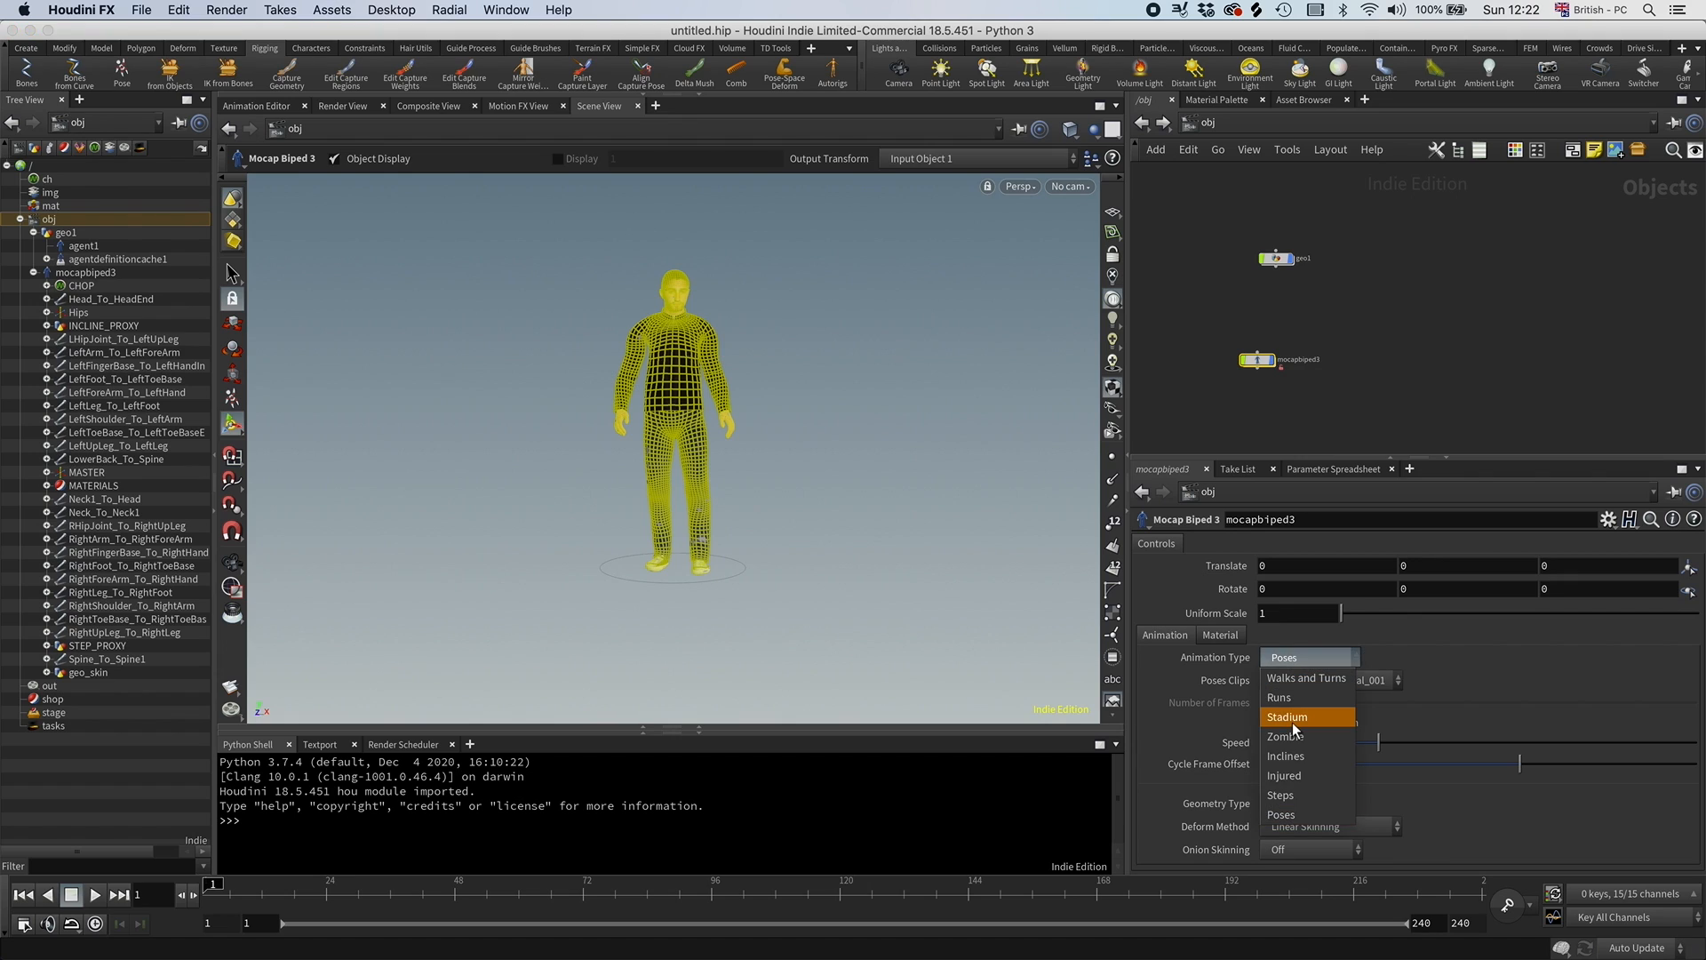
{"action": "left_click", "coordinate": [1286, 716]}
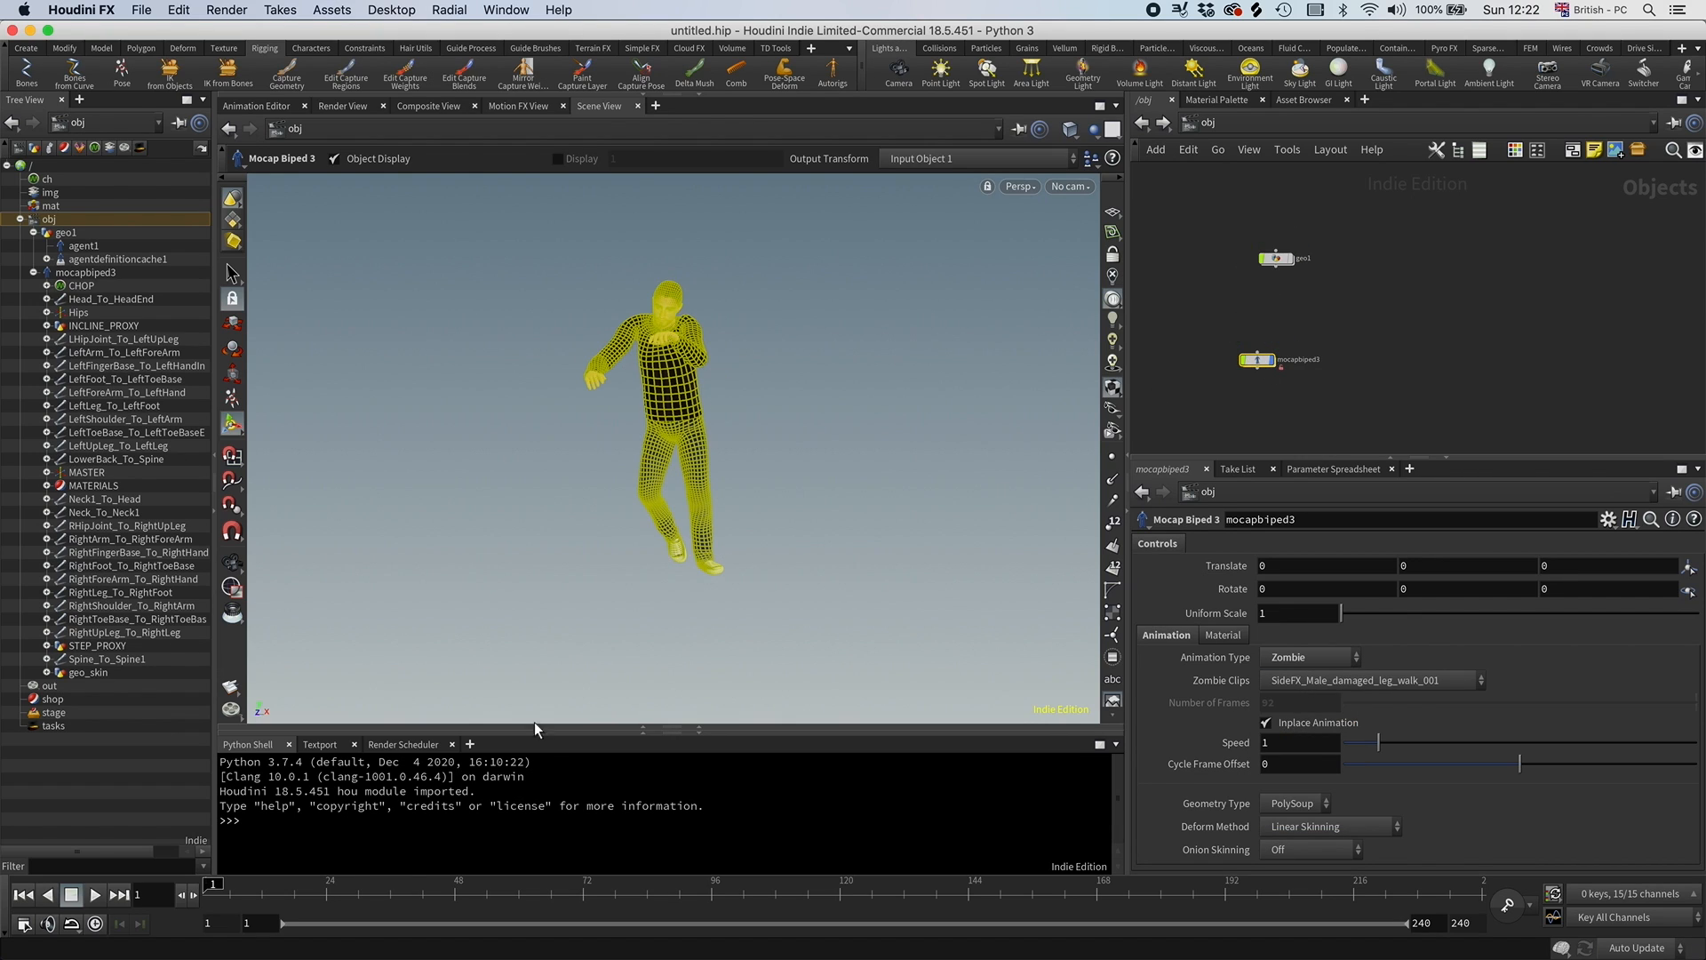
Play the zombie damaged-leg walk on the timeline, then stop playback.
{"action": "left_click", "coordinate": [92, 894]}
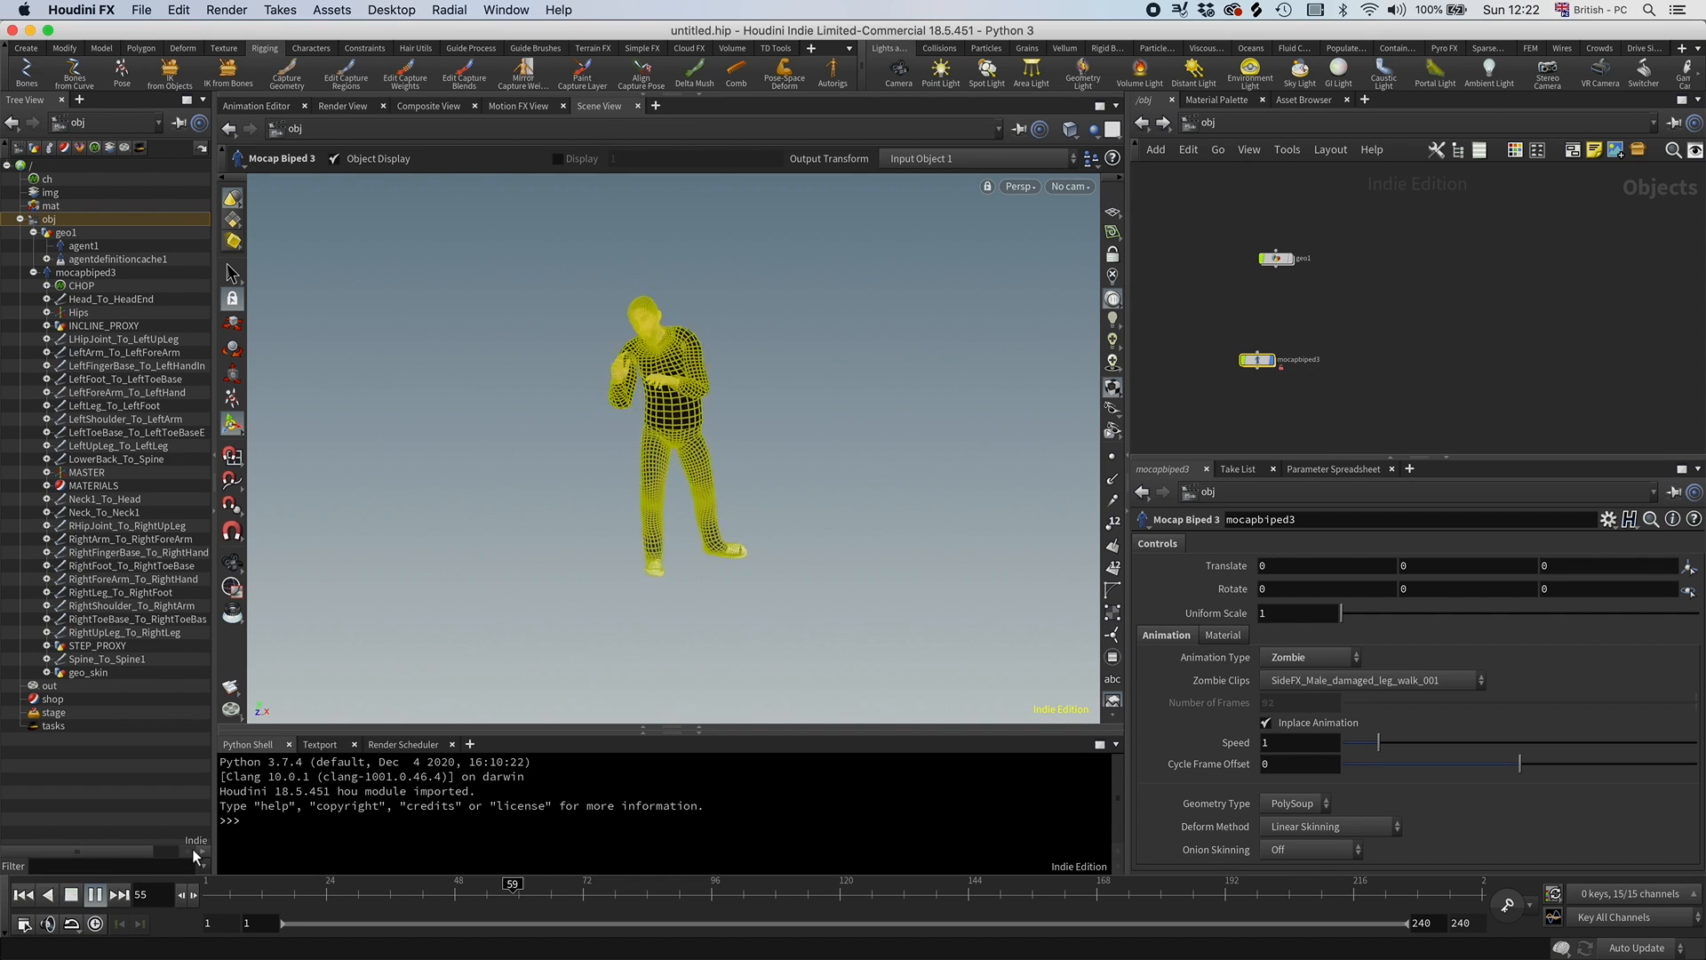
{"action": "left_click", "coordinate": [93, 894]}
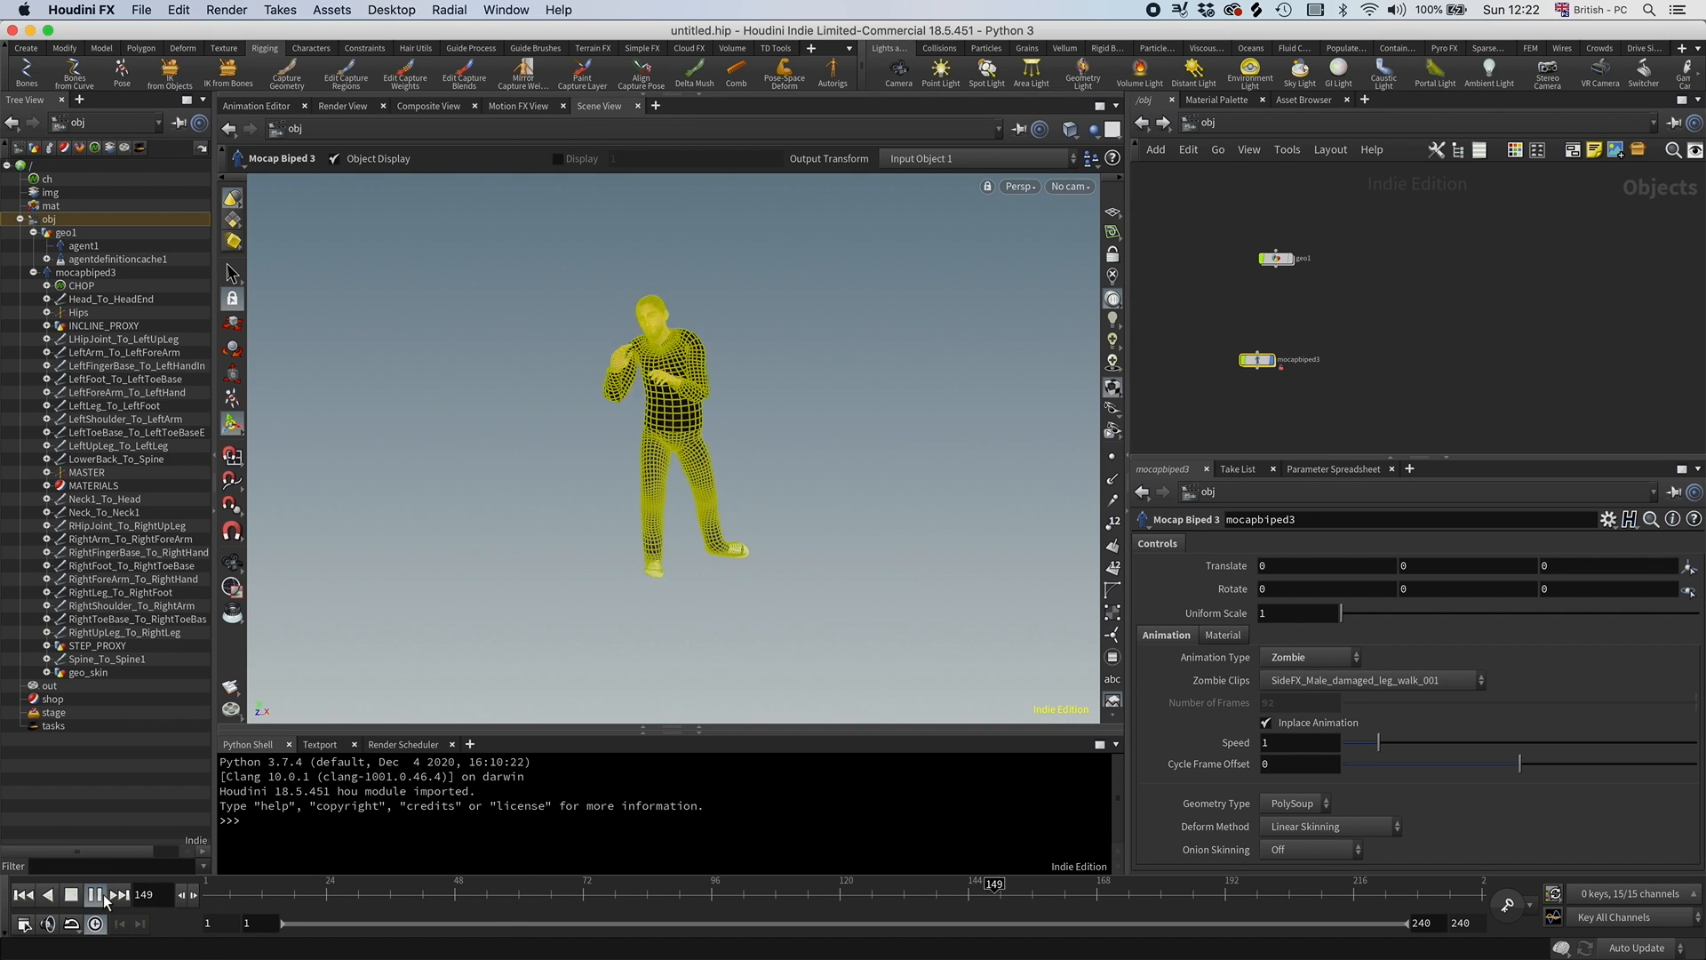
{"action": "left_click", "coordinate": [92, 919]}
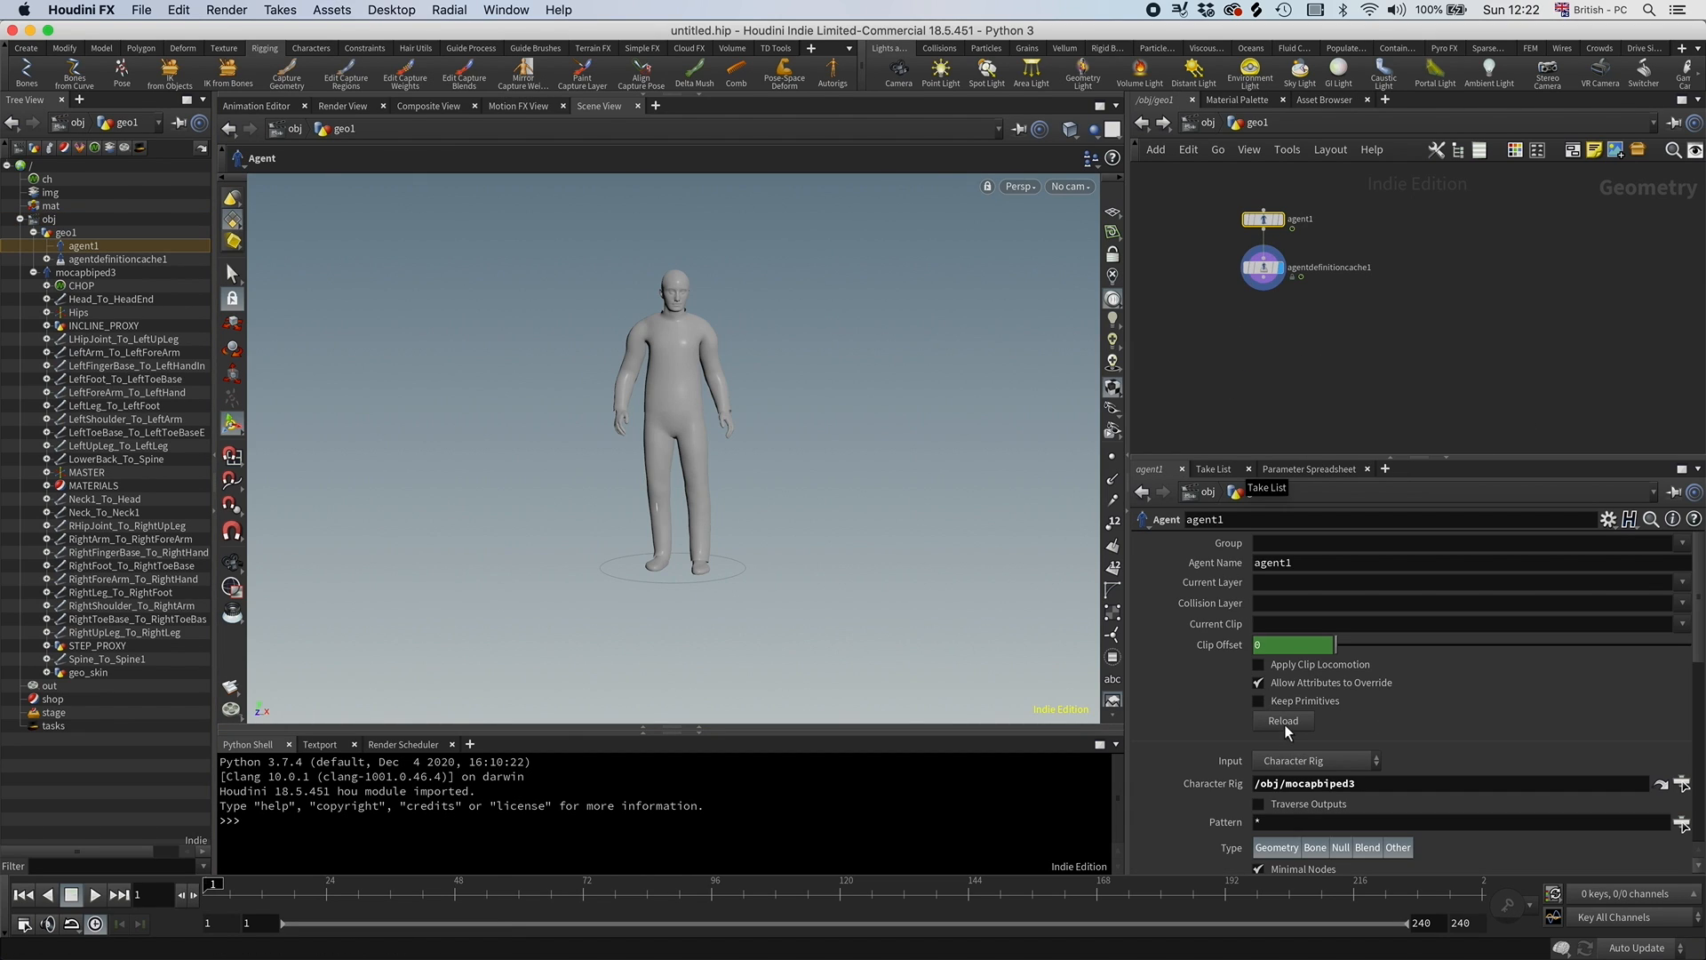
Reload agent1 and play the zombie walk from frame 1.
{"action": "left_click", "coordinate": [93, 896]}
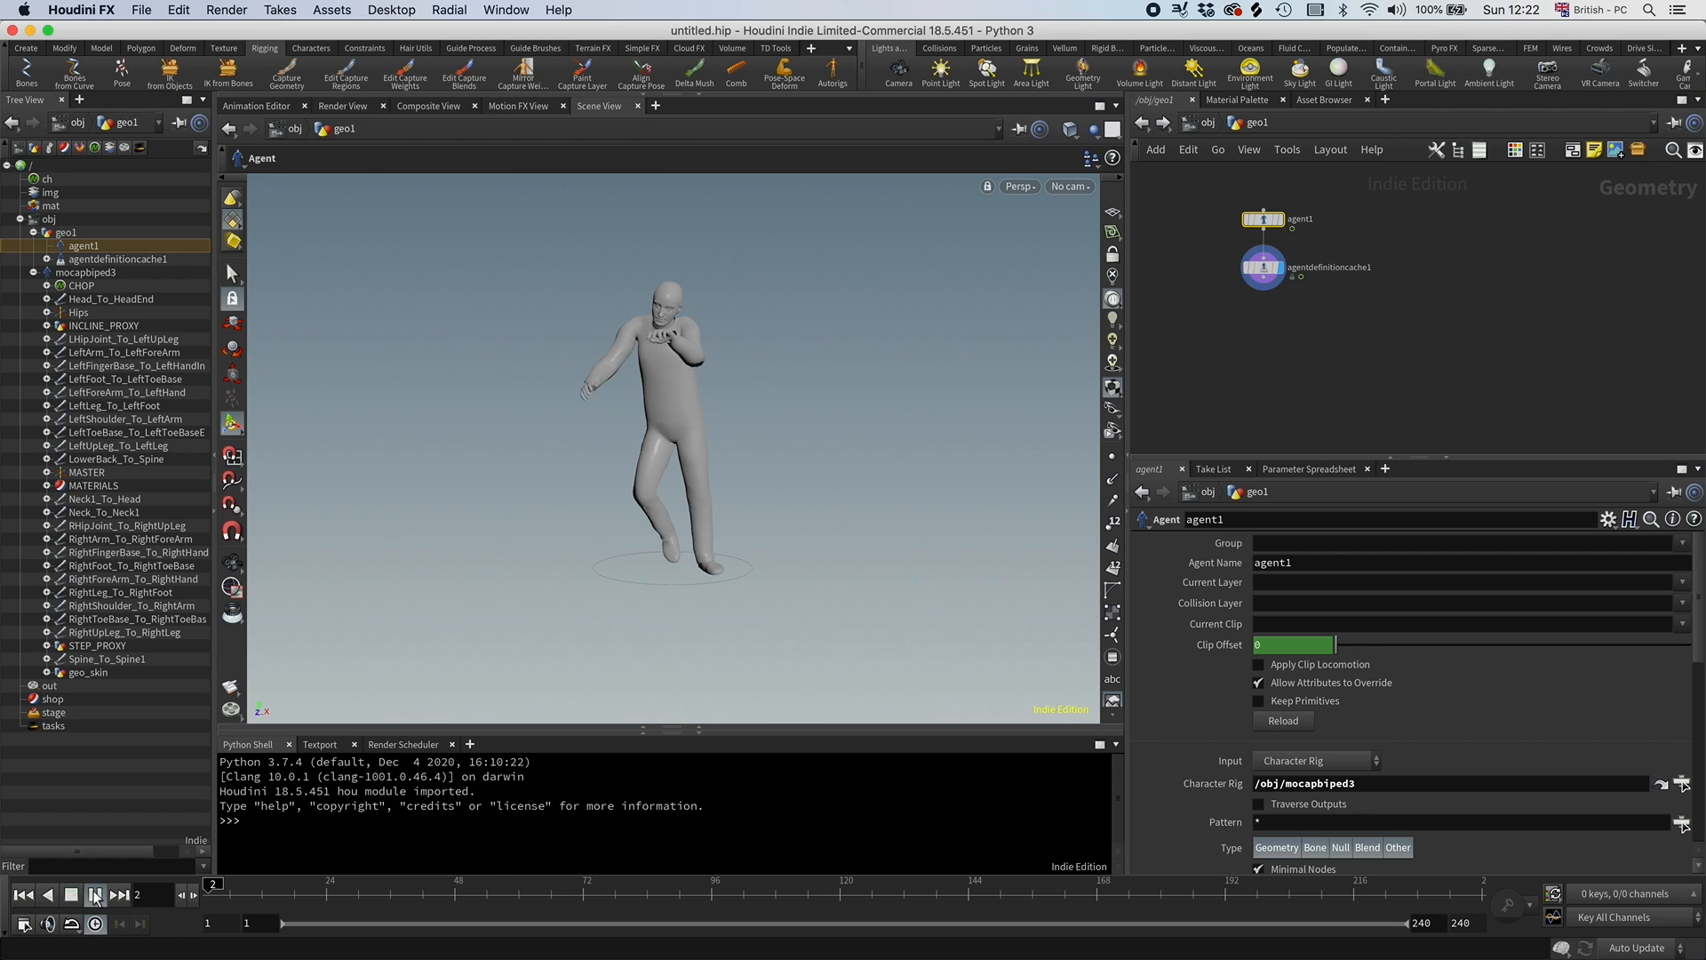
{"action": "left_click", "coordinate": [93, 896]}
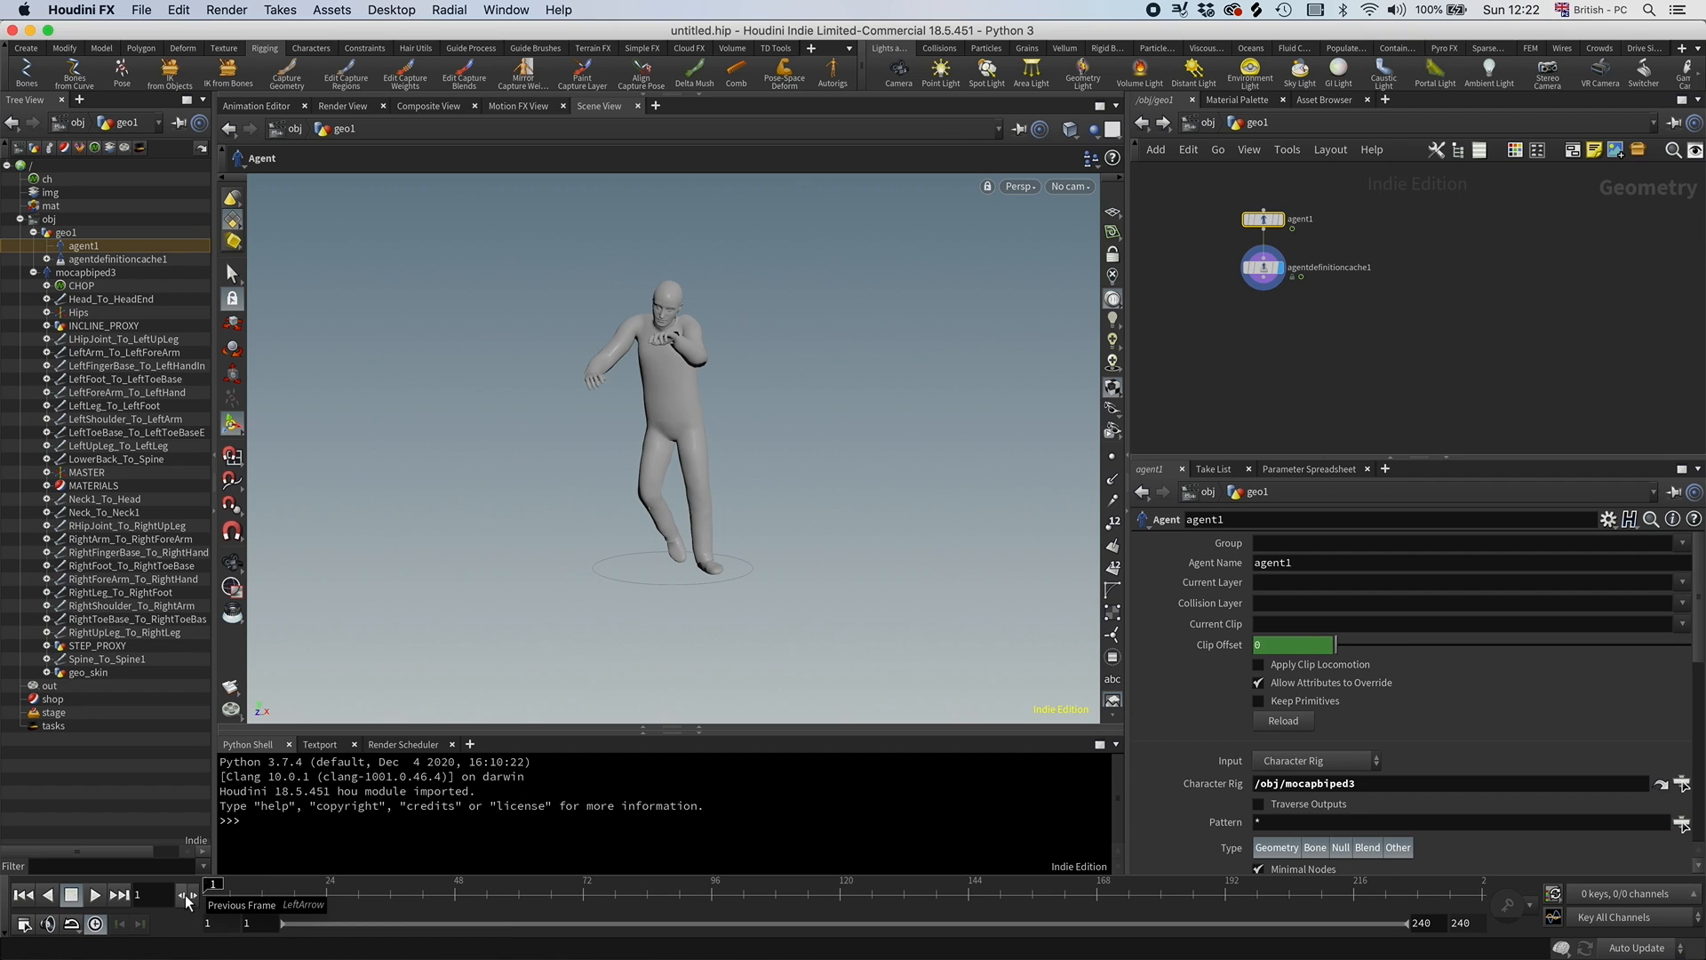
{"action": "left_click", "coordinate": [91, 894]}
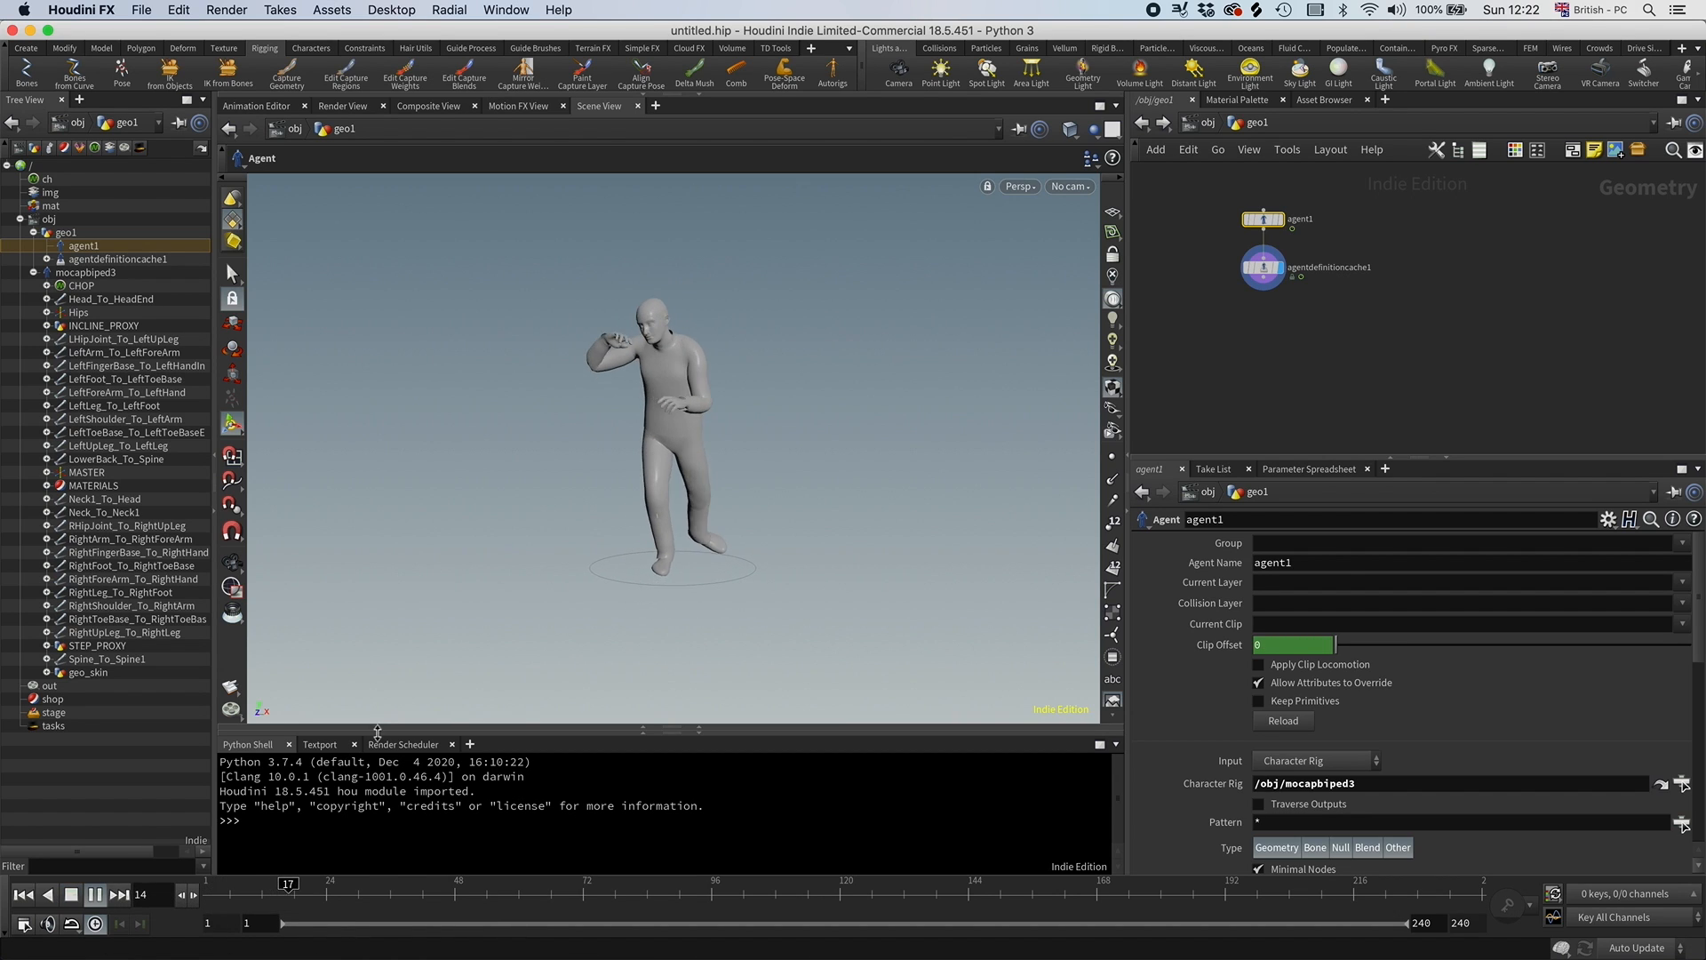